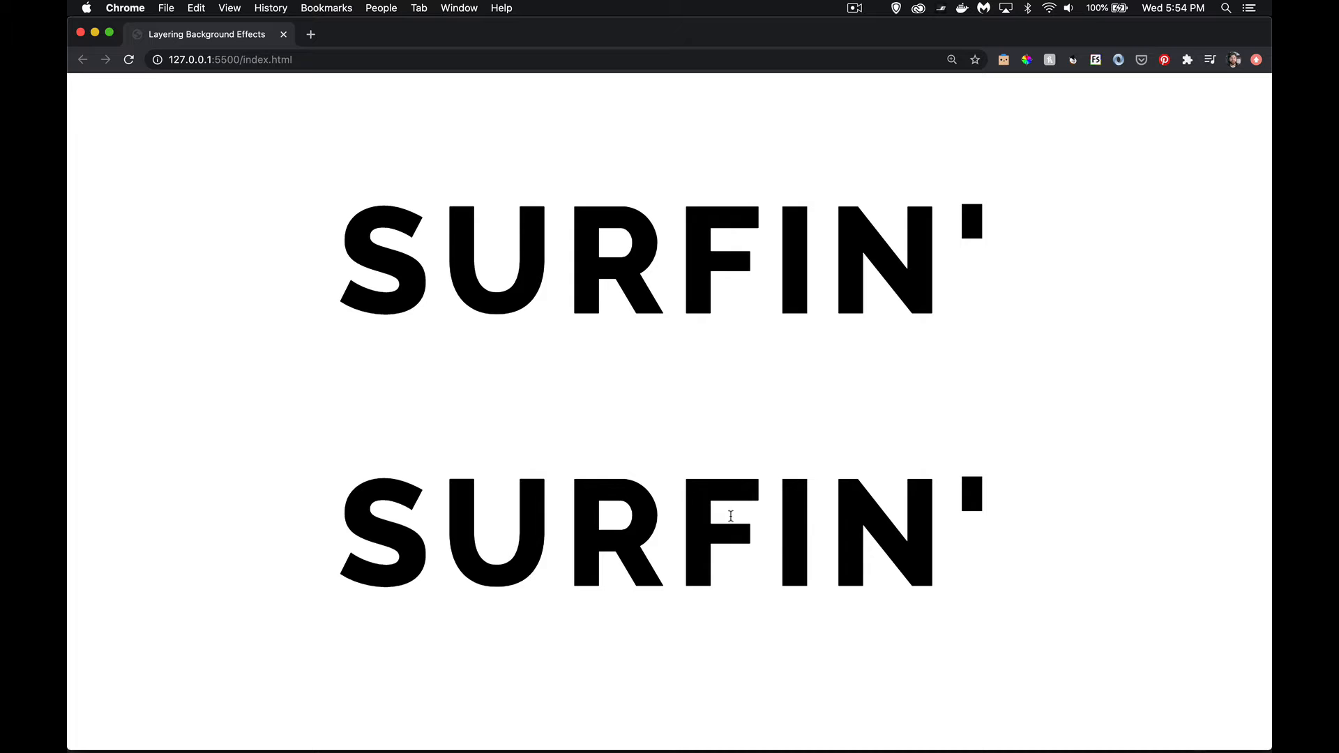
{"action": "mouse_move", "coordinate": [741, 485]}
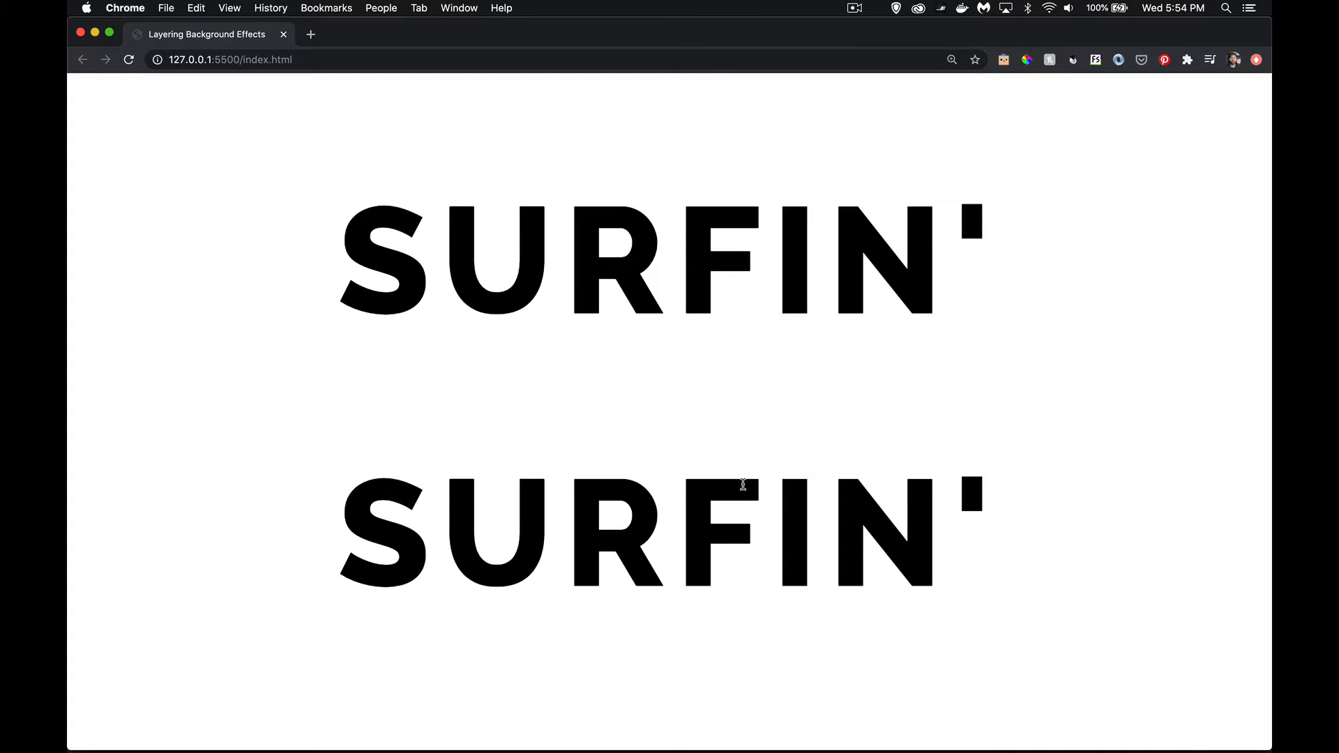
{"action": "mouse_move", "coordinate": [741, 373]}
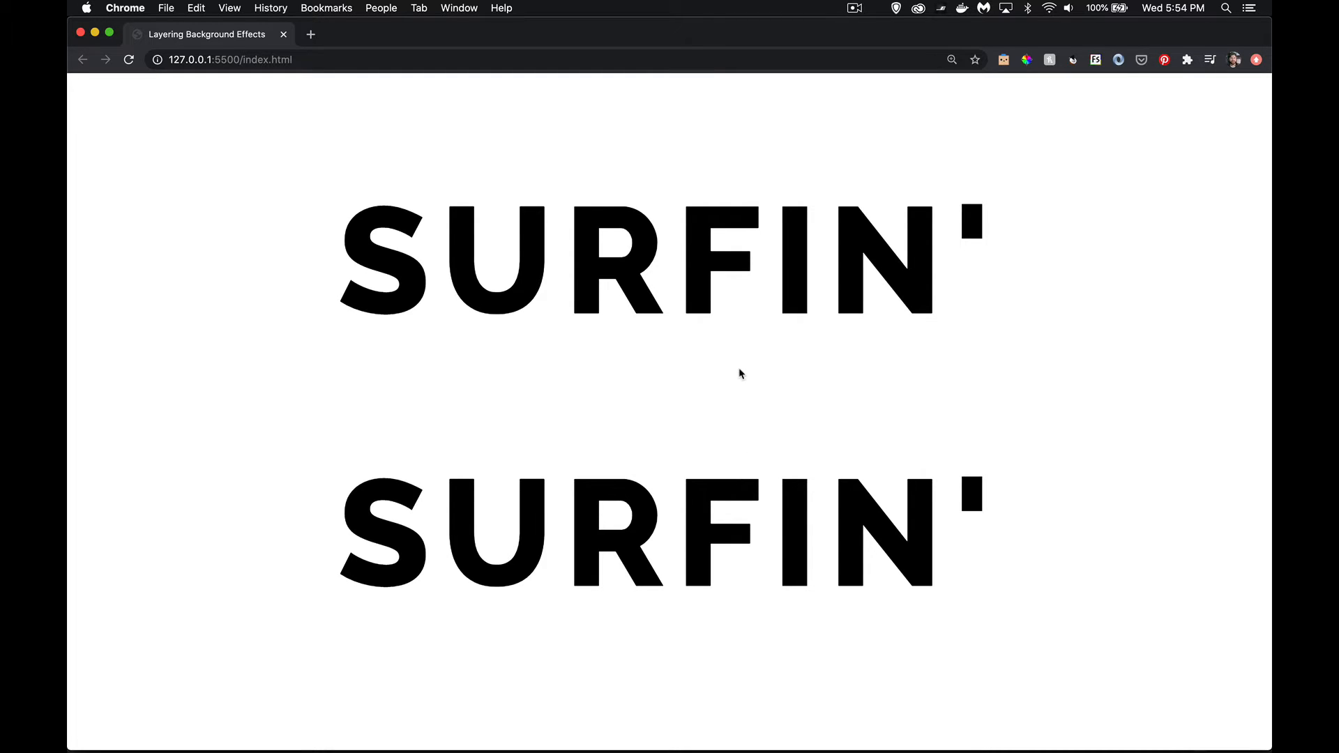
Inspect the heading's font-size declaration in the page source
{"action": "key", "text": "cmd+tab"}
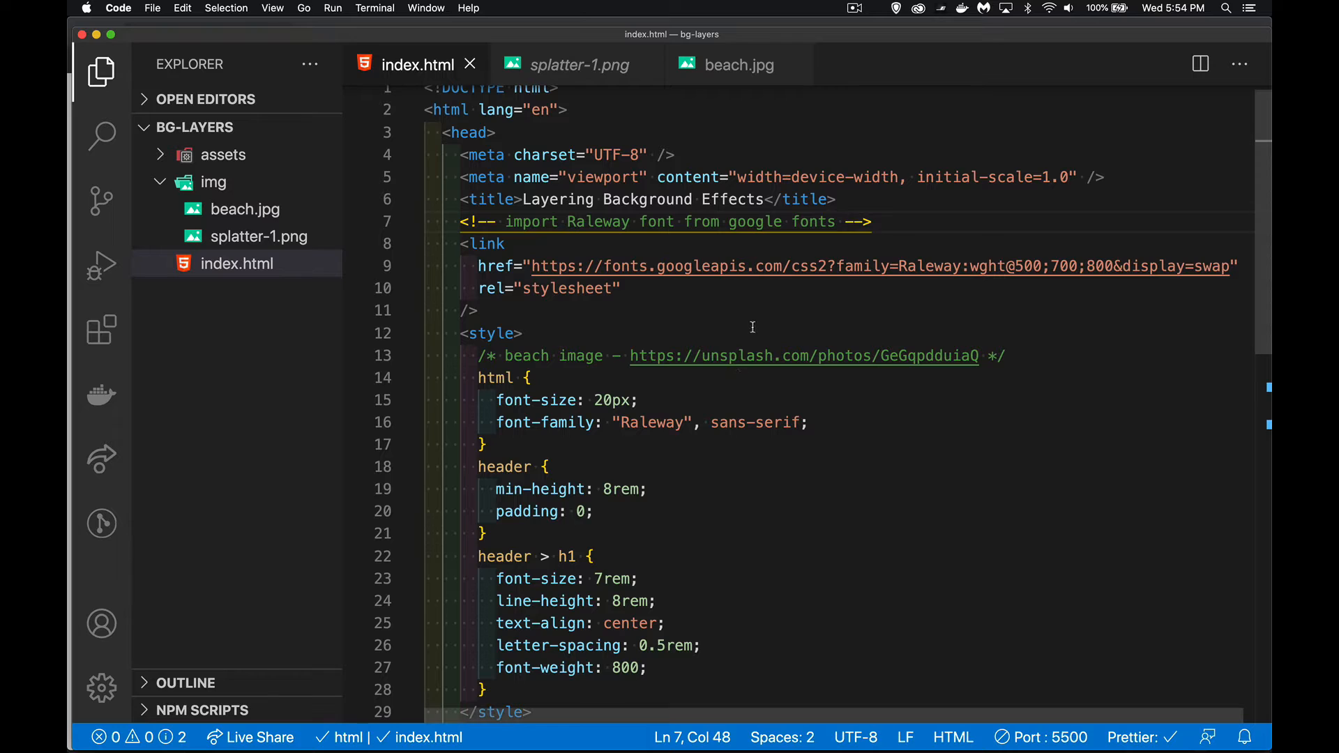
{"action": "mouse_move", "coordinate": [893, 304]}
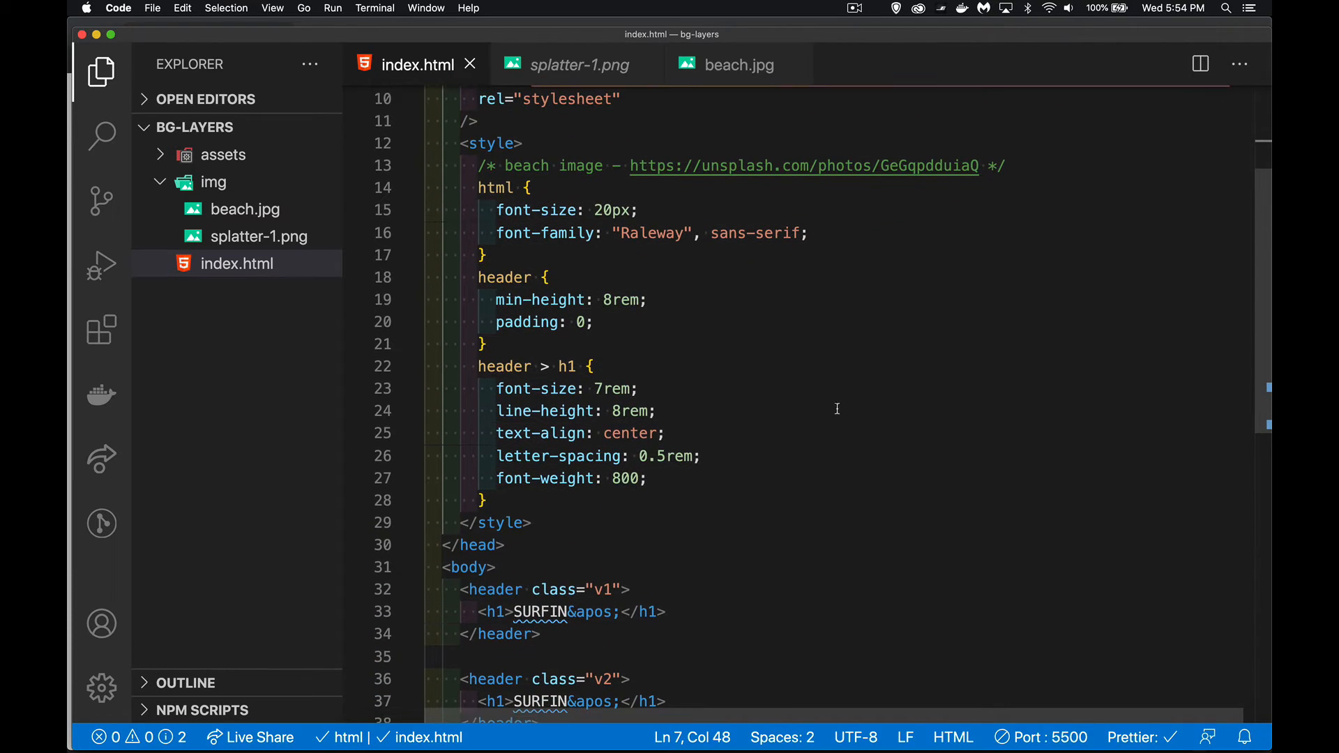
{"action": "mouse_move", "coordinate": [666, 251]}
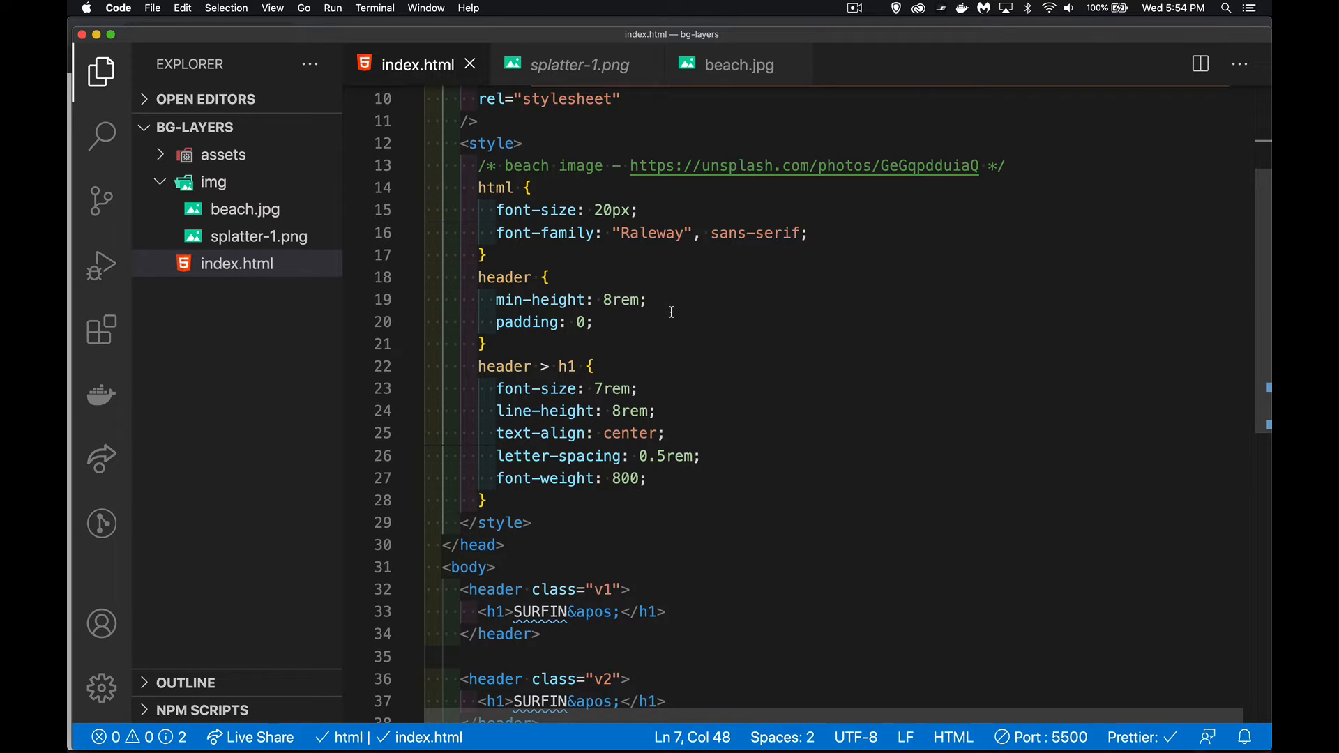
{"action": "left_click", "coordinate": [639, 389]}
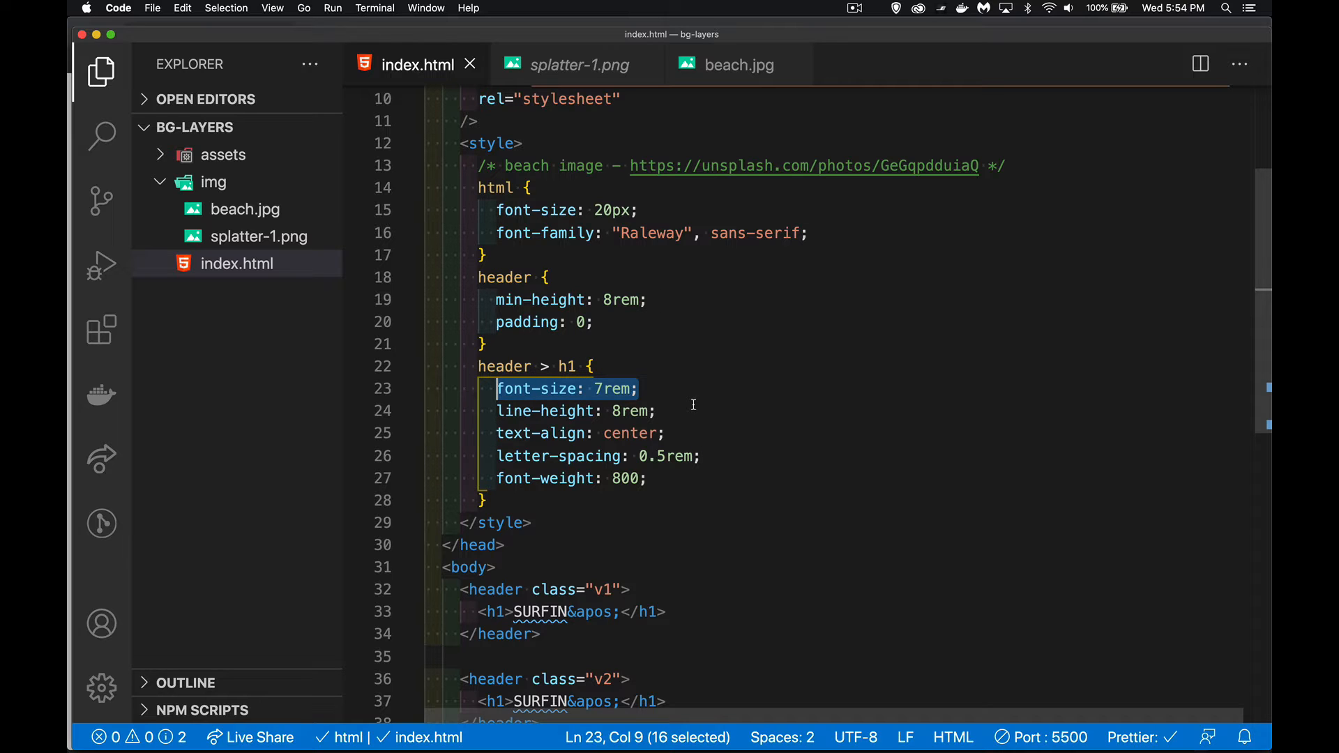
{"action": "mouse_move", "coordinate": [537, 389]}
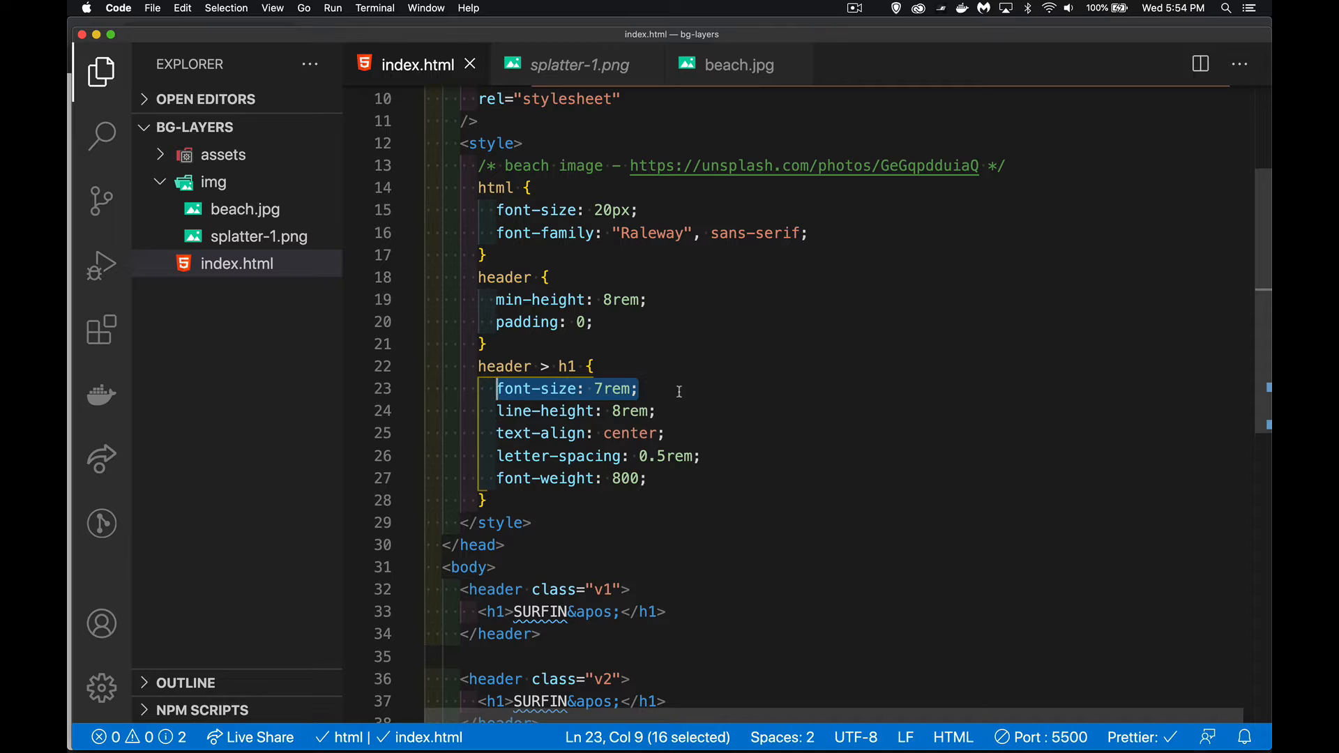
{"action": "left_click", "coordinate": [623, 456]}
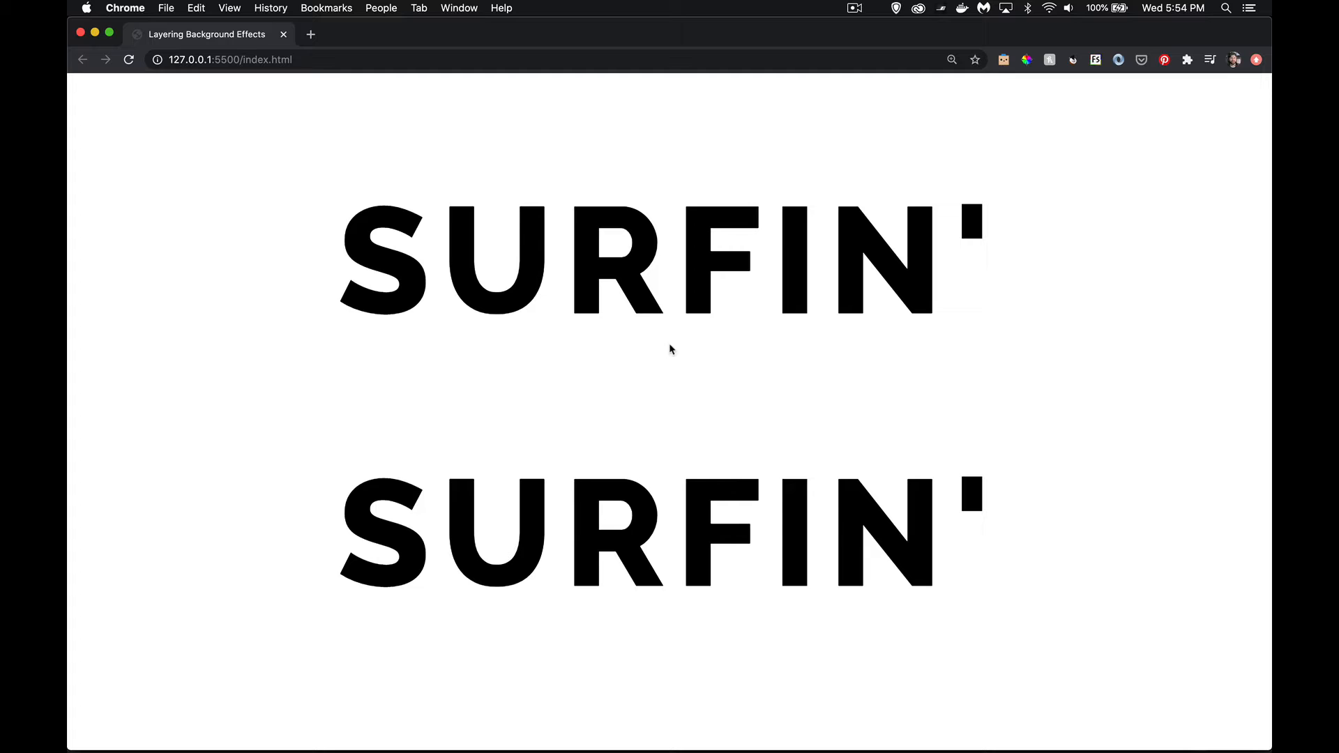
{"action": "mouse_move", "coordinate": [768, 216]}
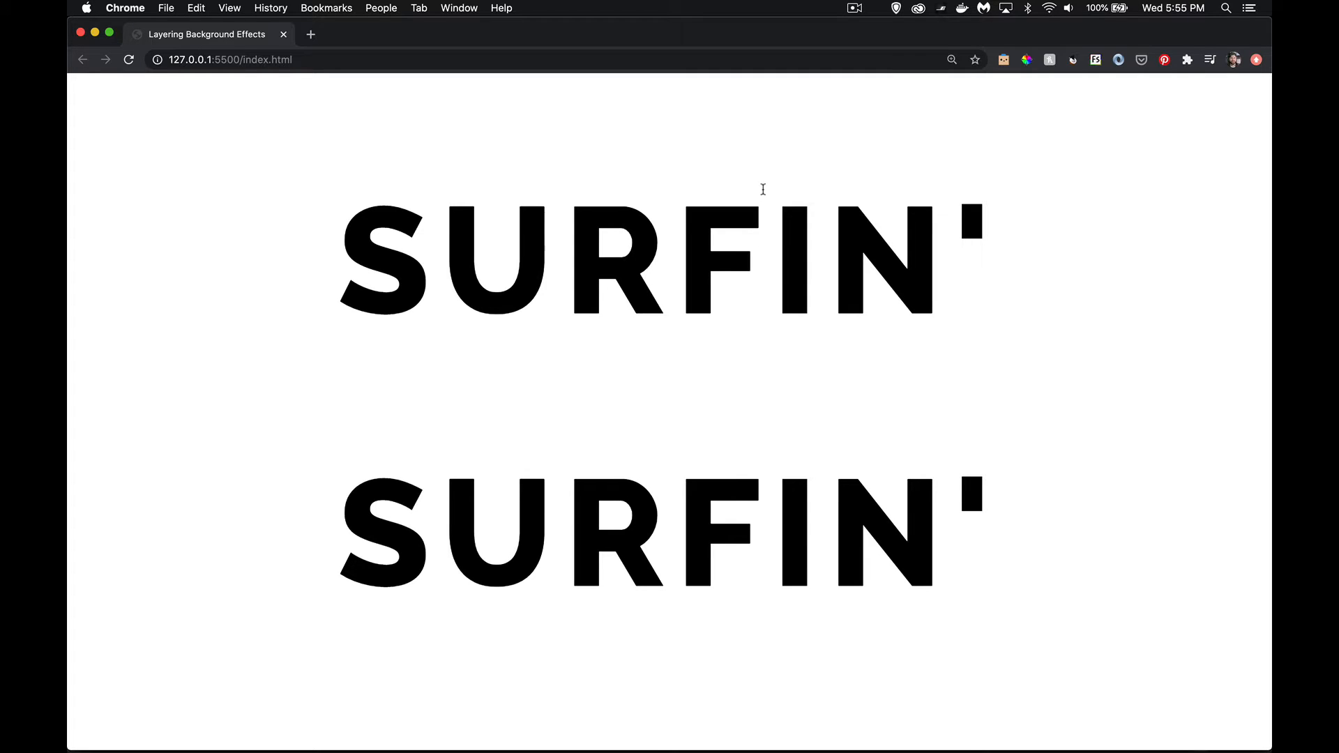
Add a .v1 rule with background-image url(./img/beach.jpg) and save
{"action": "key", "text": "cmd+tab"}
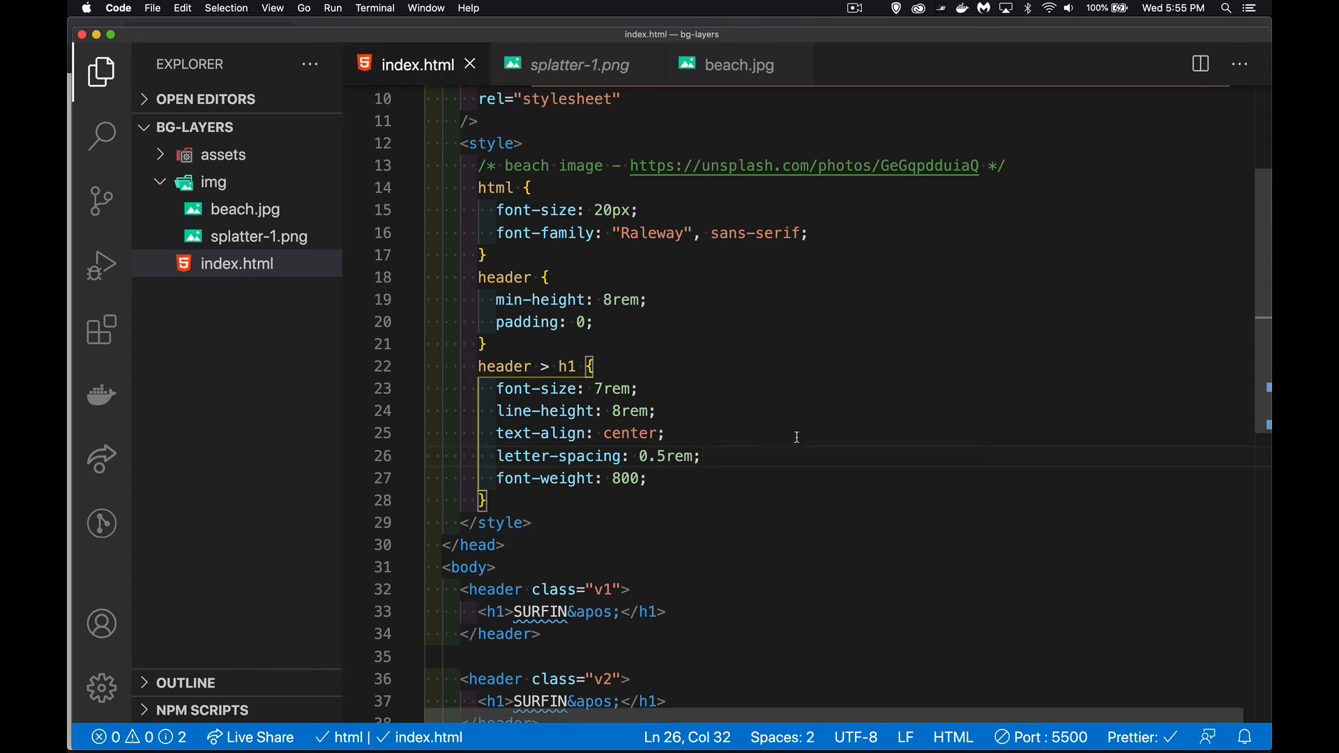
{"action": "key", "text": "enter"}
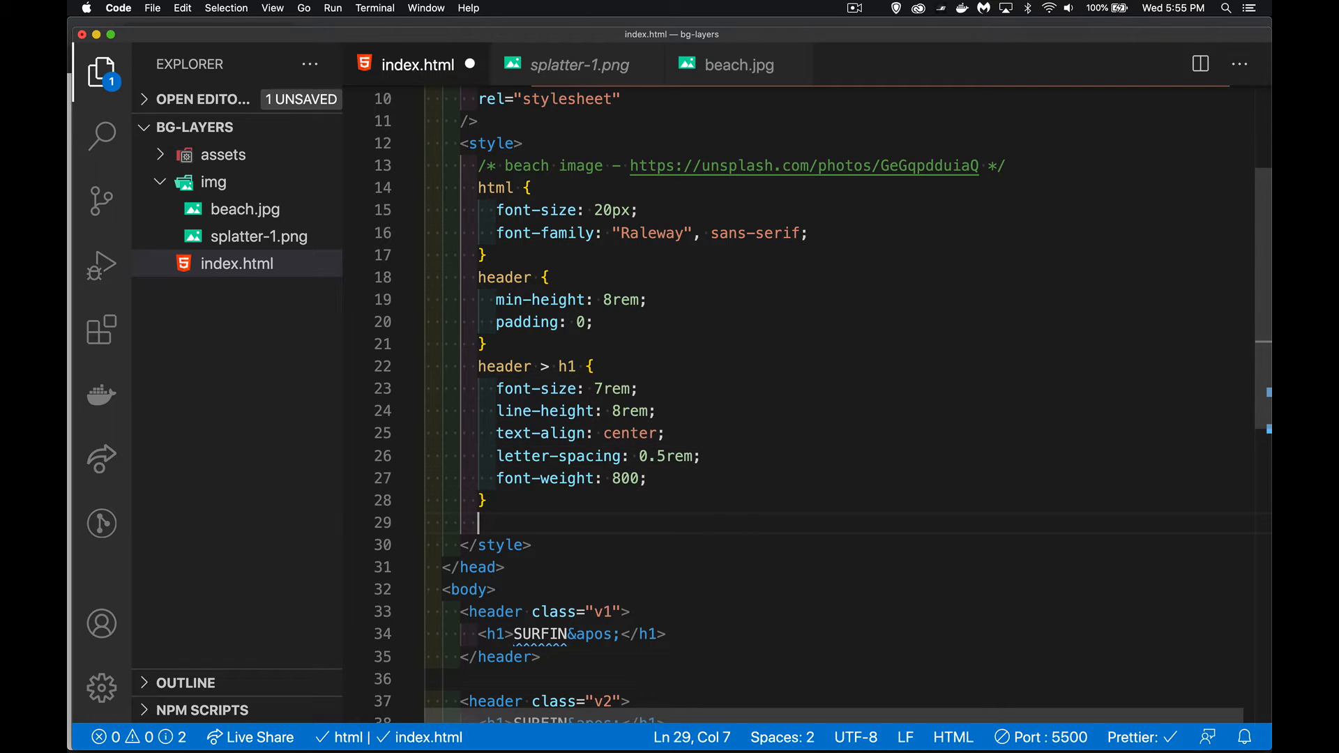
{"action": "scroll", "scroll_direction": "down", "scroll_amount": 3}
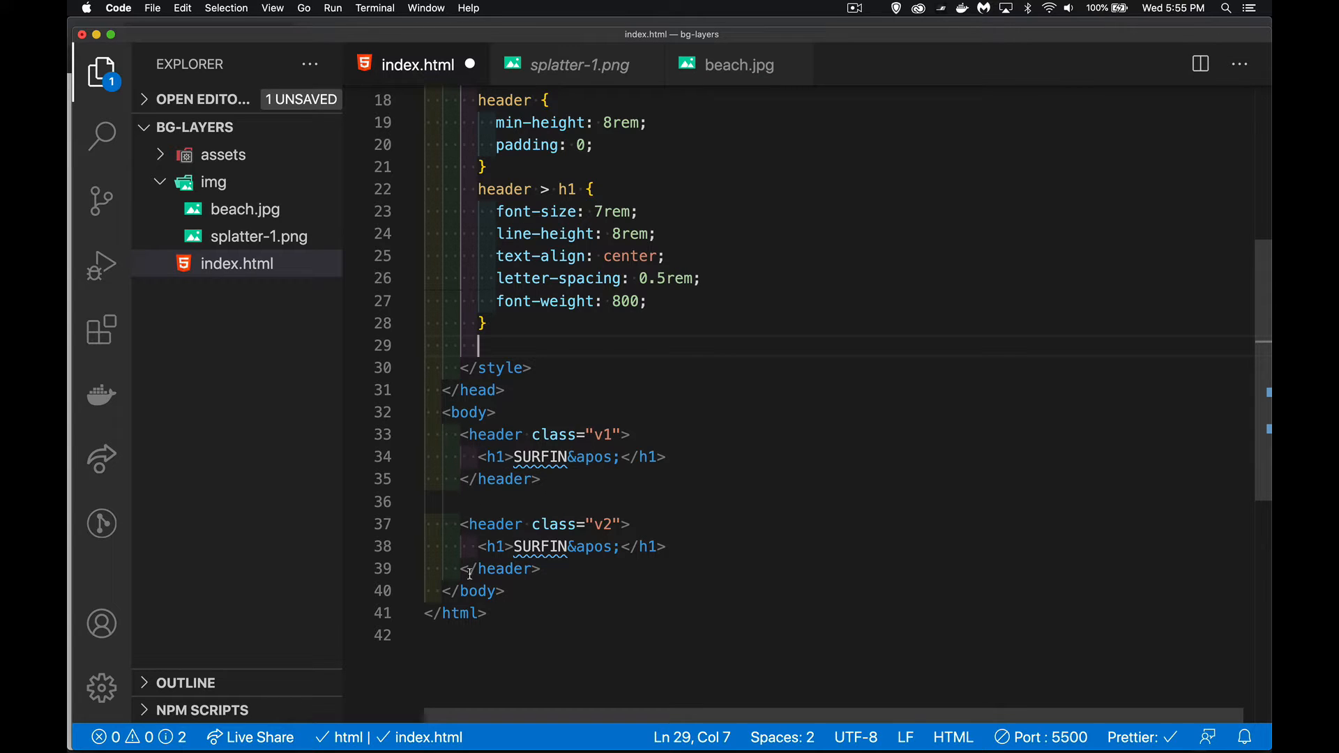
{"action": "mouse_move", "coordinate": [558, 349]}
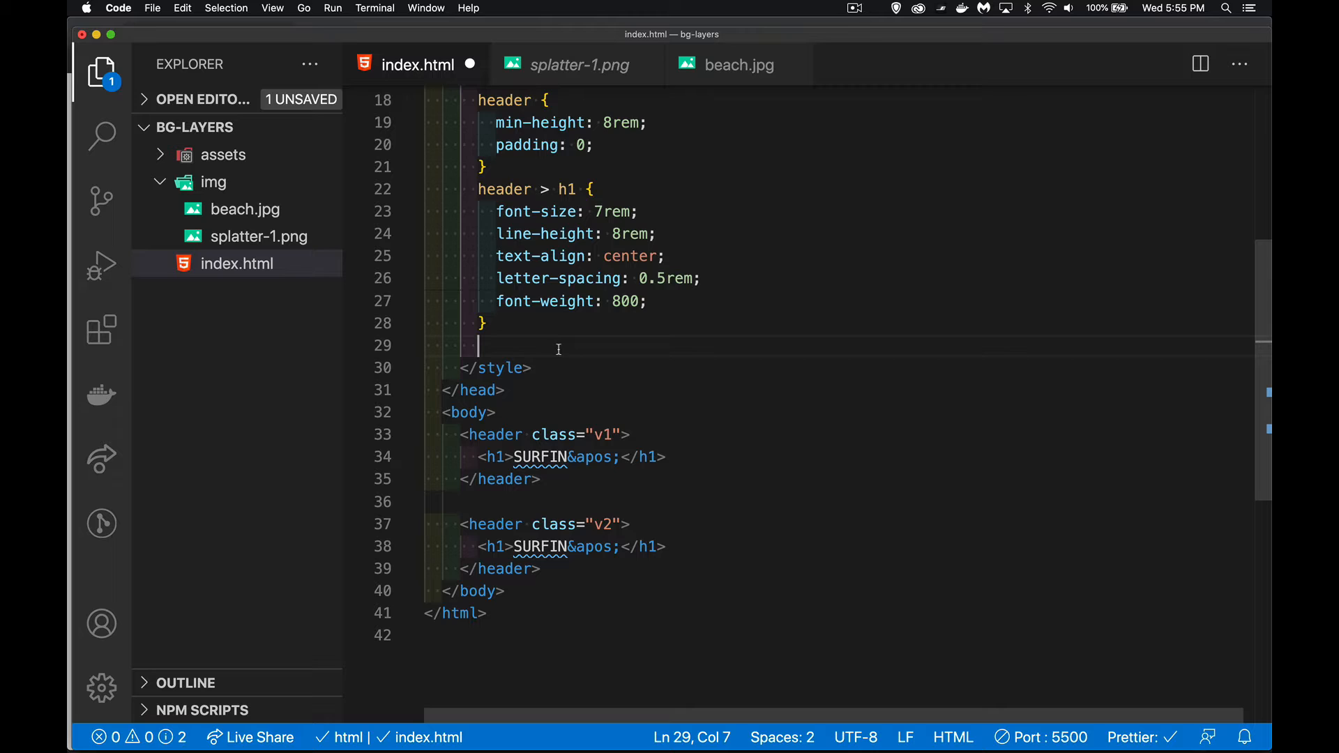
{"action": "type", "text": "."}
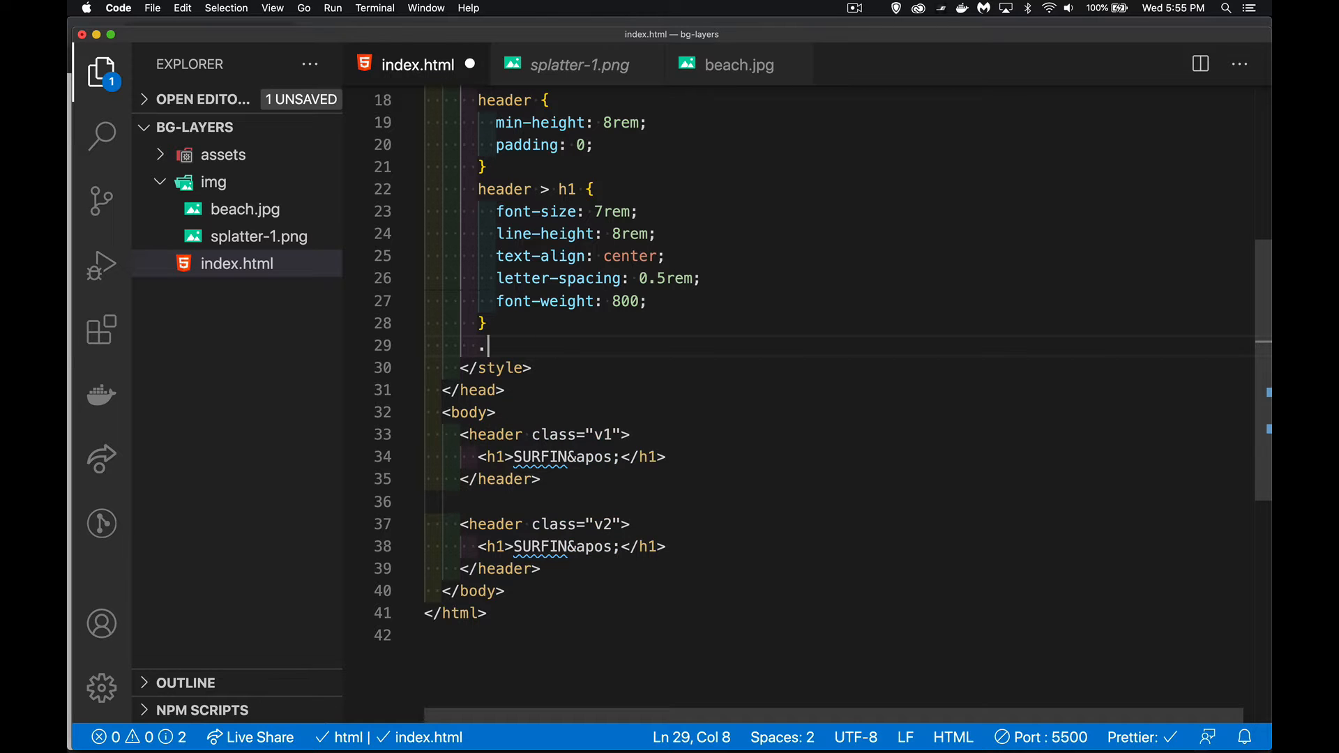
{"action": "type", "text": "v1"}
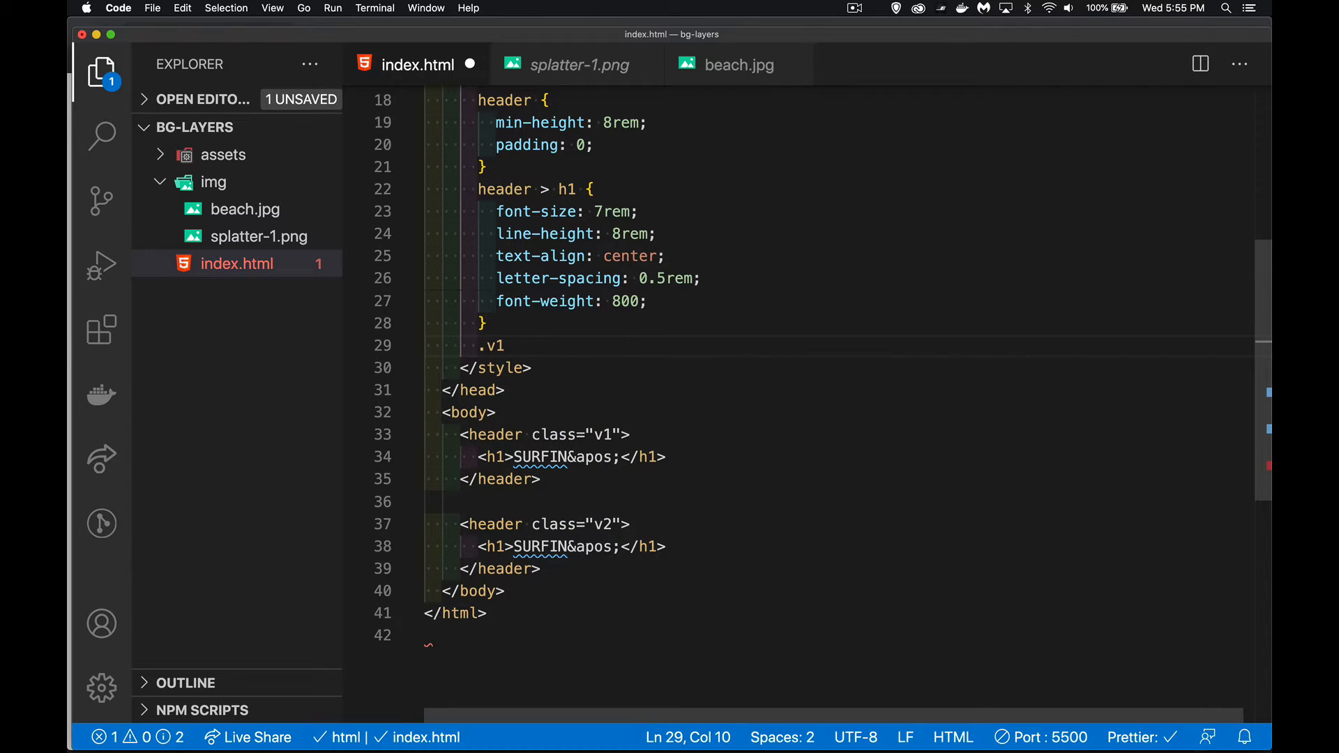
{"action": "type", "text": "{"}
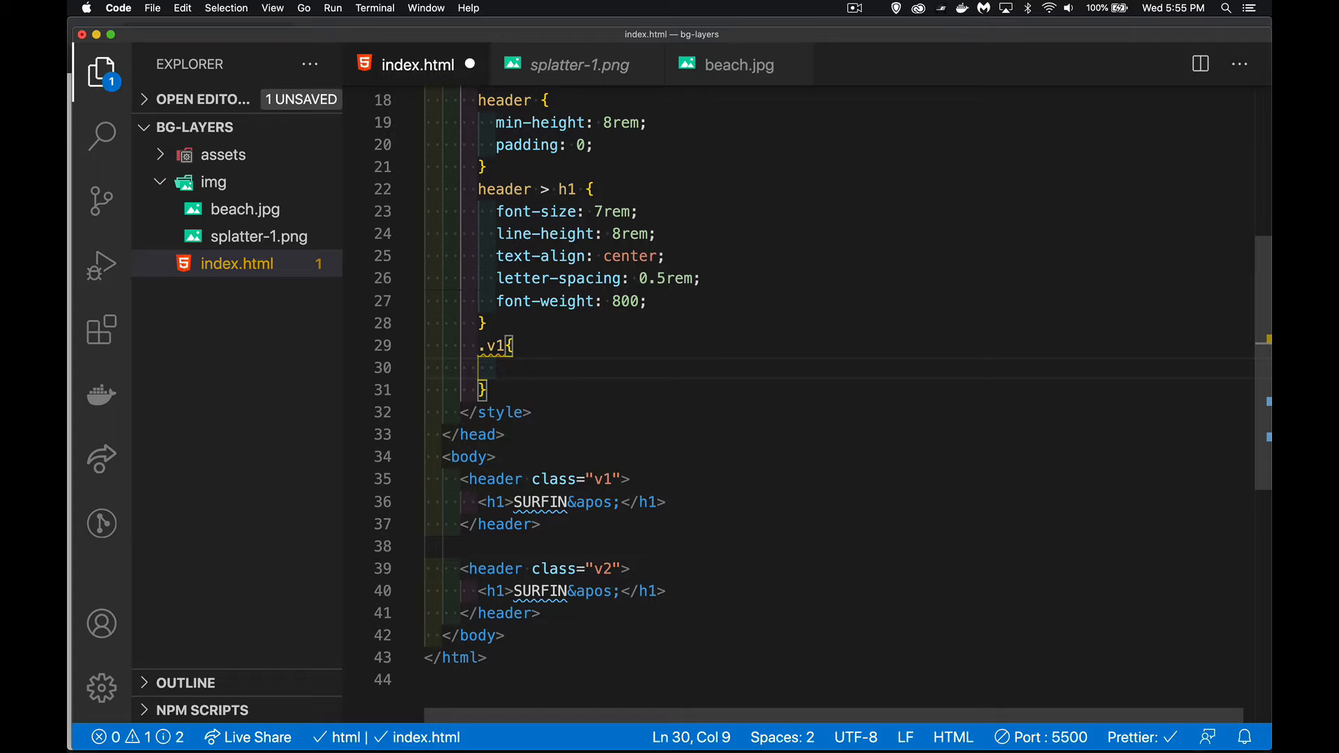
{"action": "type", "text": "background-"}
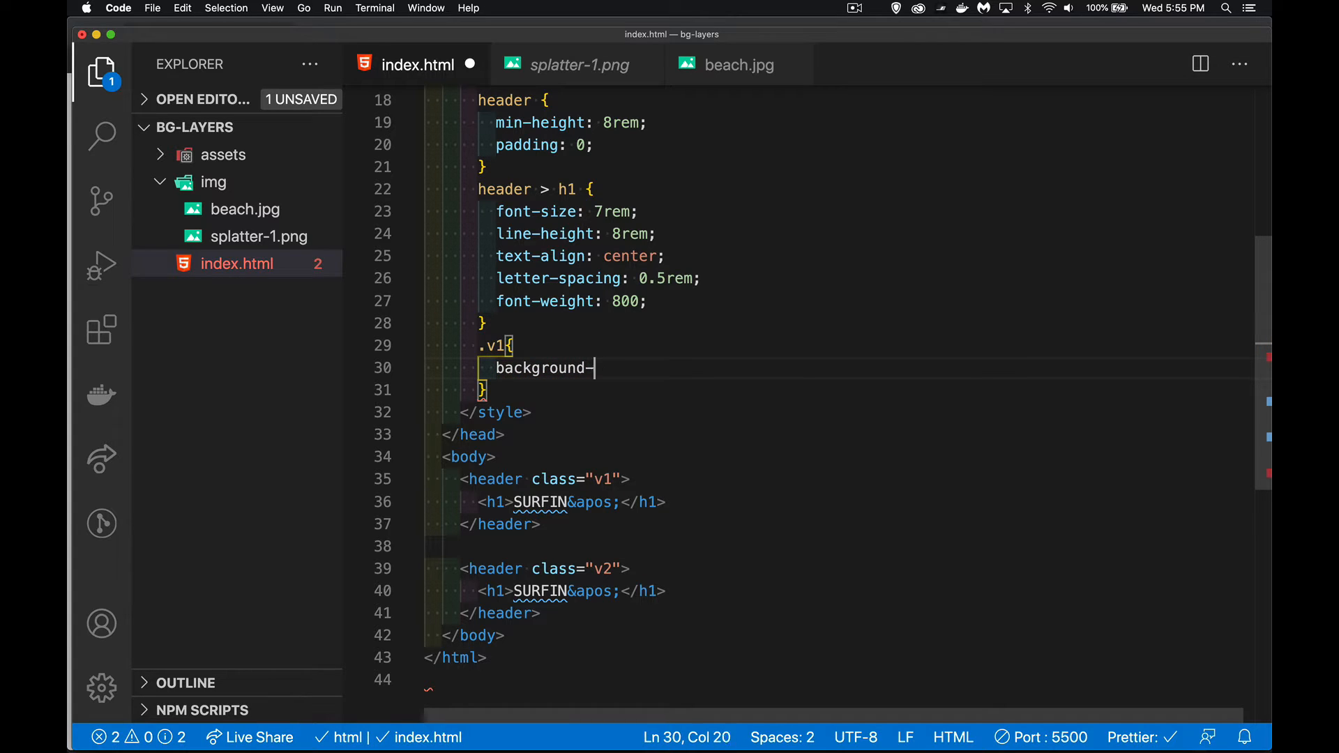
{"action": "type", "text": "image: url("}
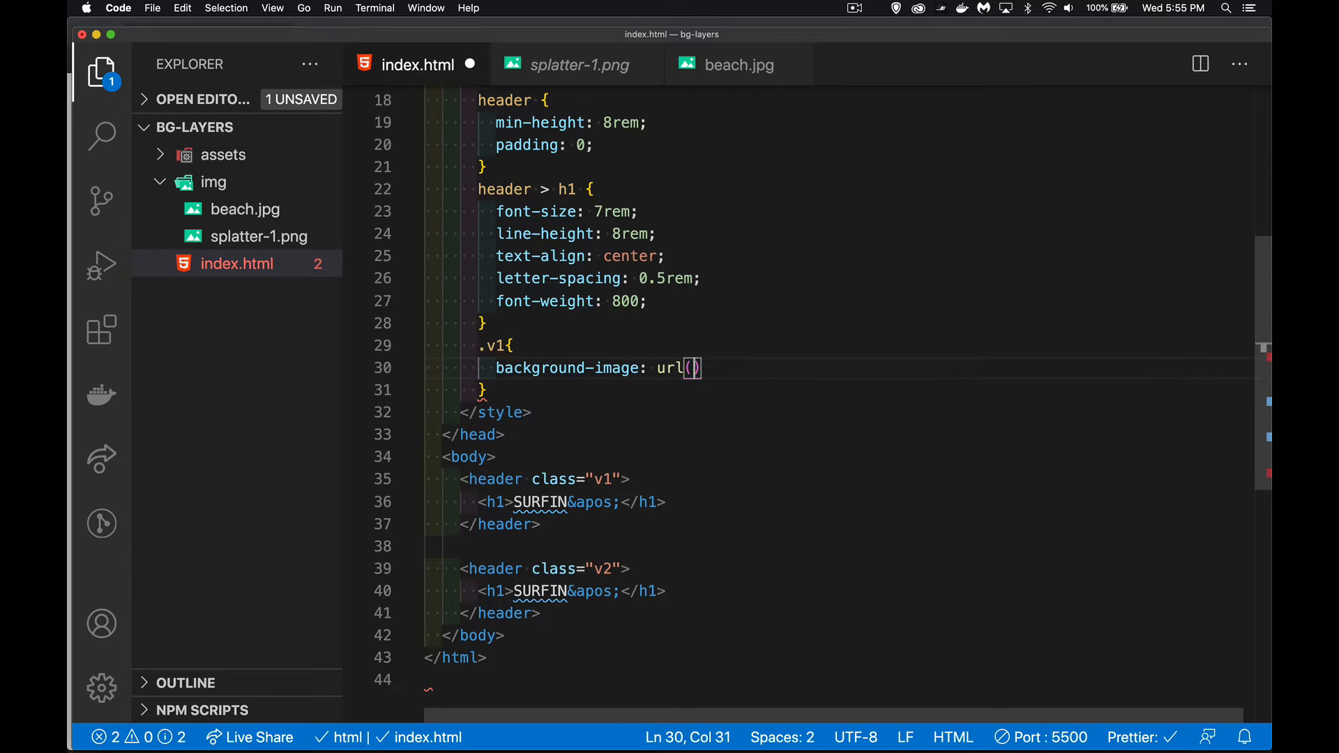
{"action": "type", "text": ";"}
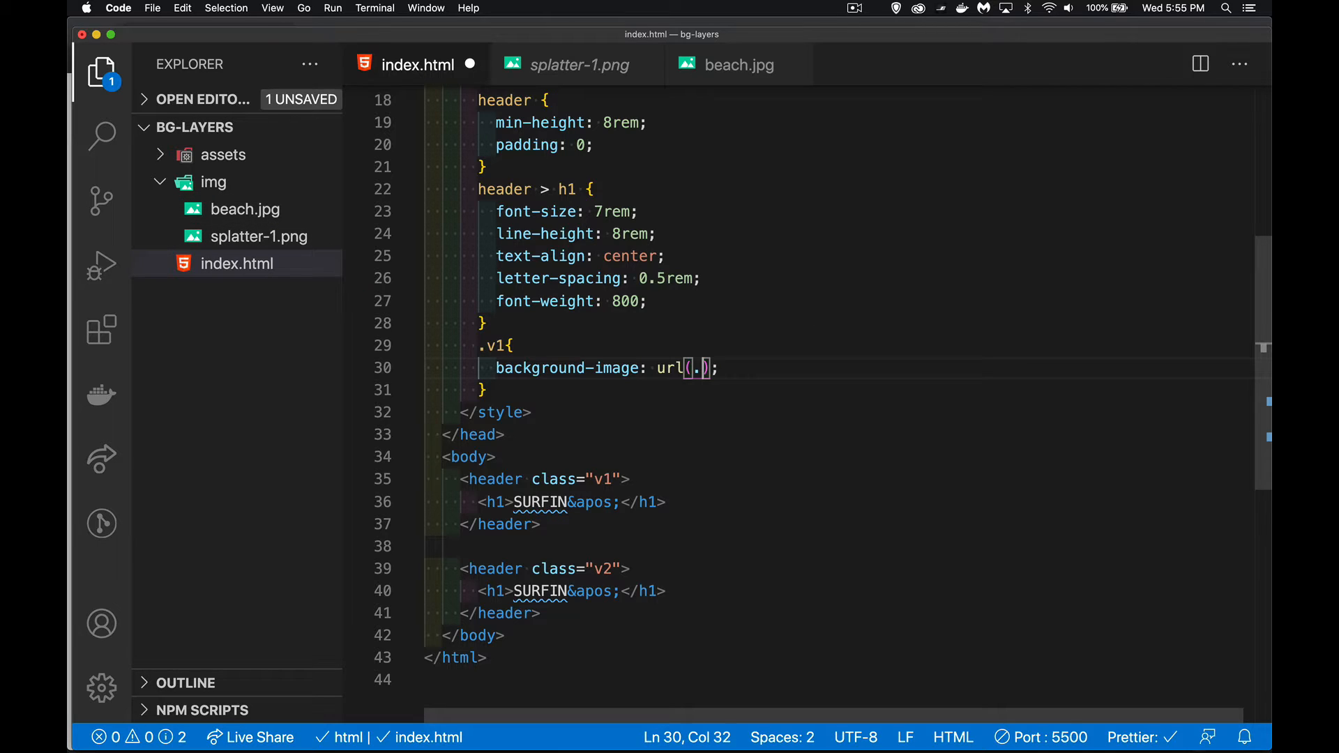
{"action": "type", "text": "./img"}
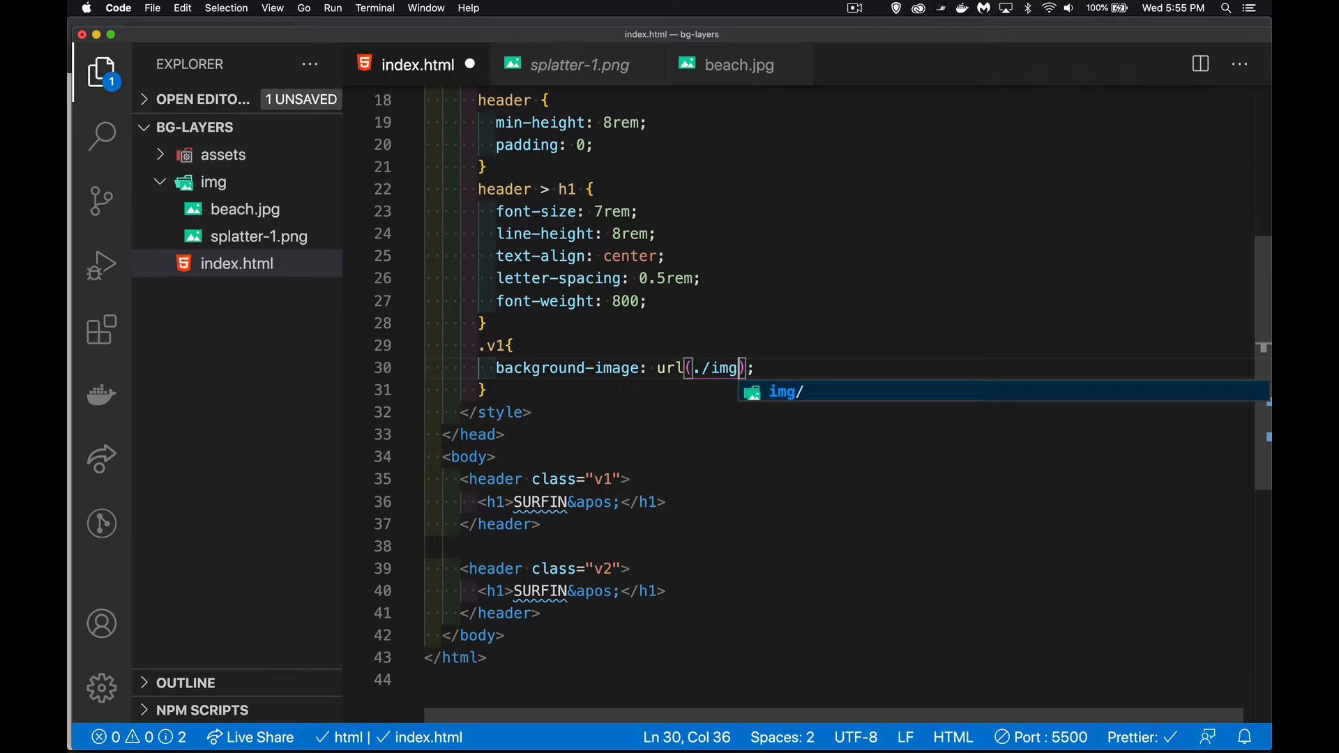
{"action": "type", "text": "beach.jpg"}
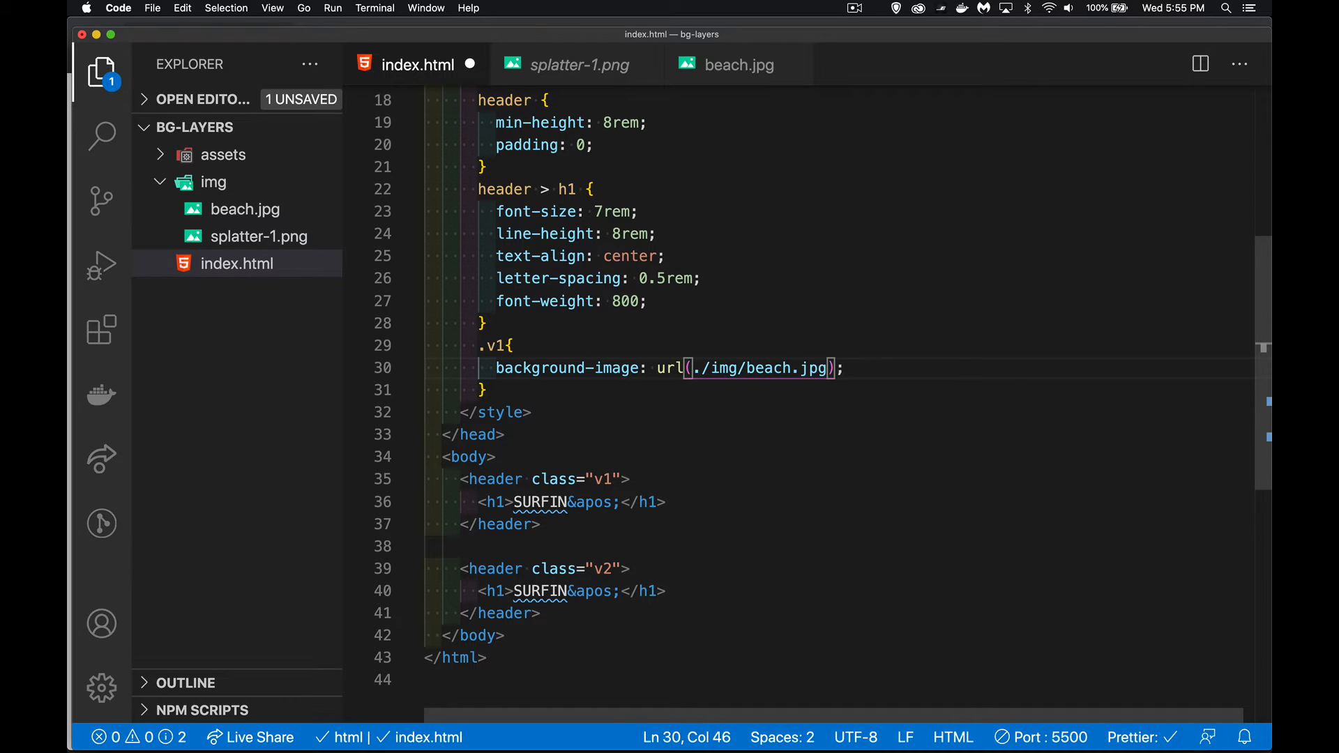
{"action": "key", "text": "cmd+s"}
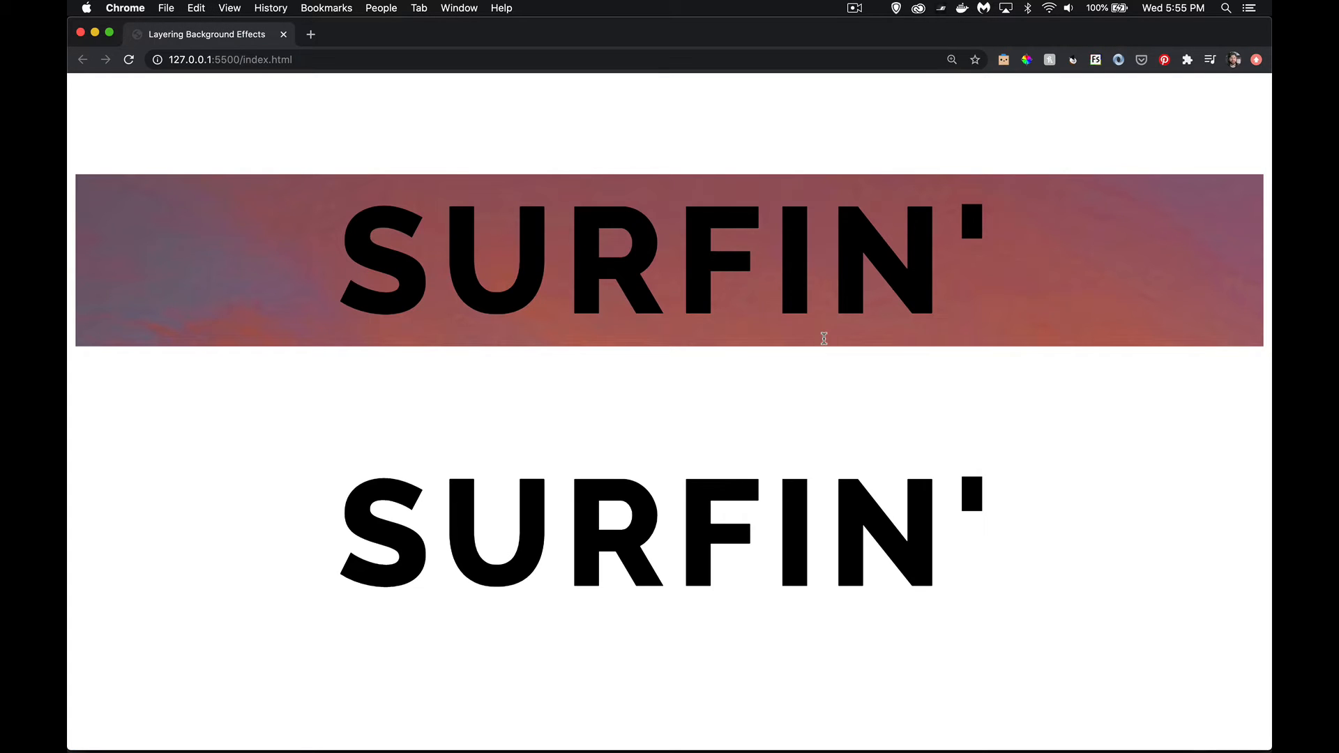
{"action": "mouse_move", "coordinate": [1084, 267]}
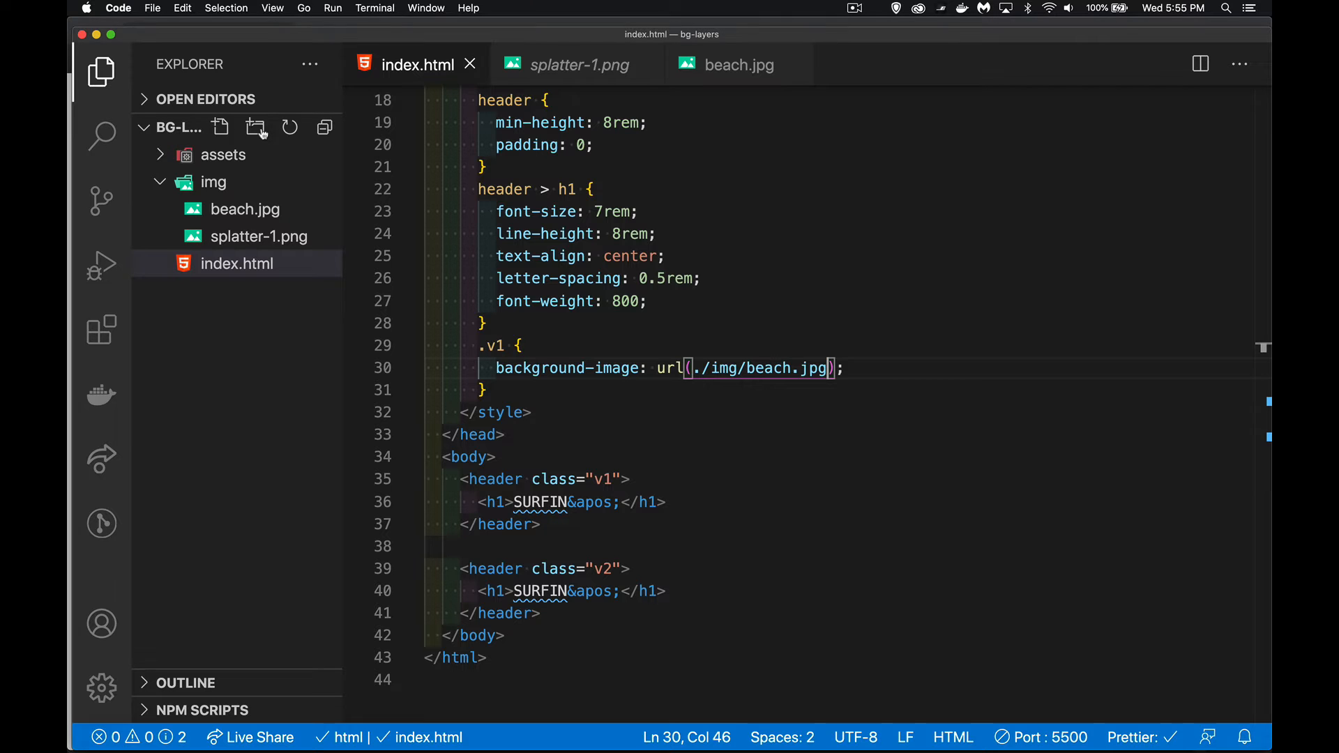
Add background-position: center to the .v1 rule and open beach.jpg for inspection
{"action": "key", "text": "enter"}
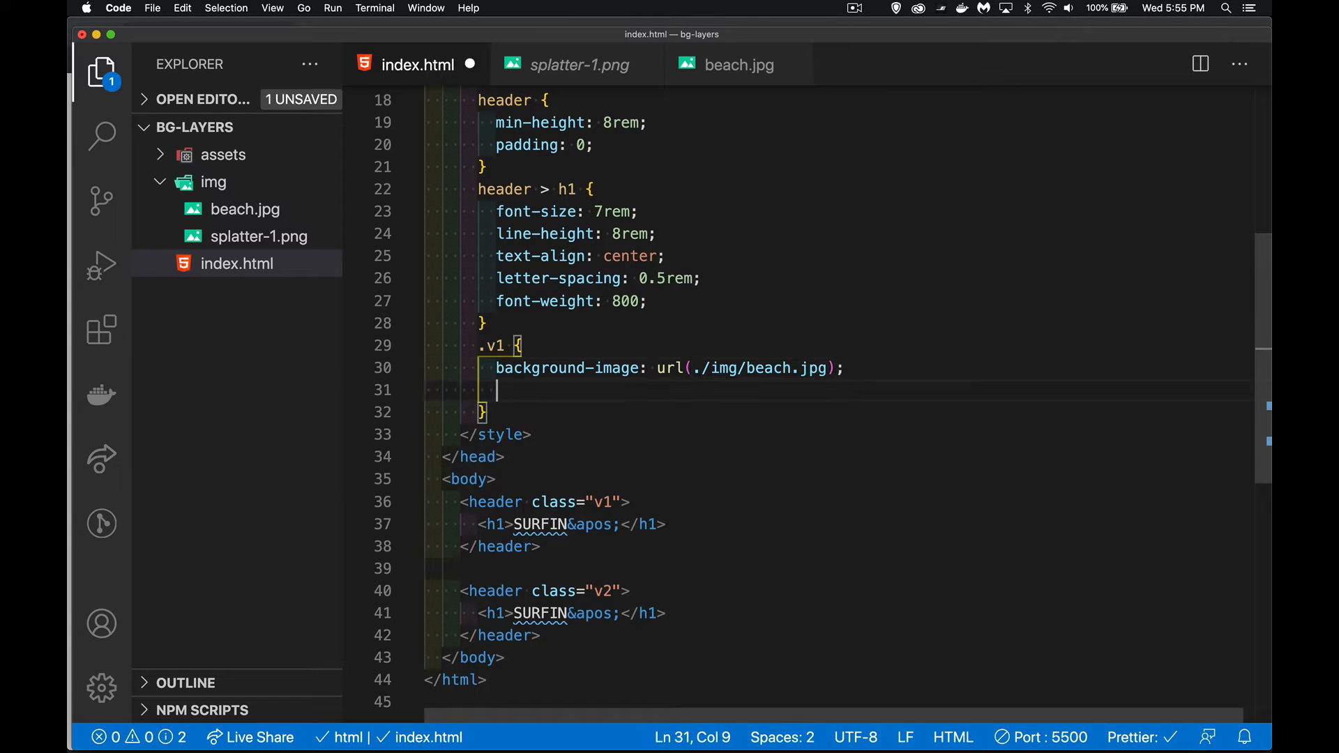
{"action": "type", "text": "background"}
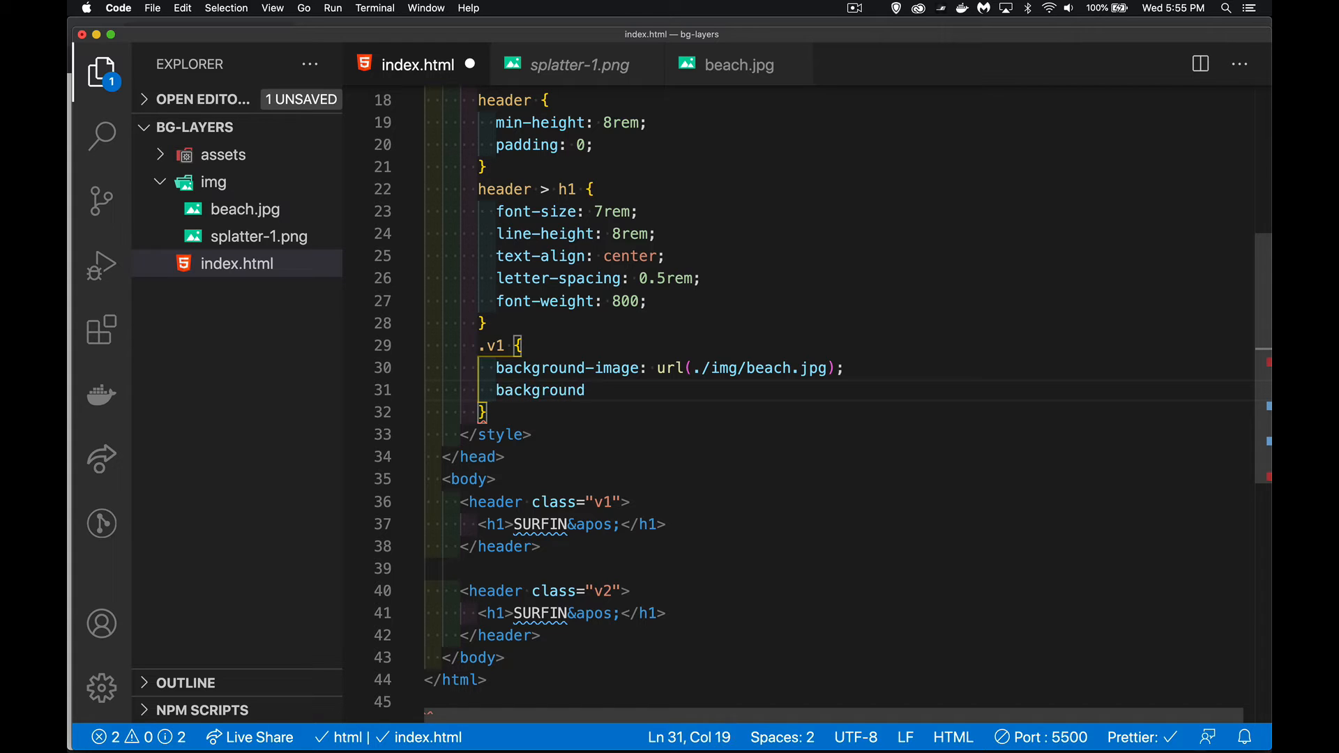
{"action": "type", "text": "-position: c"}
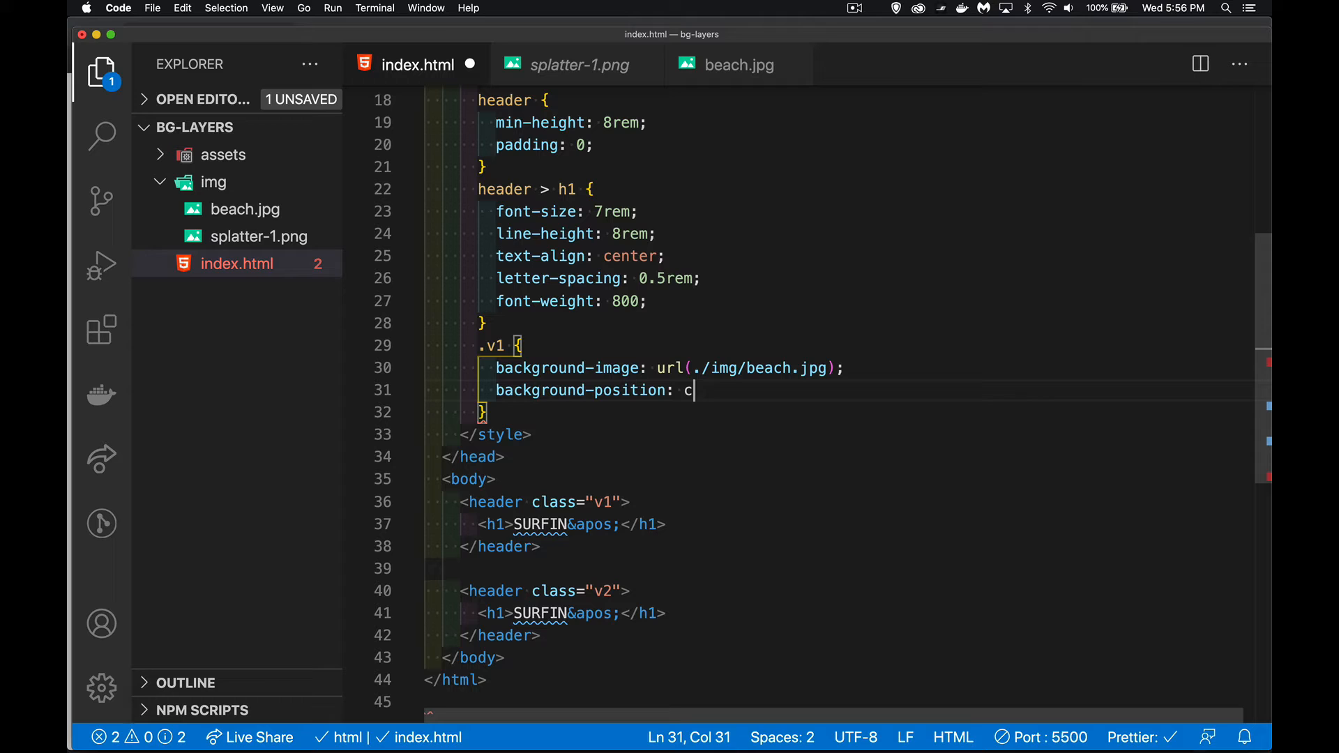
{"action": "type", "text": "enter;"}
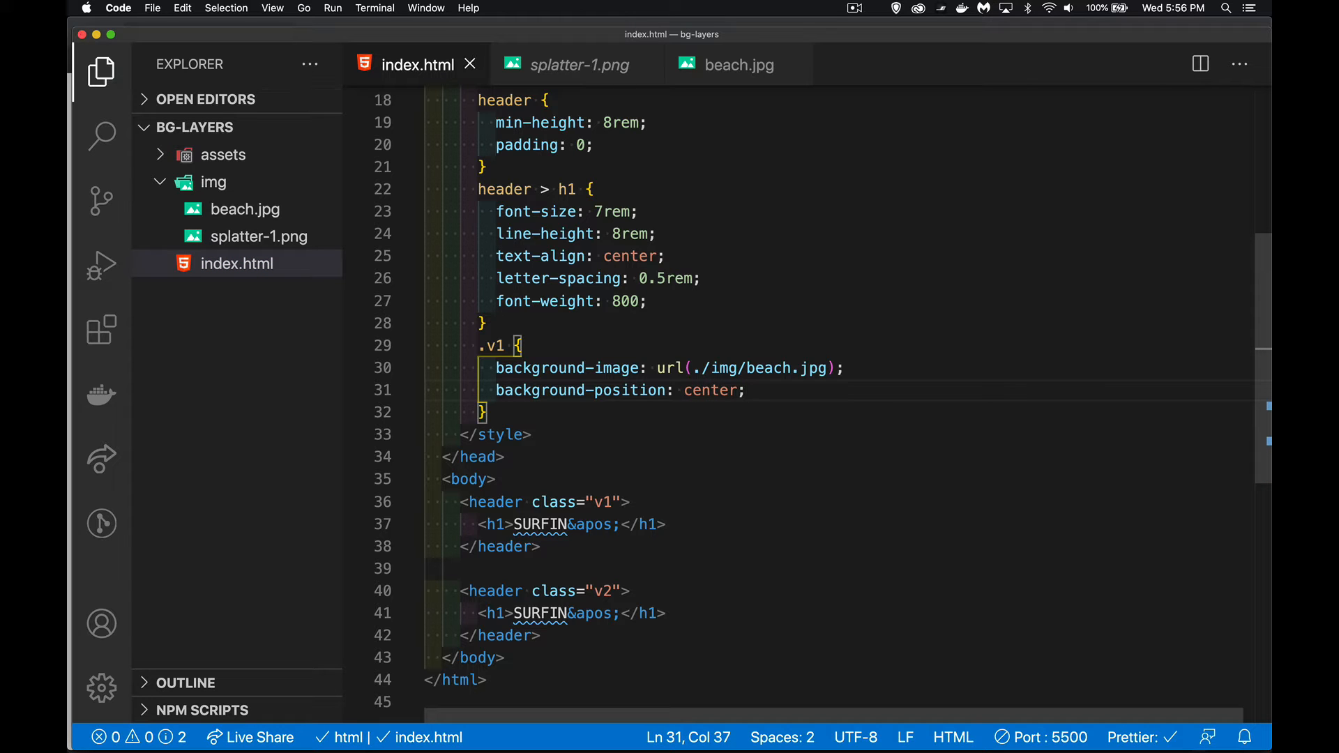
{"action": "left_click", "coordinate": [738, 65]}
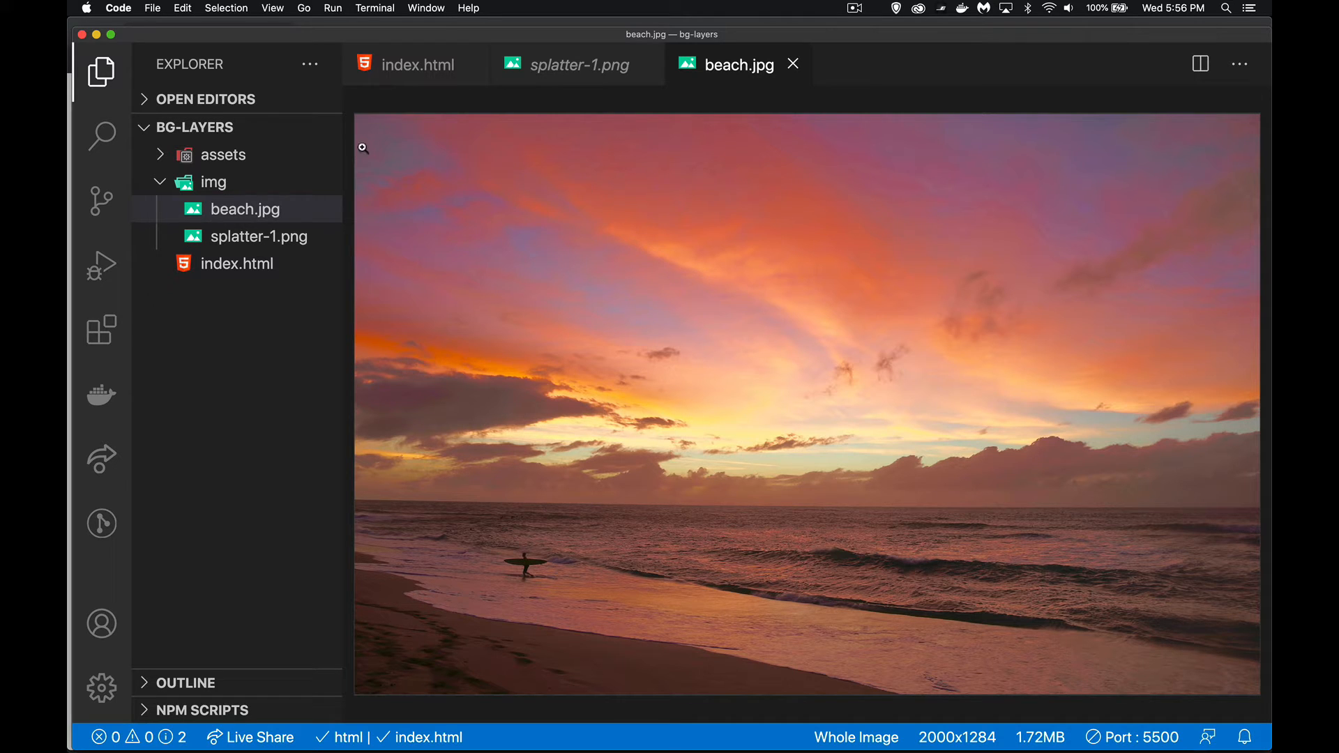
{"action": "mouse_move", "coordinate": [777, 128]}
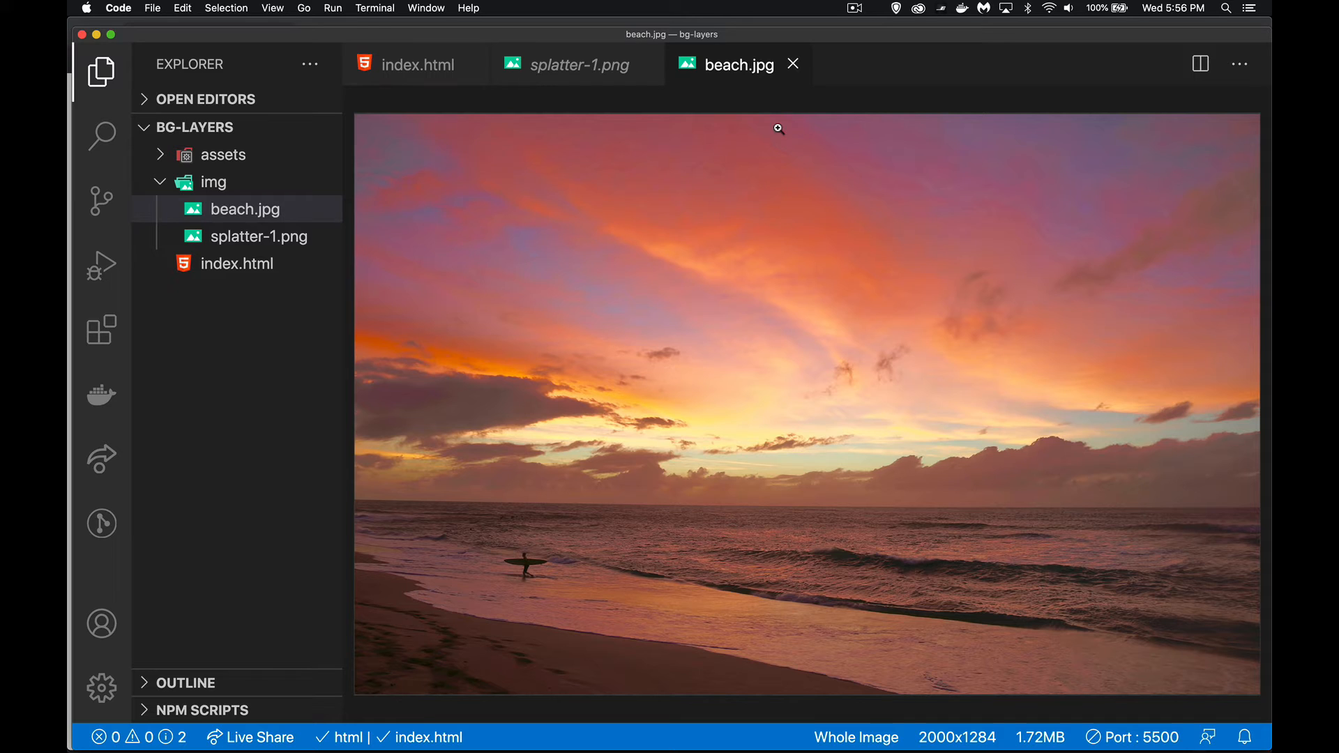
{"action": "mouse_move", "coordinate": [613, 441]}
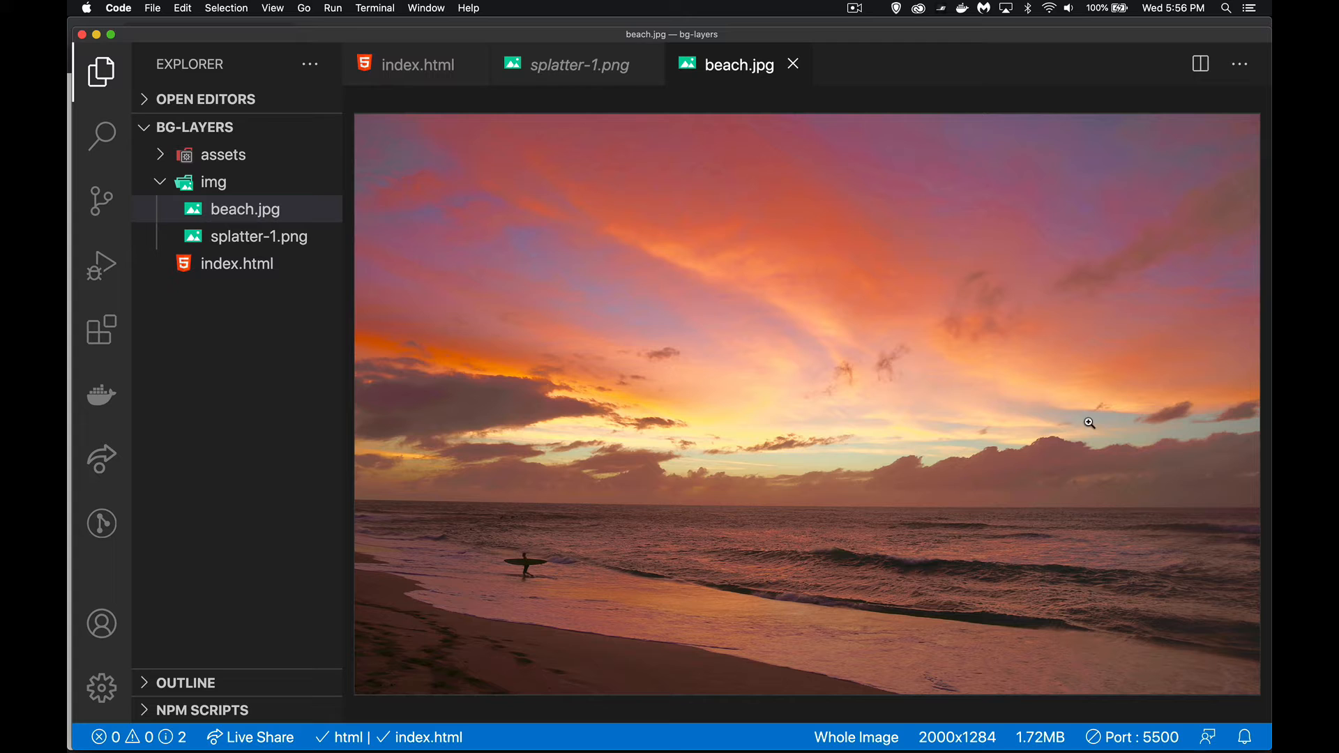
{"action": "mouse_move", "coordinate": [720, 329]}
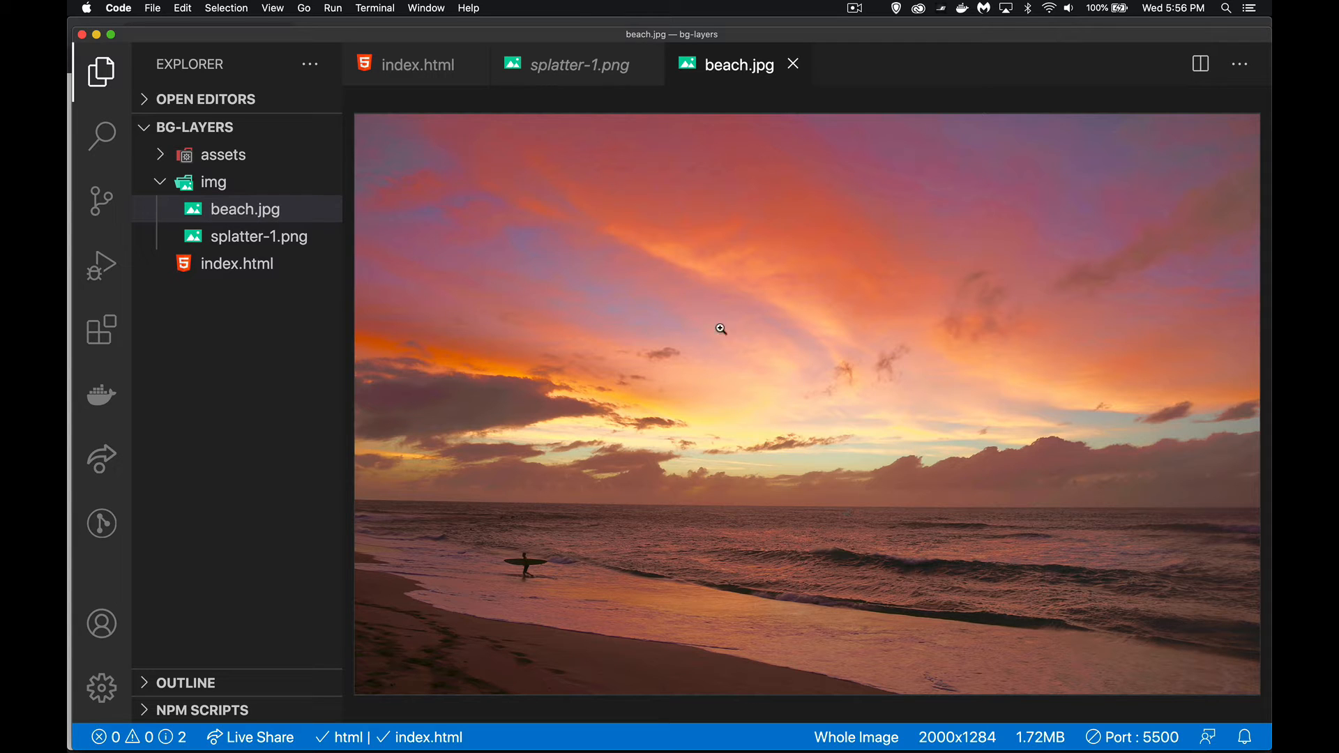
Preview the splatter-1.png texture, then return to index.html
{"action": "left_click", "coordinate": [416, 64]}
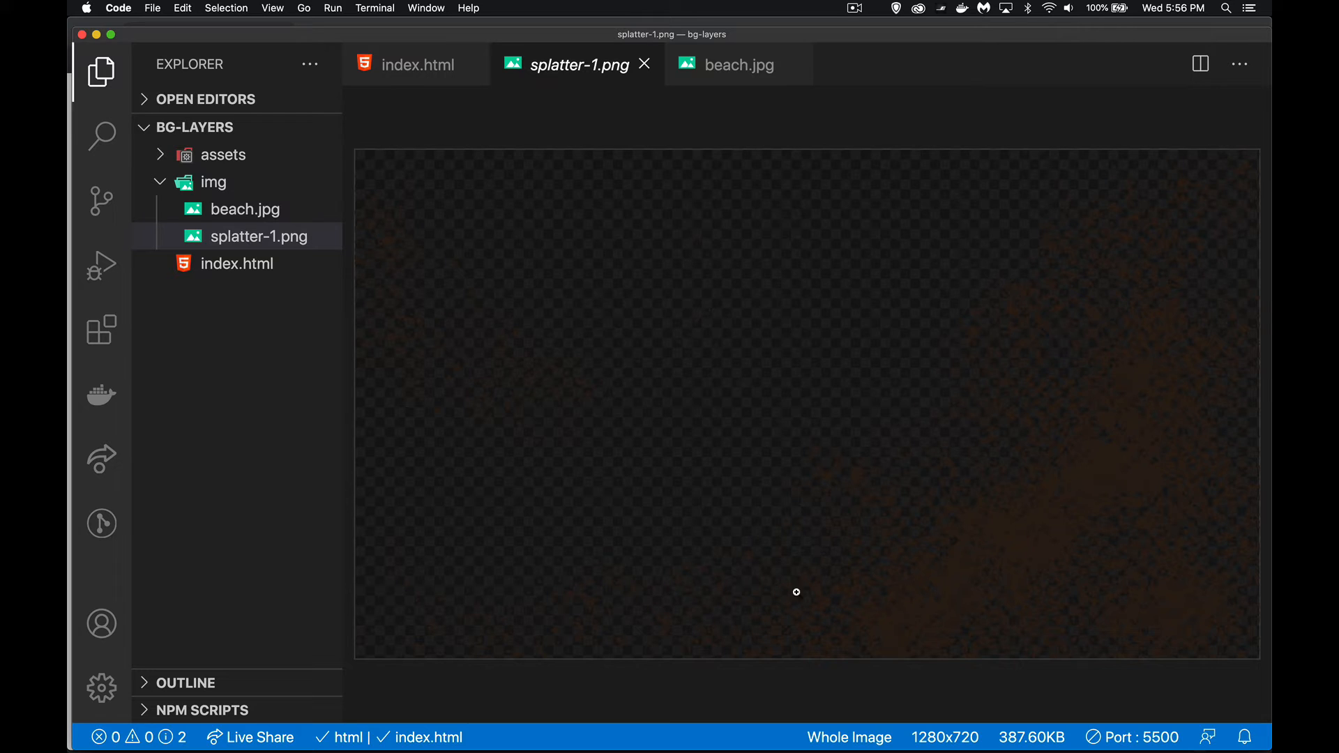
{"action": "mouse_move", "coordinate": [768, 563]}
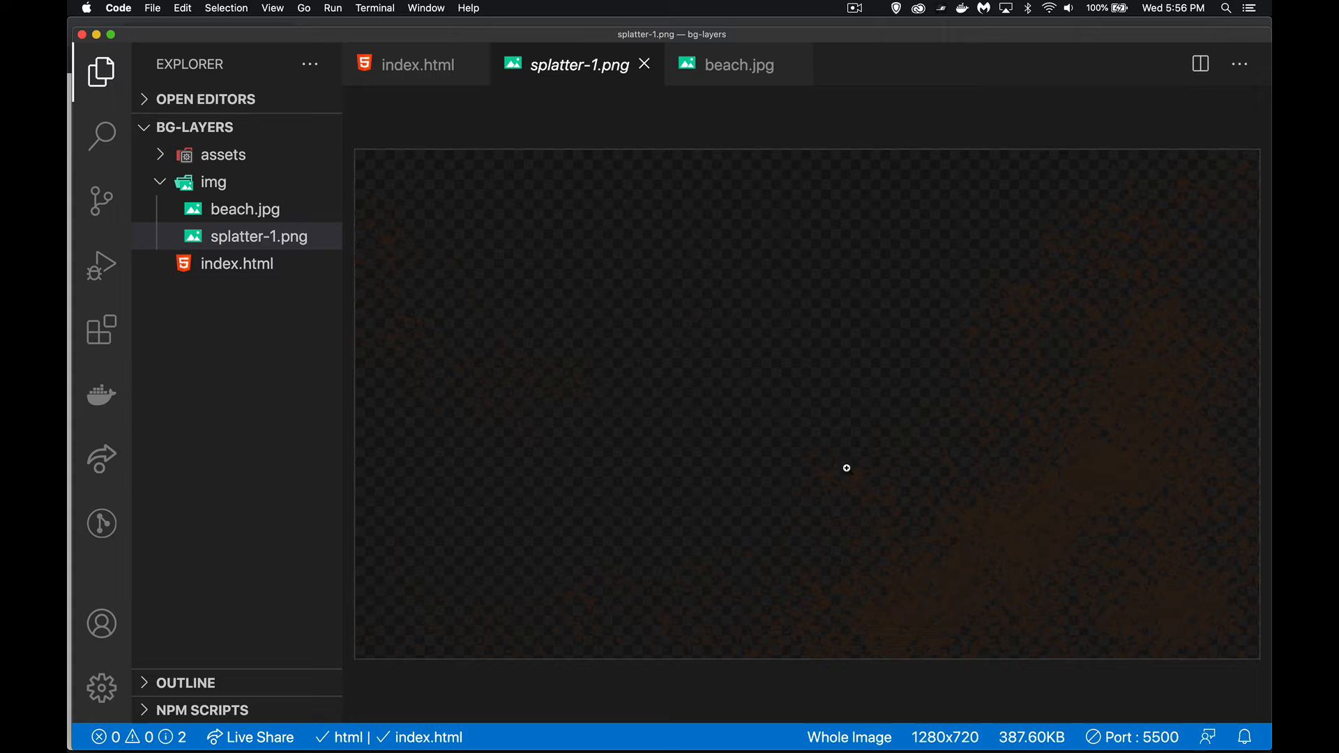
{"action": "mouse_move", "coordinate": [1138, 464]}
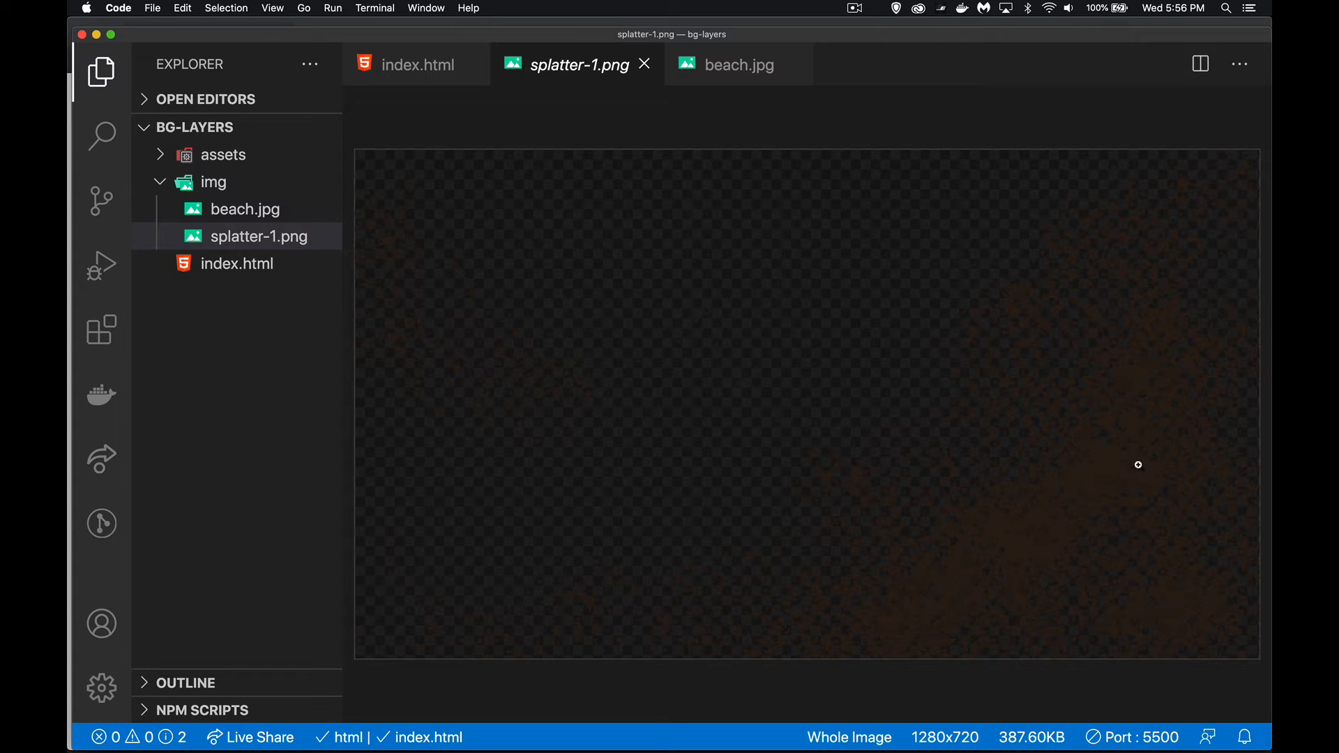
{"action": "mouse_move", "coordinate": [1002, 539]}
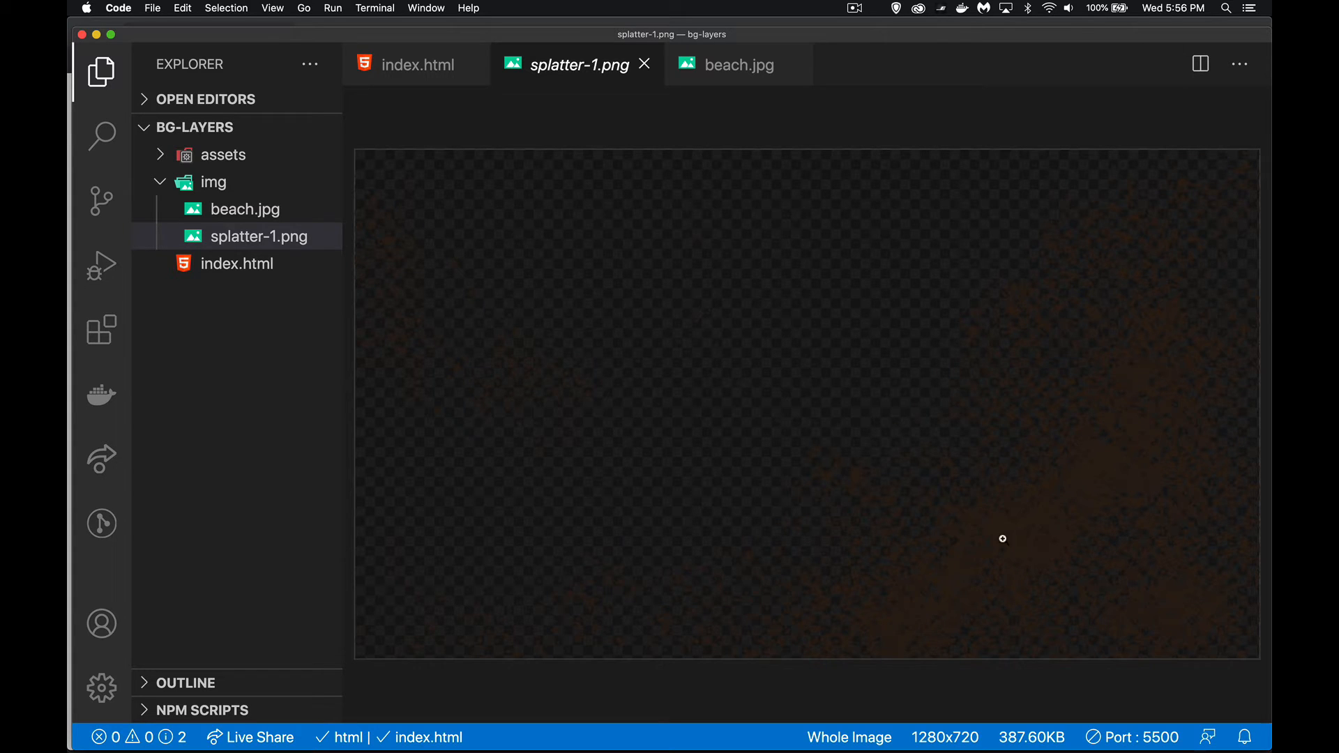
{"action": "mouse_move", "coordinate": [1091, 423]}
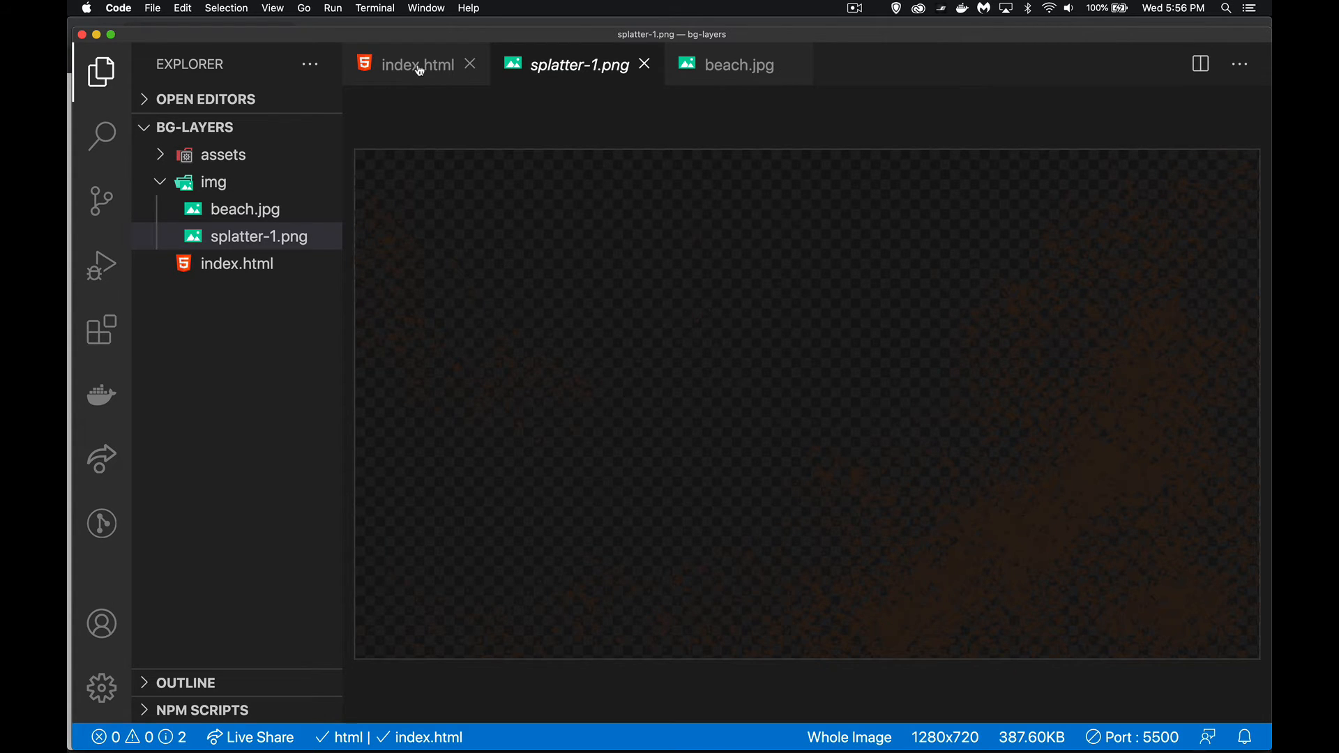
{"action": "left_click", "coordinate": [418, 65]}
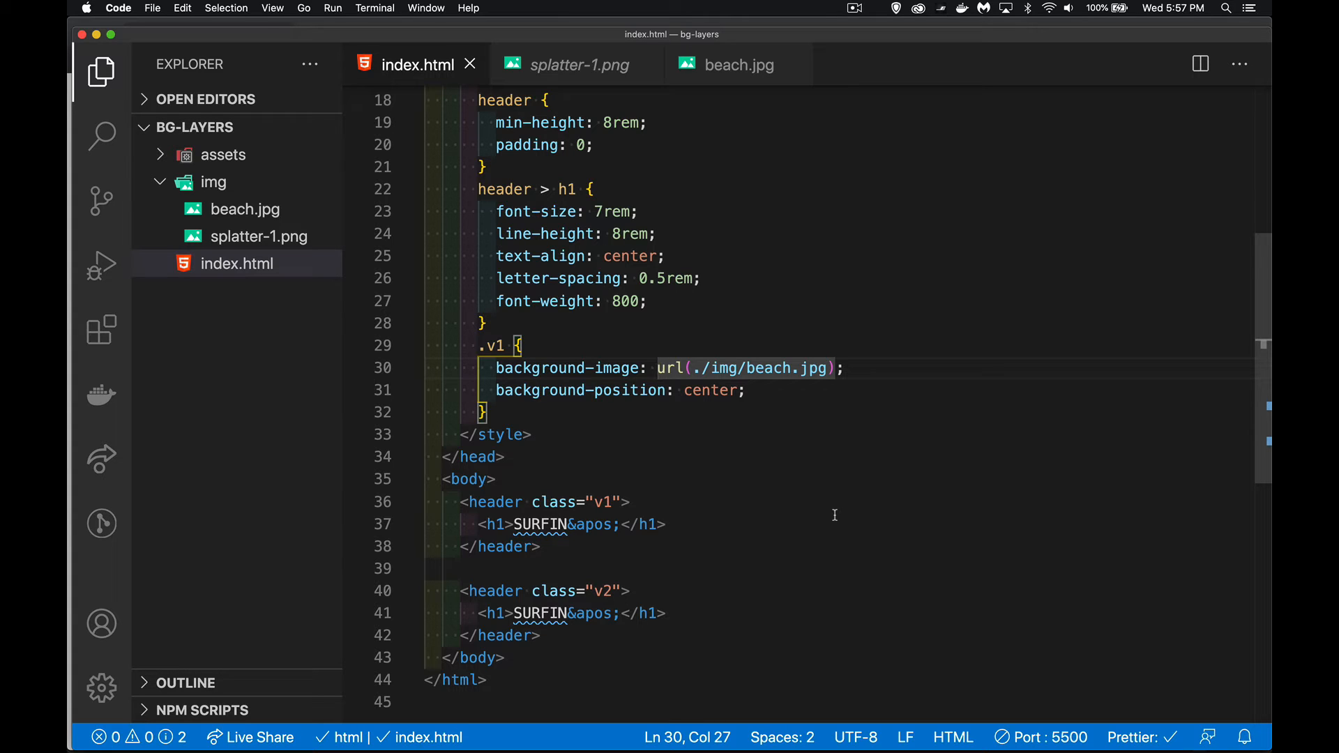
Prepend url(./img/splatter-1.png) to the .v1 background-image and save
{"action": "type", "text": "url"}
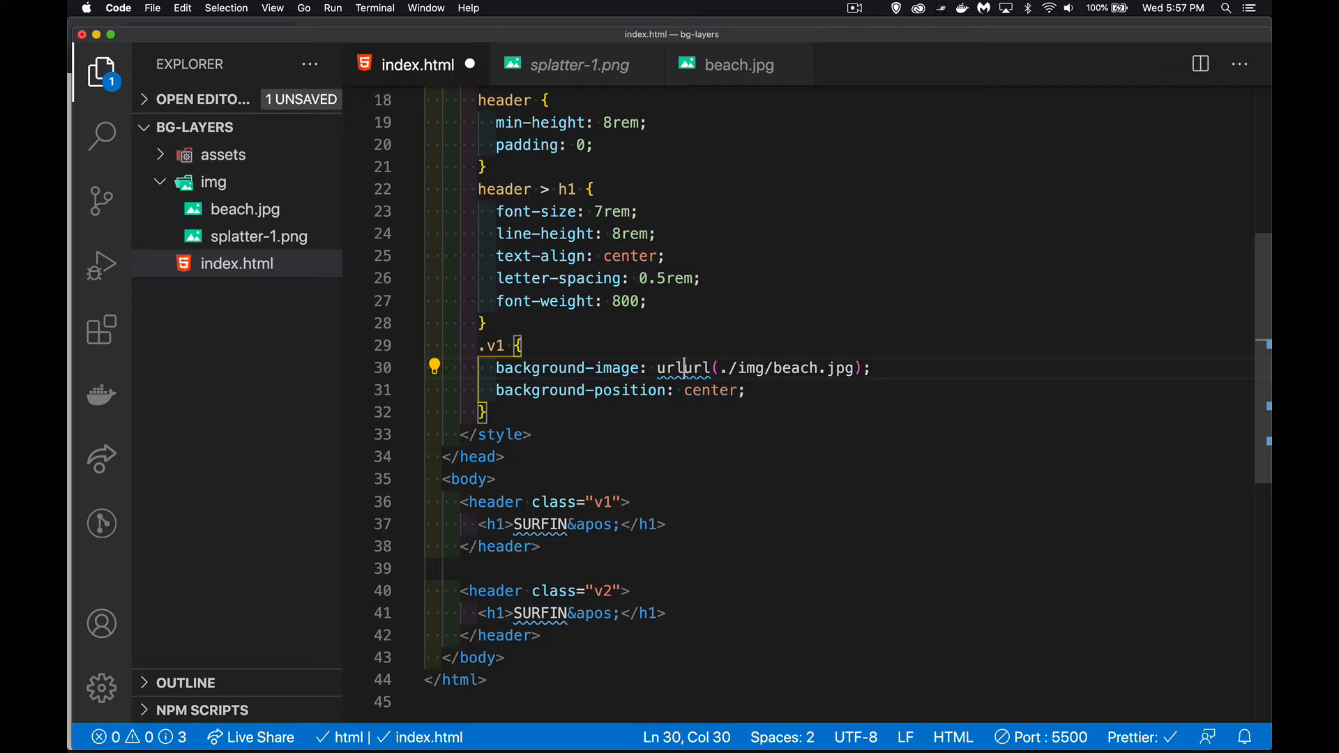
{"action": "type", "text": "()"}
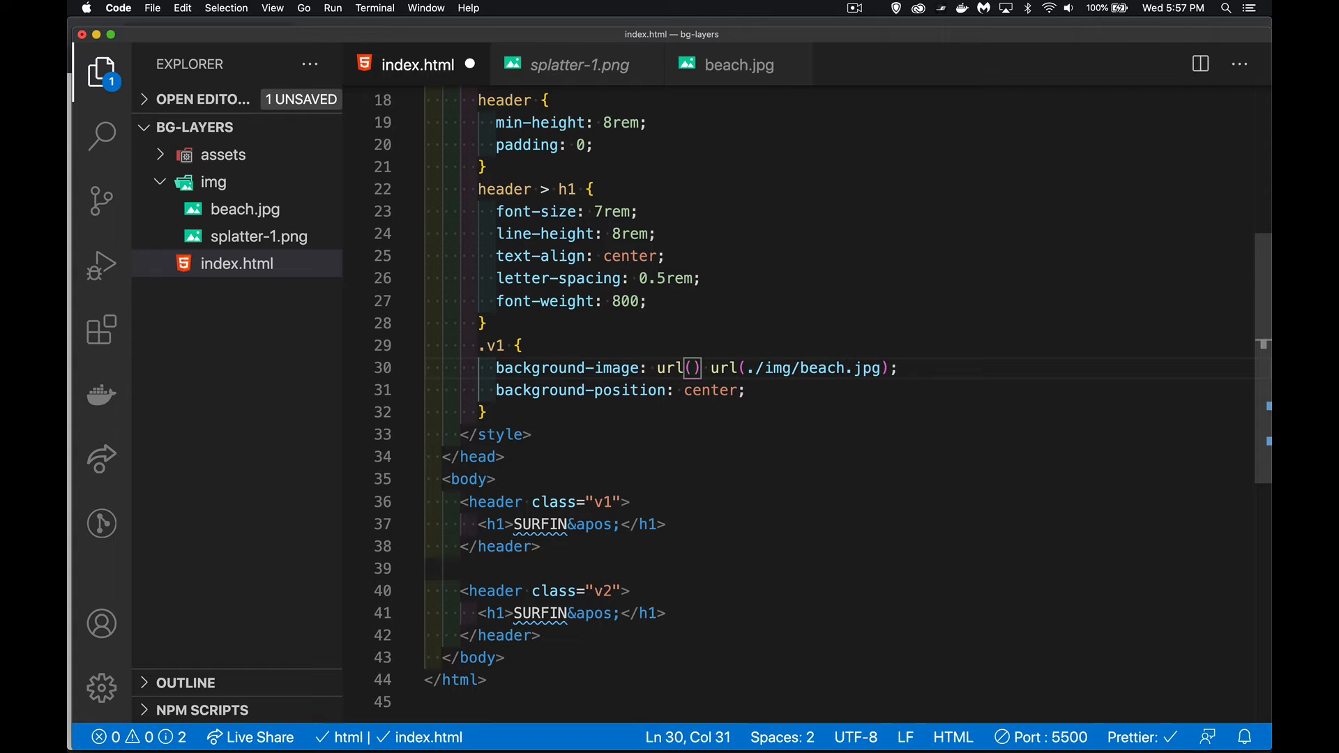
{"action": "type", "text": "./img/splatter-1.png"}
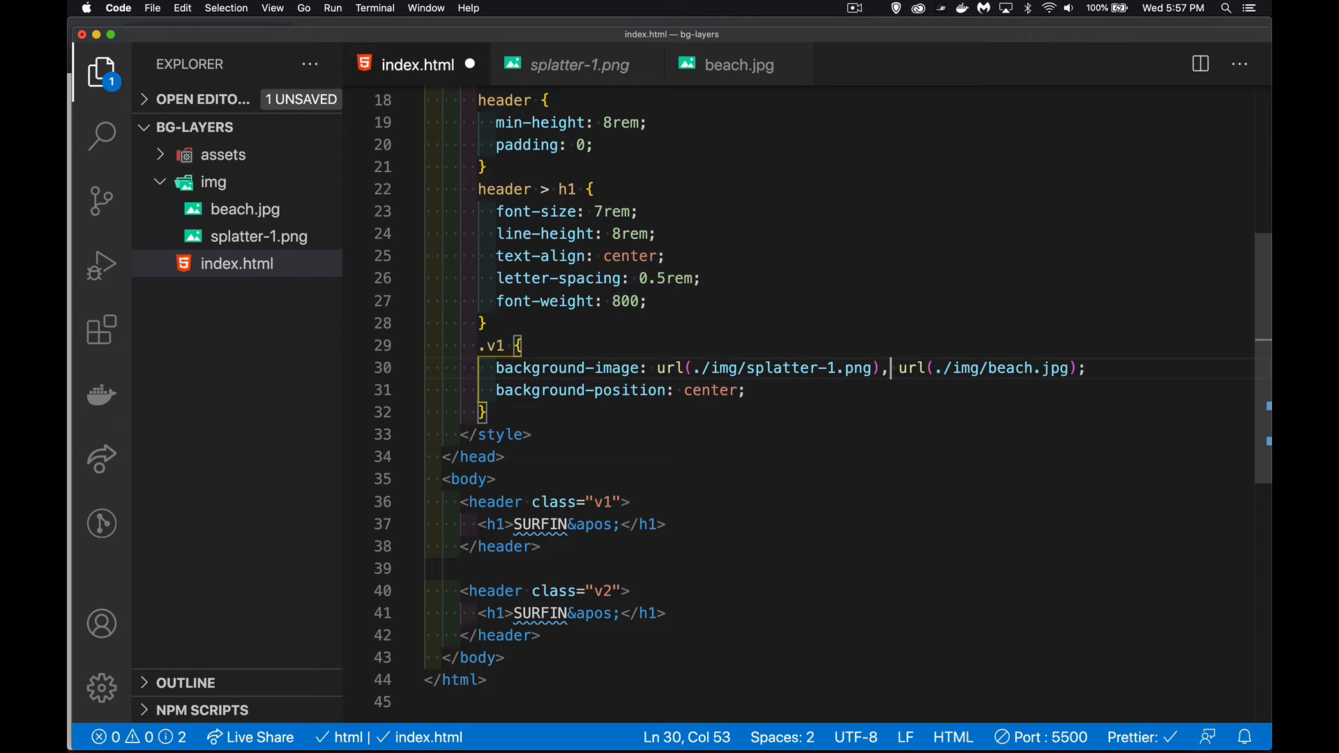
{"action": "key", "text": "cmd+s"}
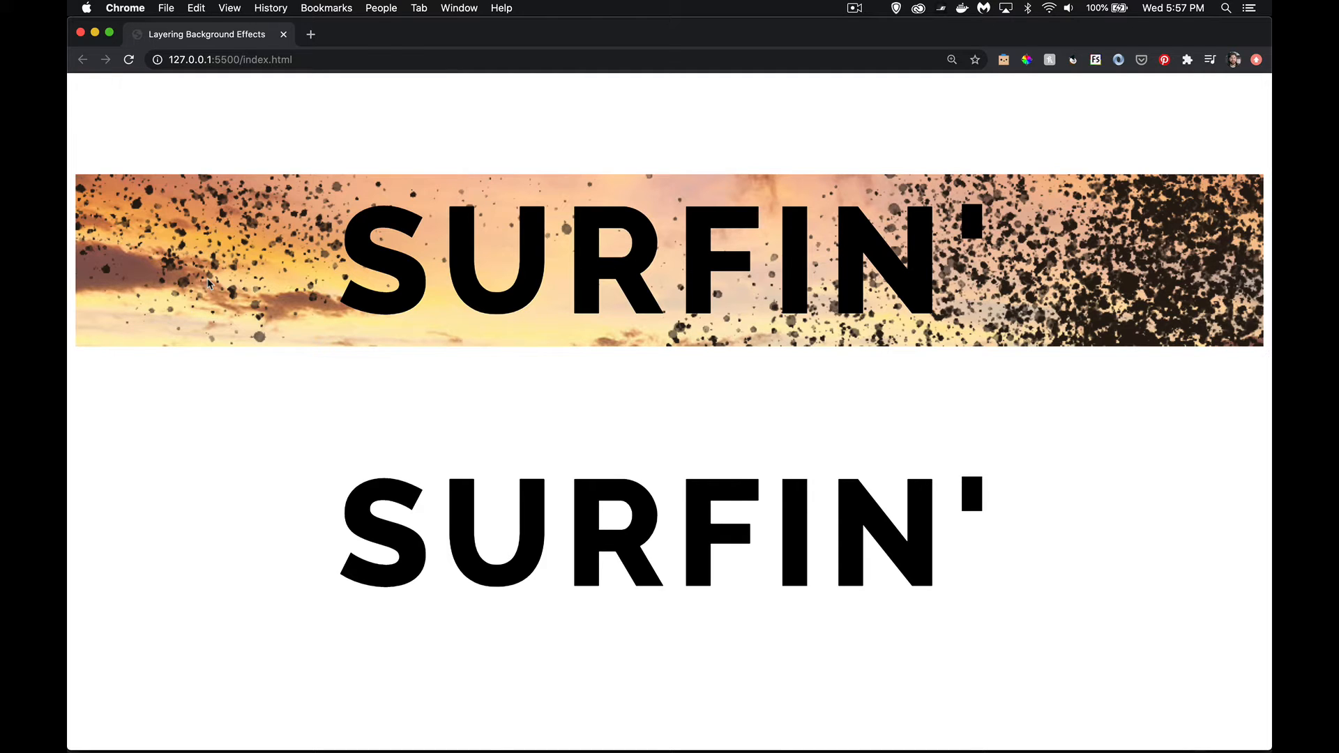
Switch to Chrome to view the splatter-over-sunset header background
{"action": "key", "text": "cmd+tab"}
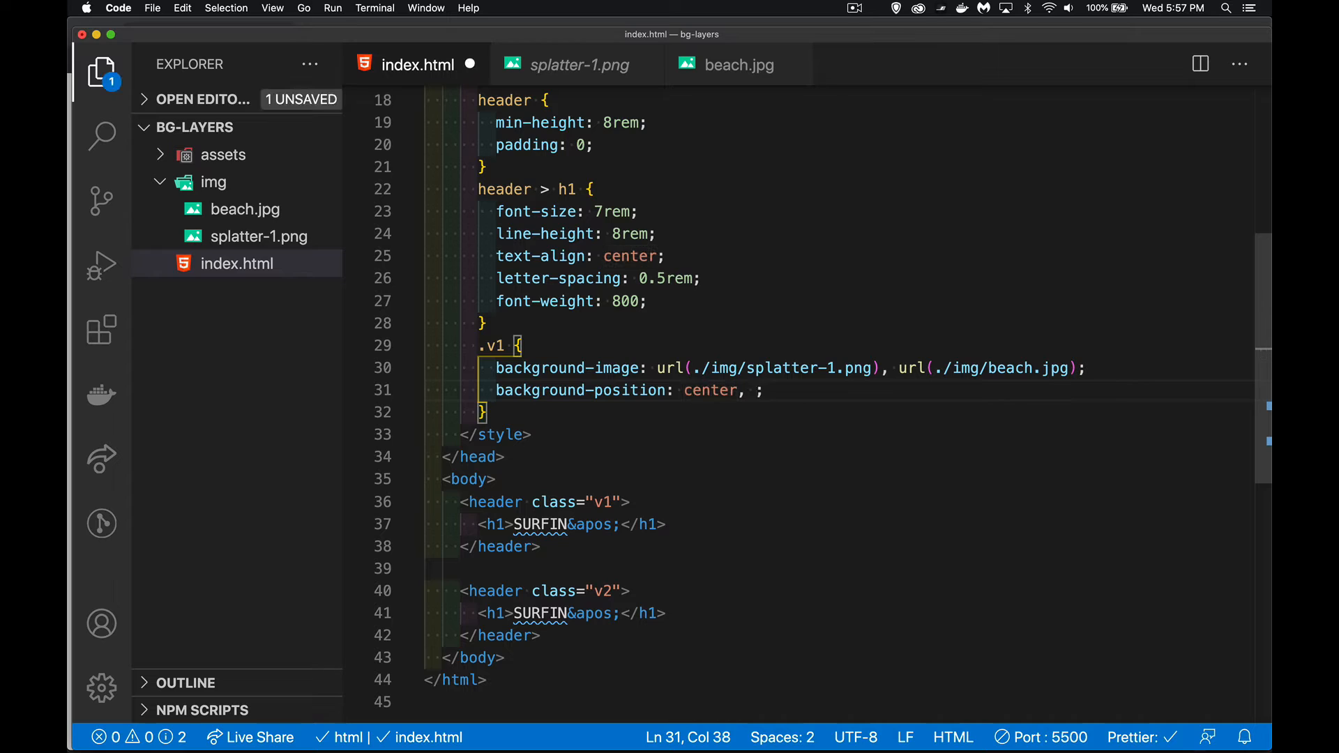
Set .v1 background-position to center, center and background-size to cover, cover
{"action": "type", "text": "center"}
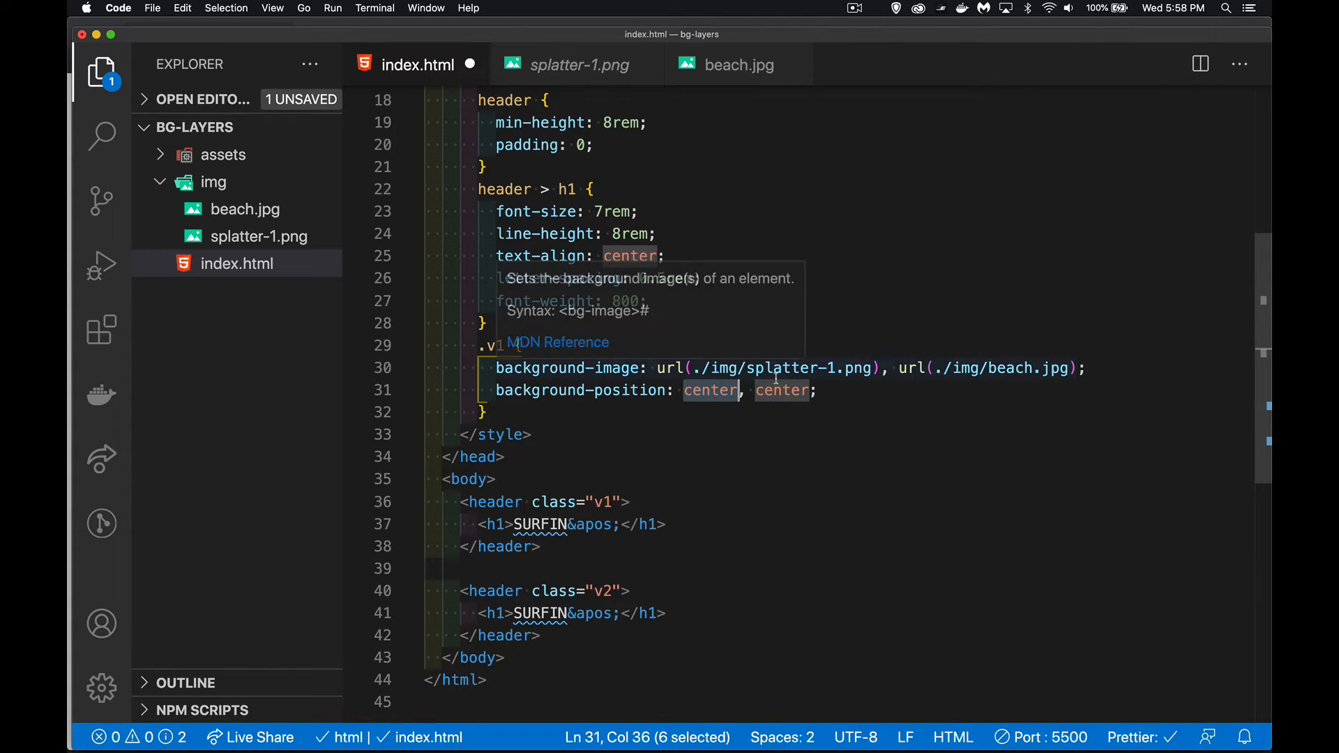
{"action": "mouse_move", "coordinate": [852, 395]}
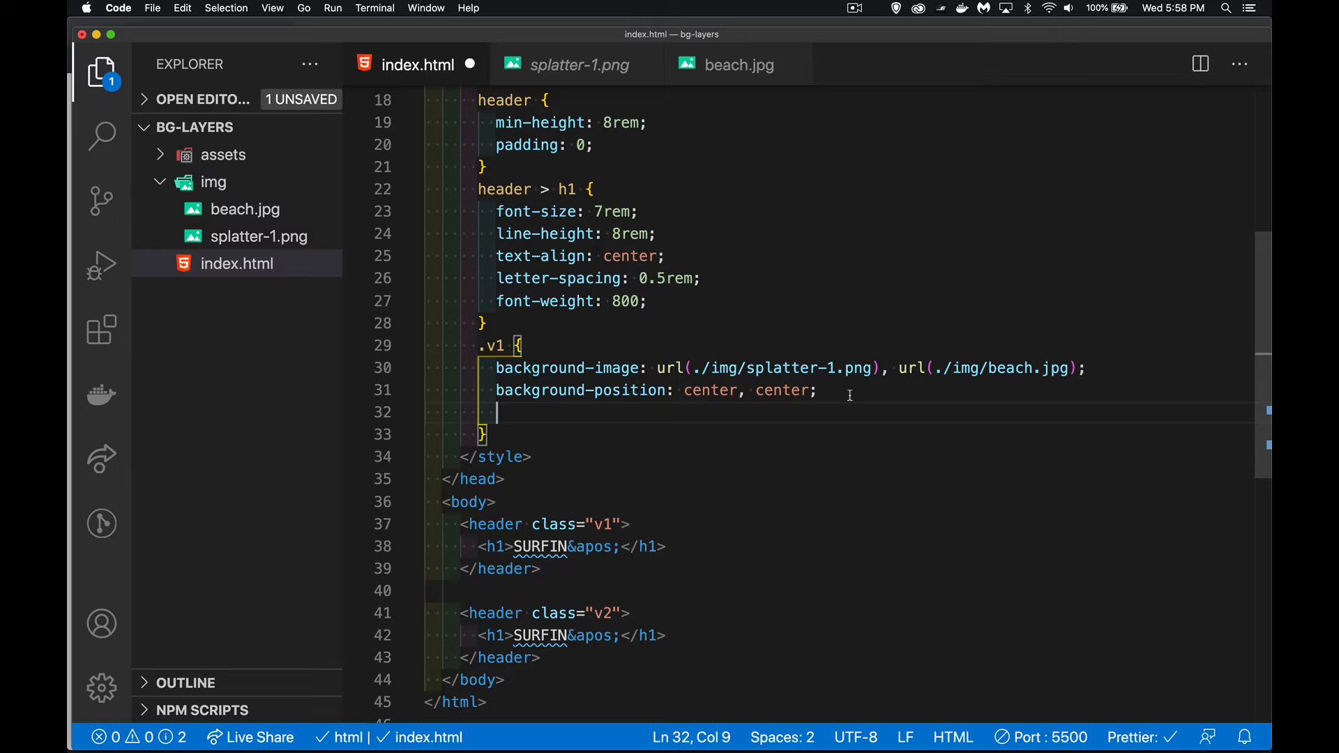
{"action": "type", "text": "backgroun"}
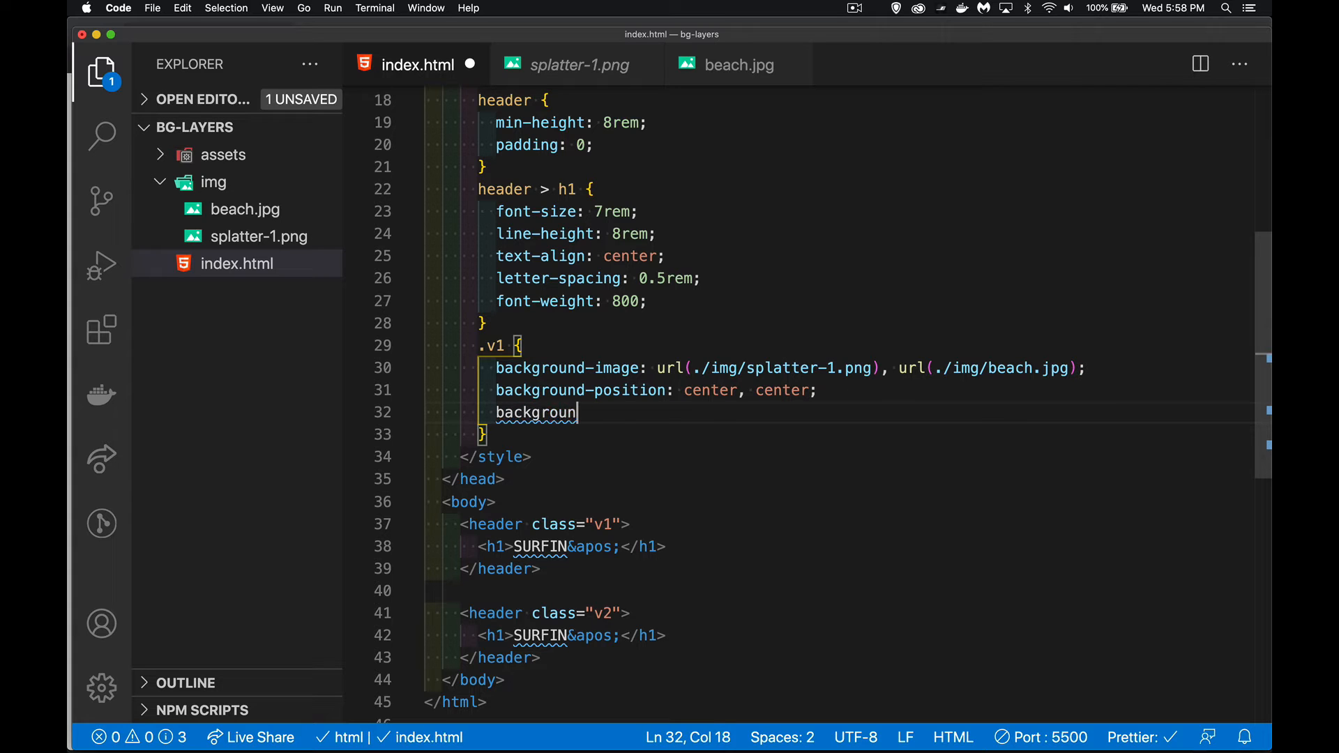
{"action": "type", "text": "-size:"}
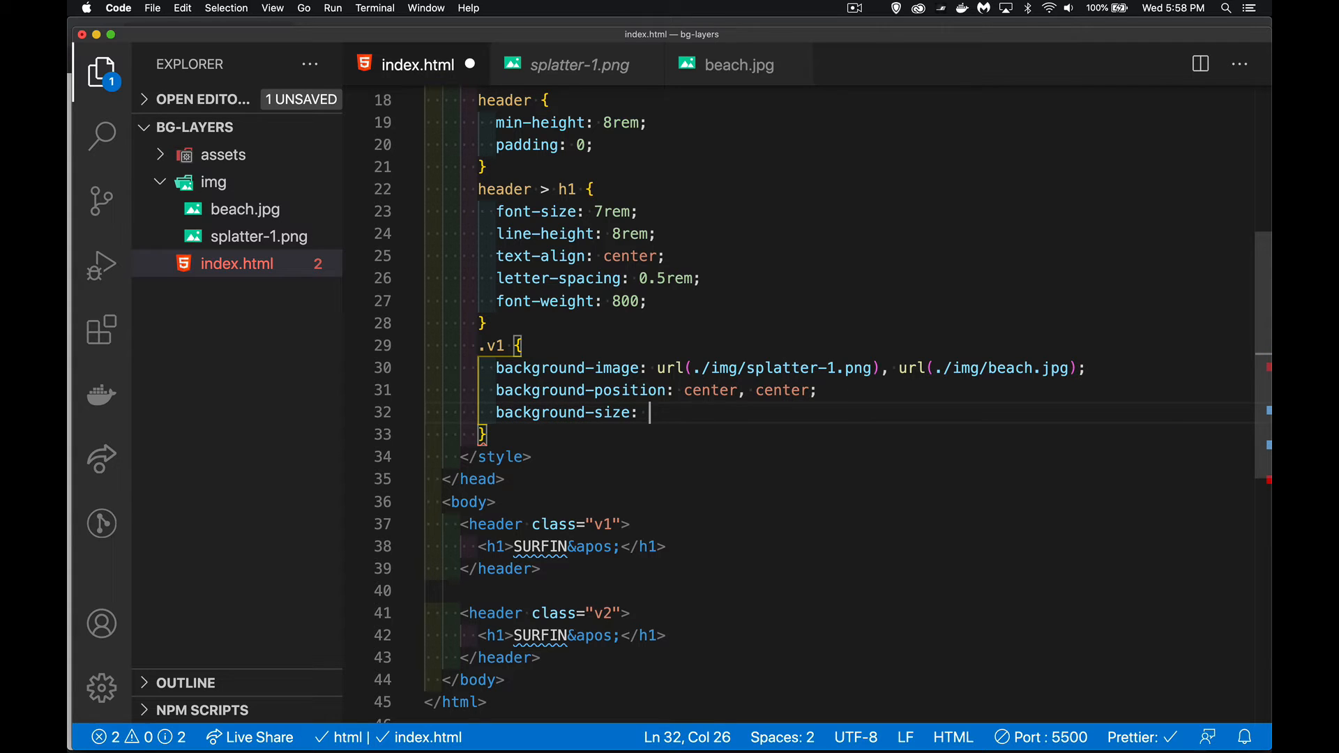
{"action": "type", "text": "cover, co"}
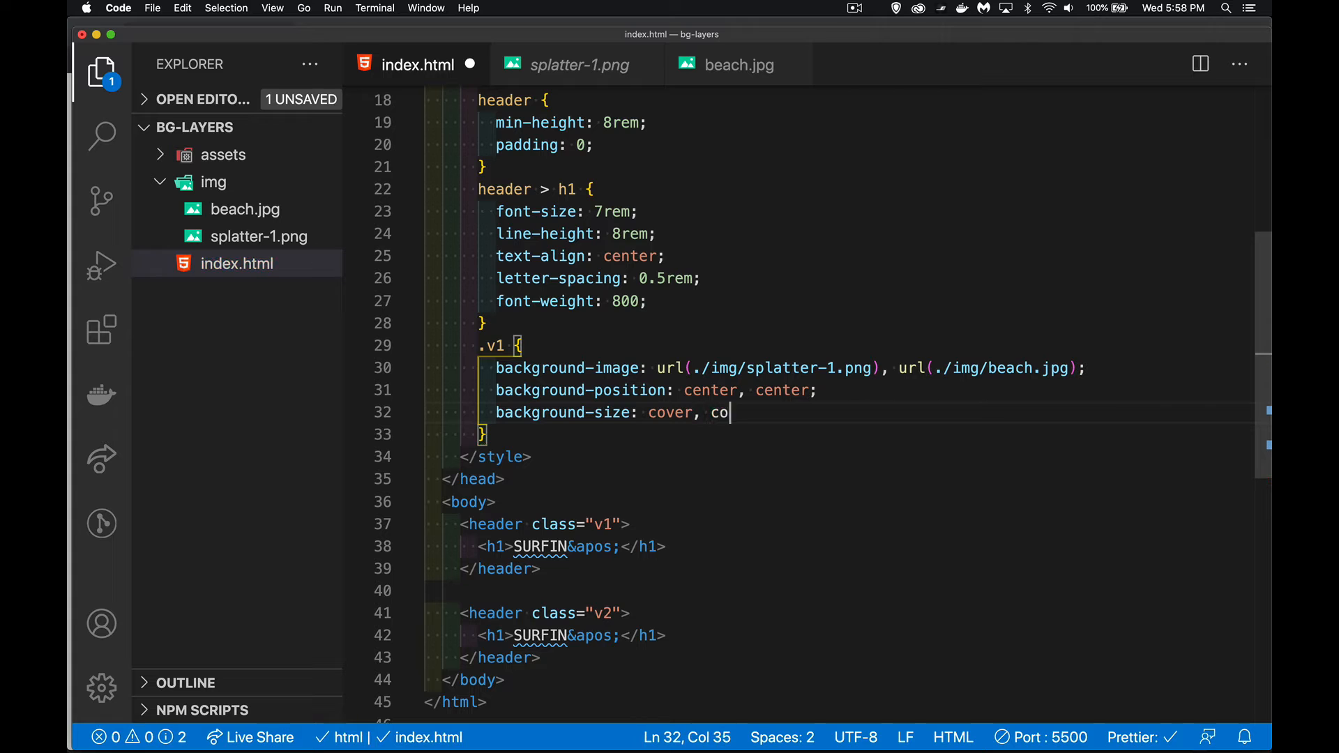
{"action": "type", "text": "ver;"}
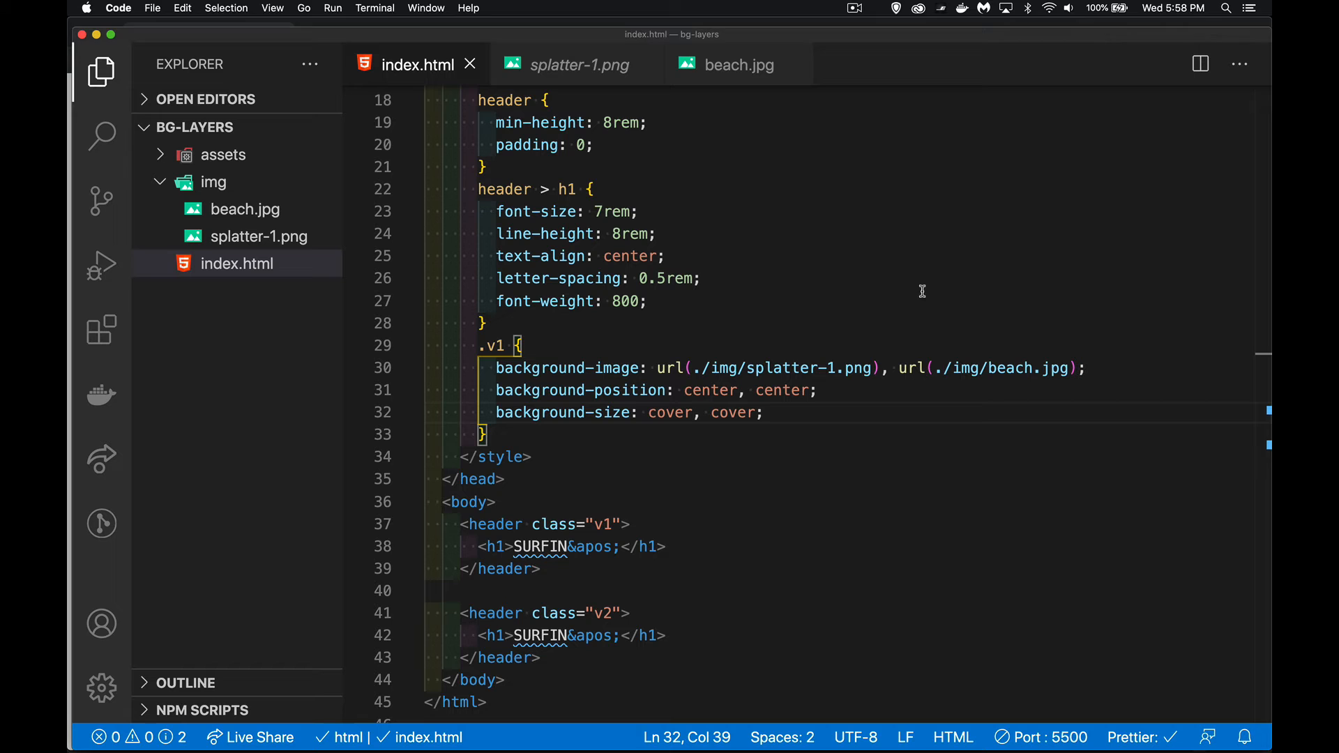
Add a .v1 > h1 rule setting the heading colour to white
{"action": "key", "text": "enter"}
{"action": "type", "text": ".v1"}
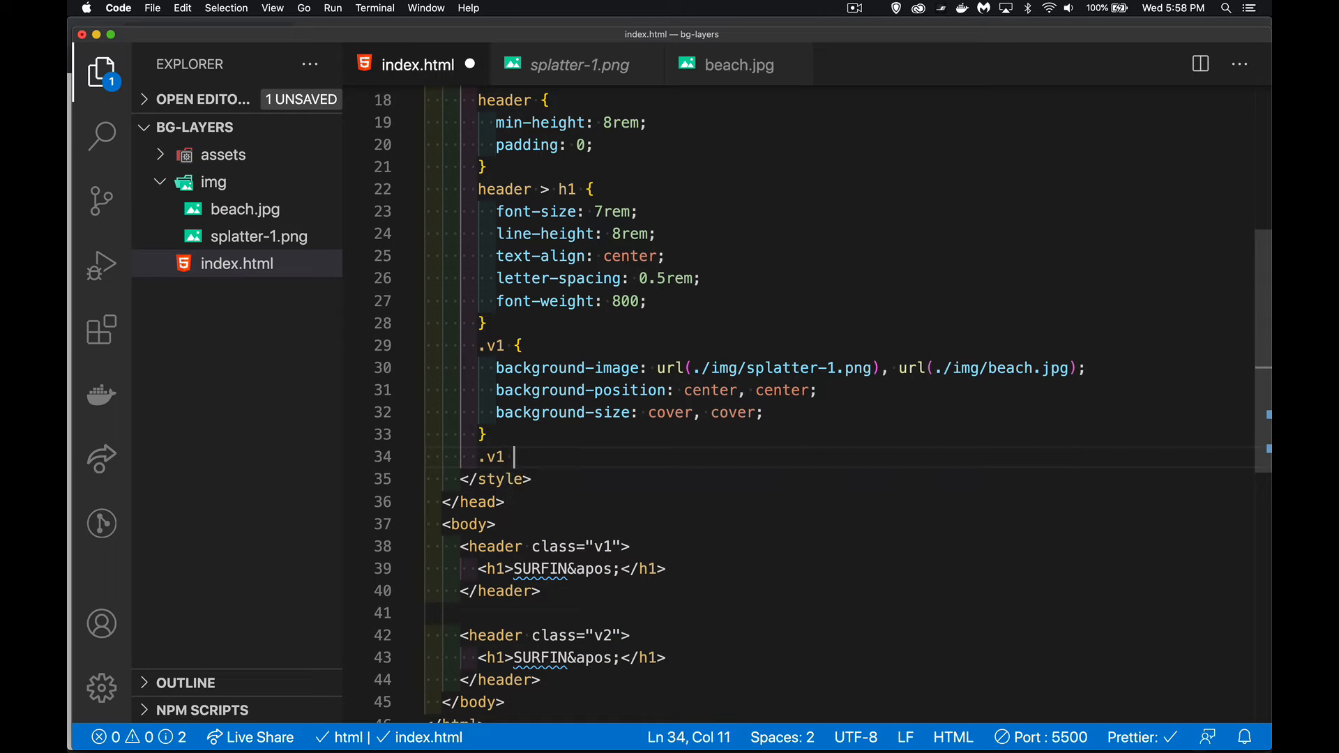
{"action": "type", "text": "> h1{"}
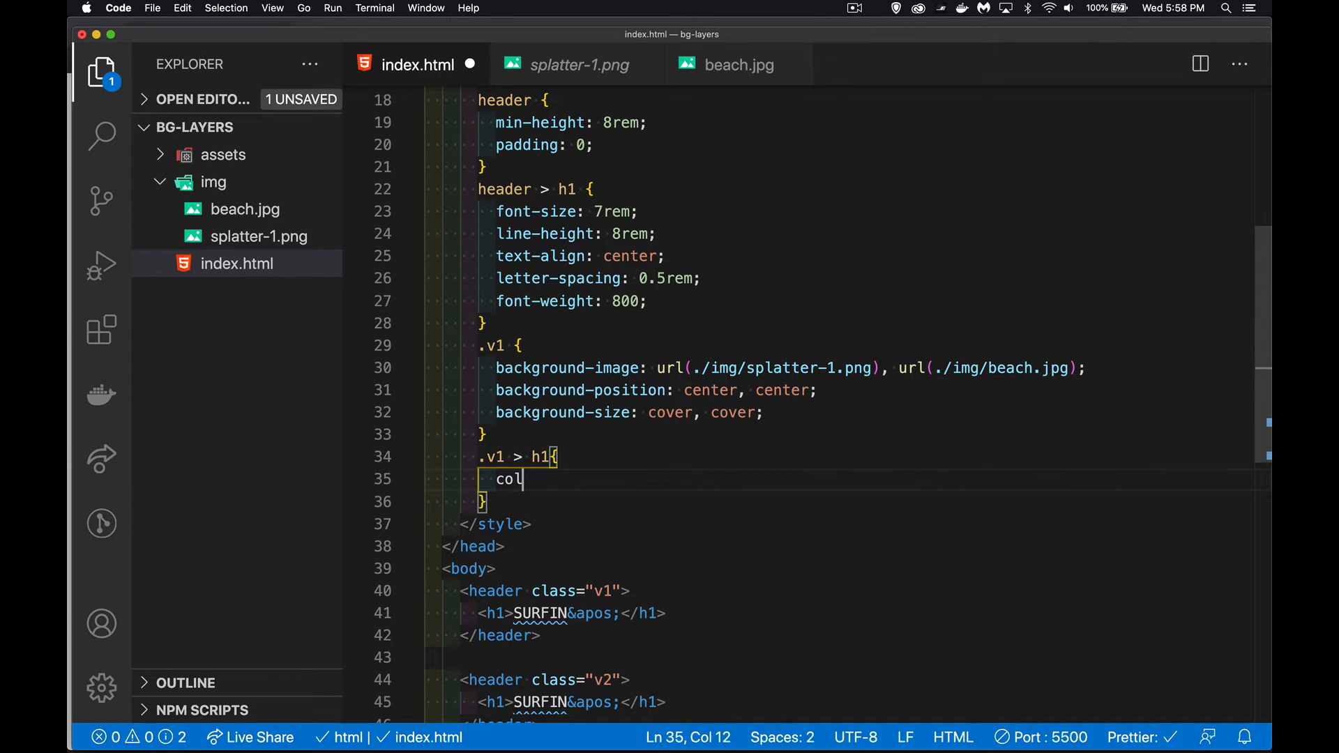
{"action": "type", "text": "or:"}
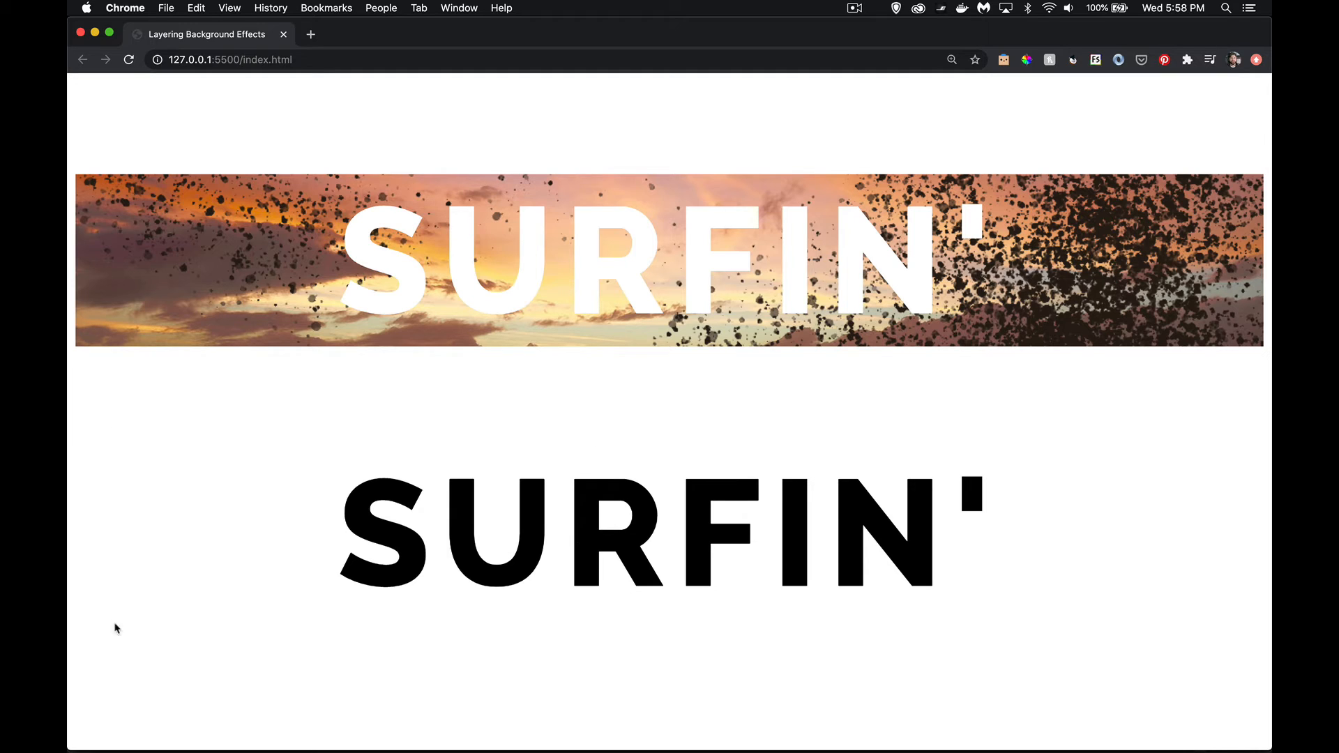
{"action": "mouse_move", "coordinate": [953, 527]}
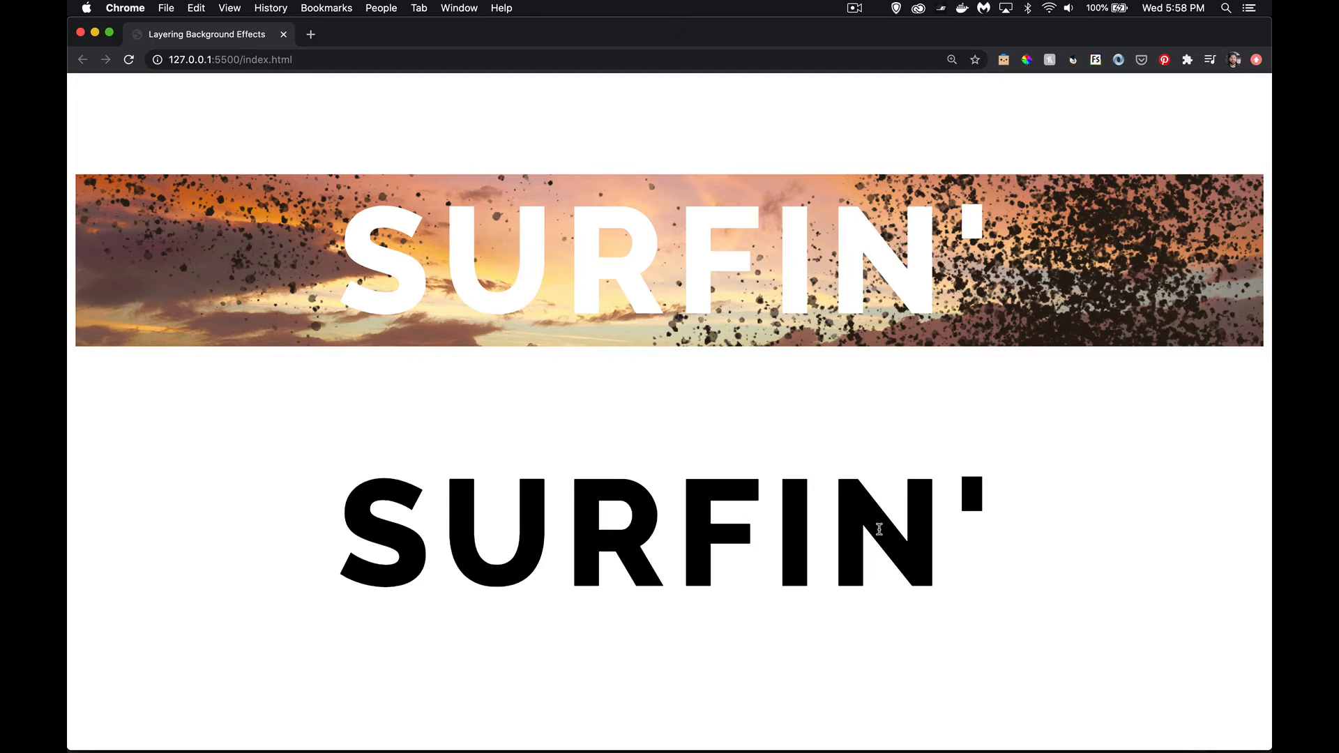
{"action": "mouse_move", "coordinate": [857, 502]}
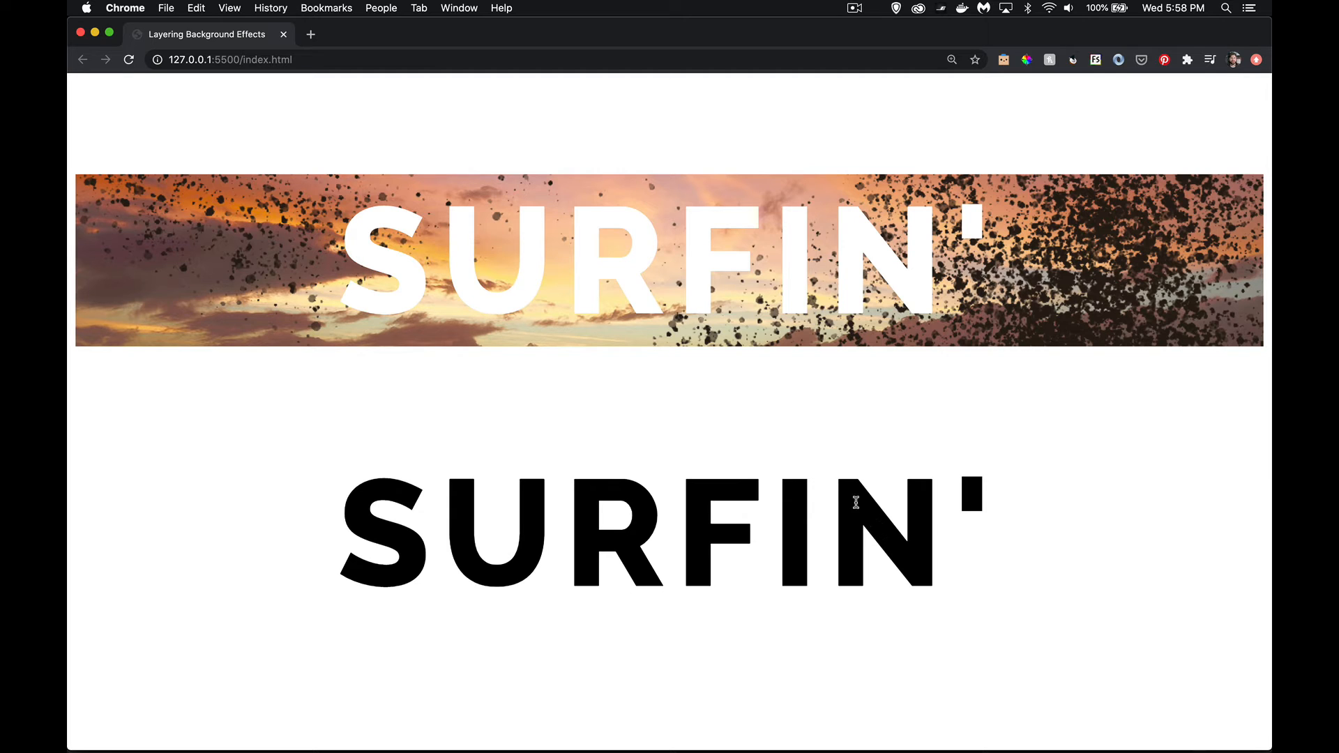
{"action": "mouse_move", "coordinate": [848, 596]}
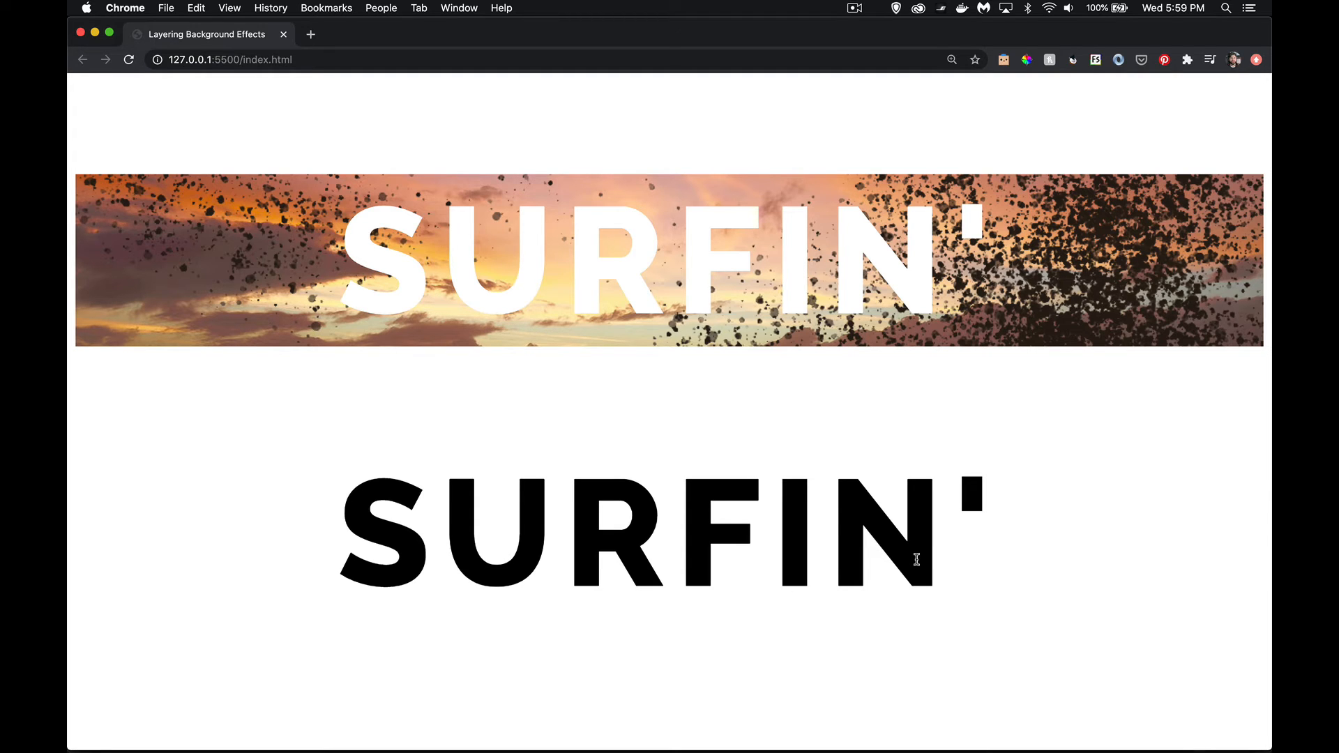
{"action": "mouse_move", "coordinate": [958, 478]}
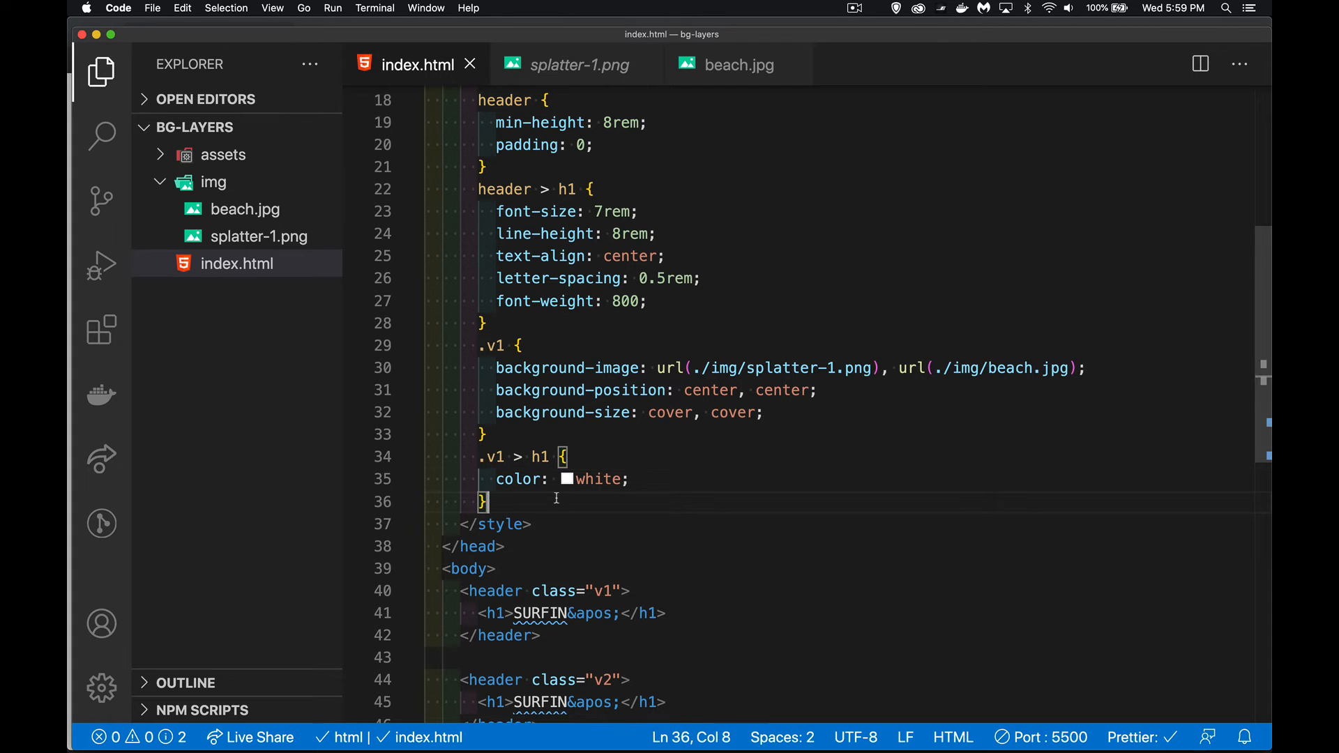
Add a .v2 rule with background-color: black, dismissing the stray command palette
{"action": "type", "text": ".v2"}
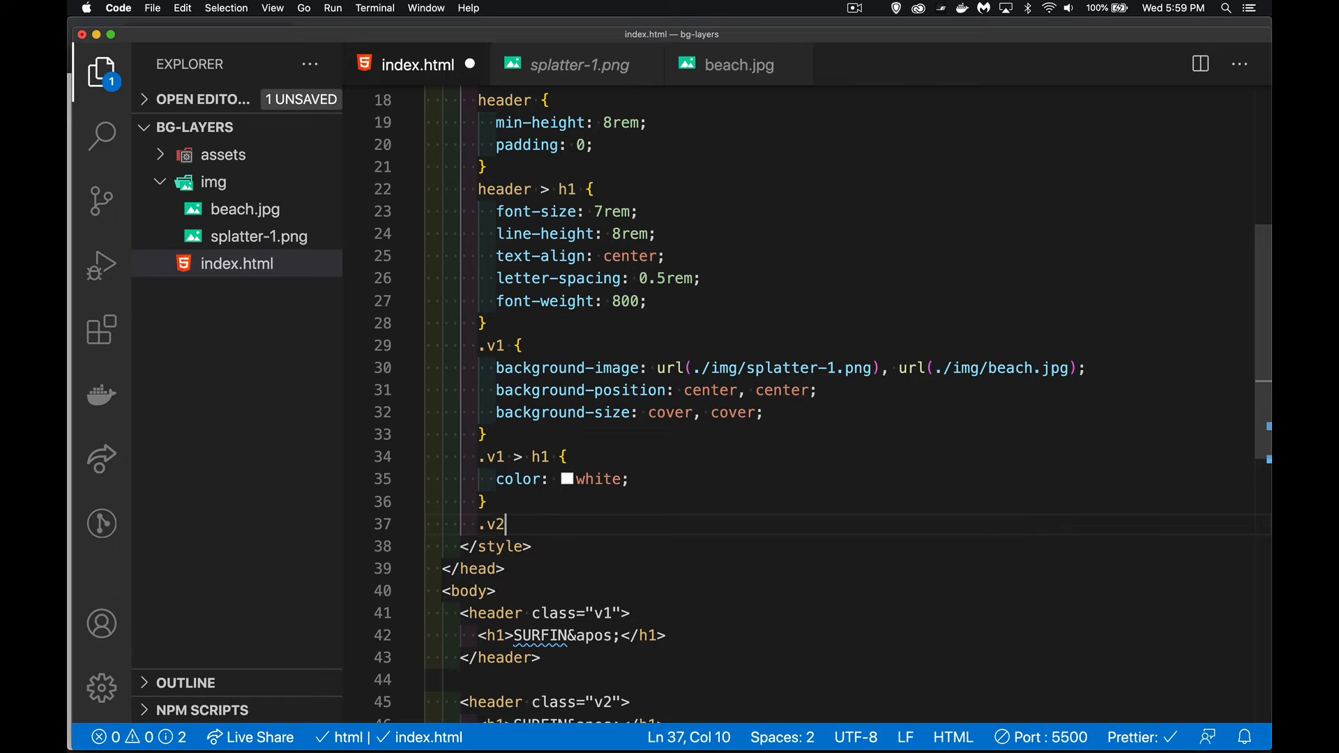
{"action": "type", "text": "{"}
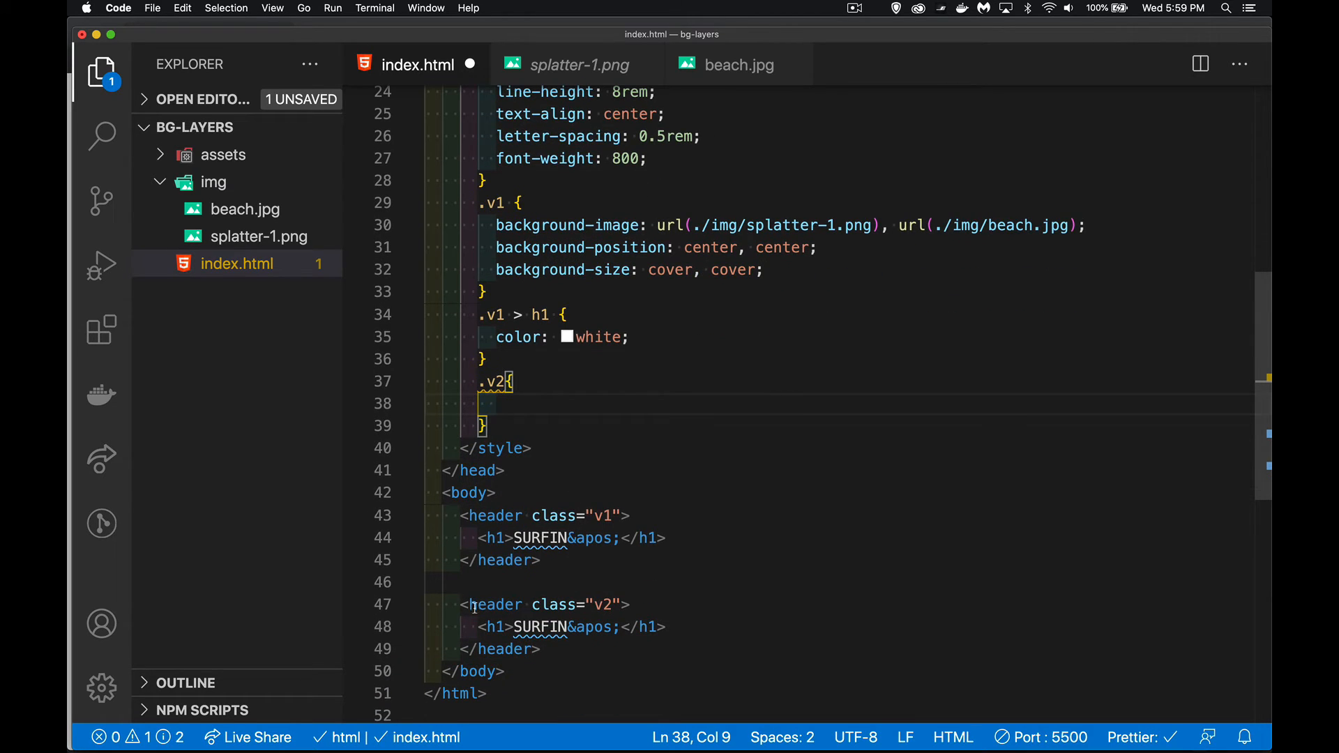
{"action": "mouse_move", "coordinate": [659, 426]}
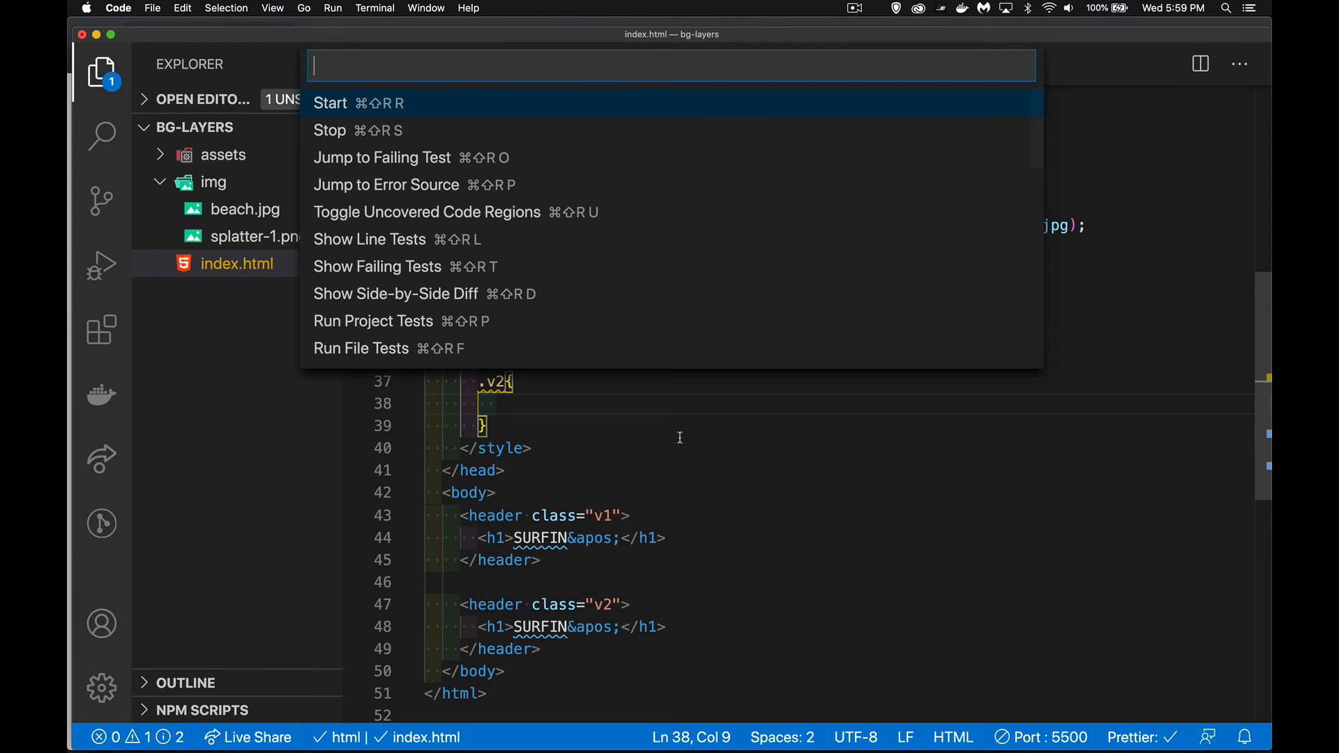
{"action": "key", "text": "Escape"}
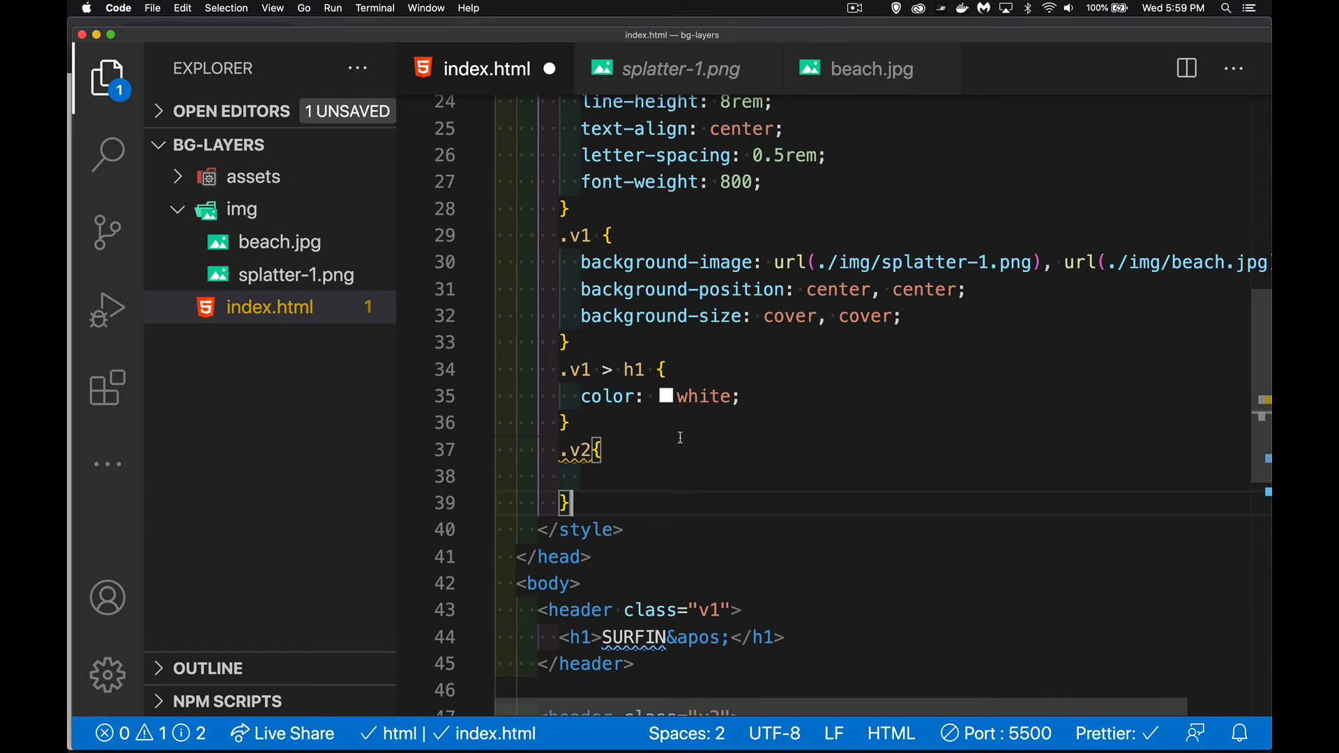
{"action": "type", "text": "back"}
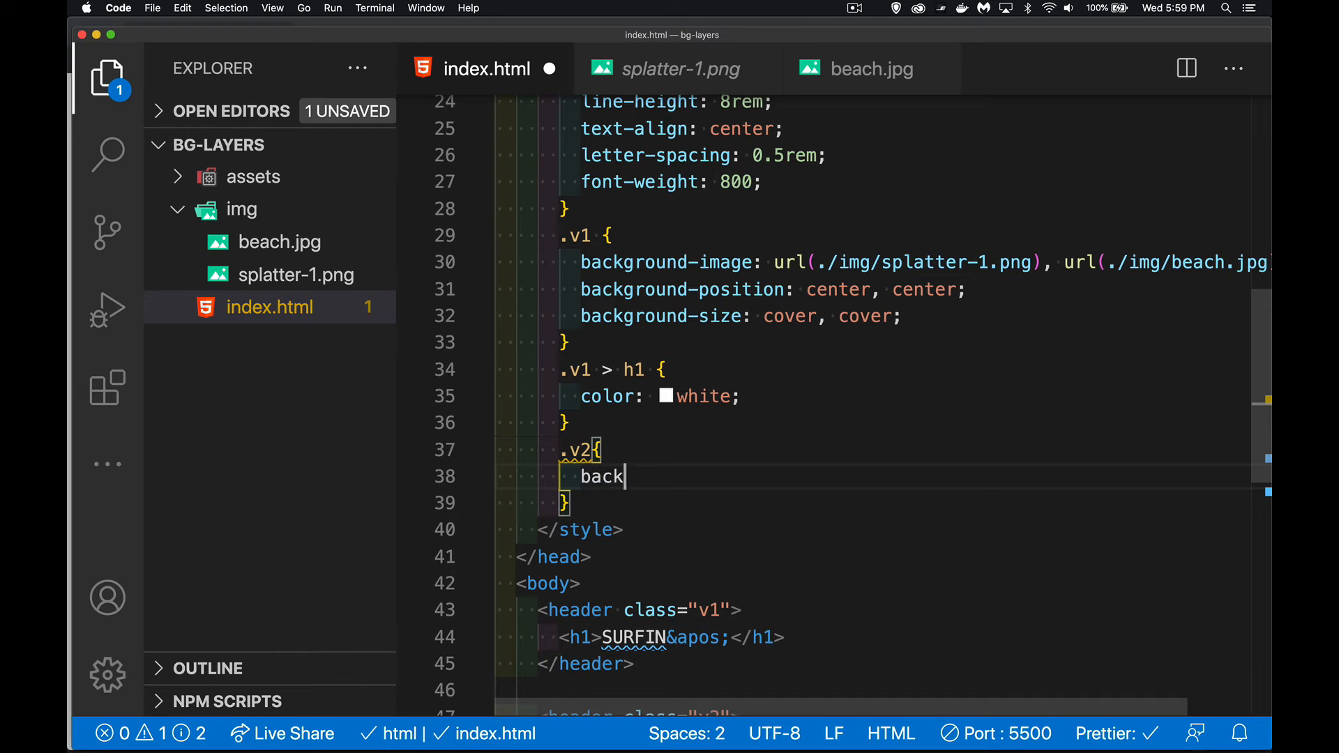
{"action": "type", "text": "ground-colo"}
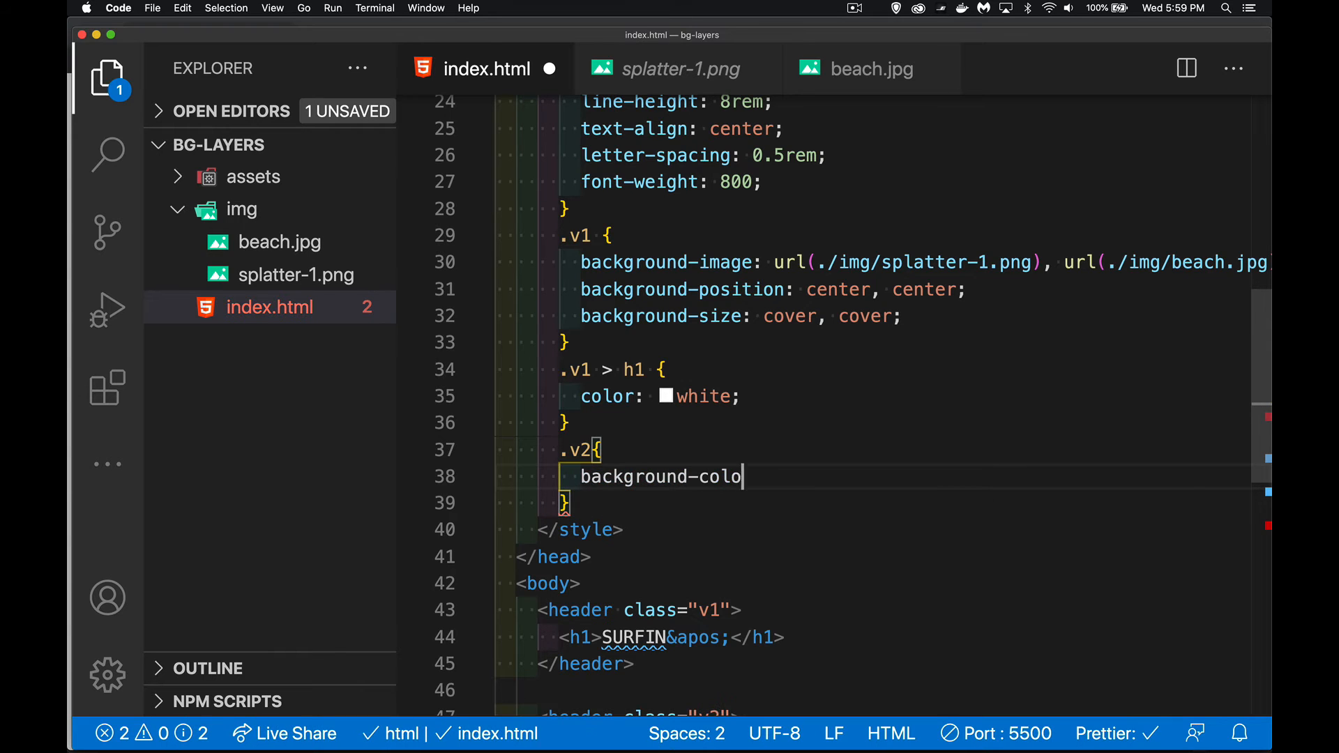
{"action": "type", "text": "r: black"}
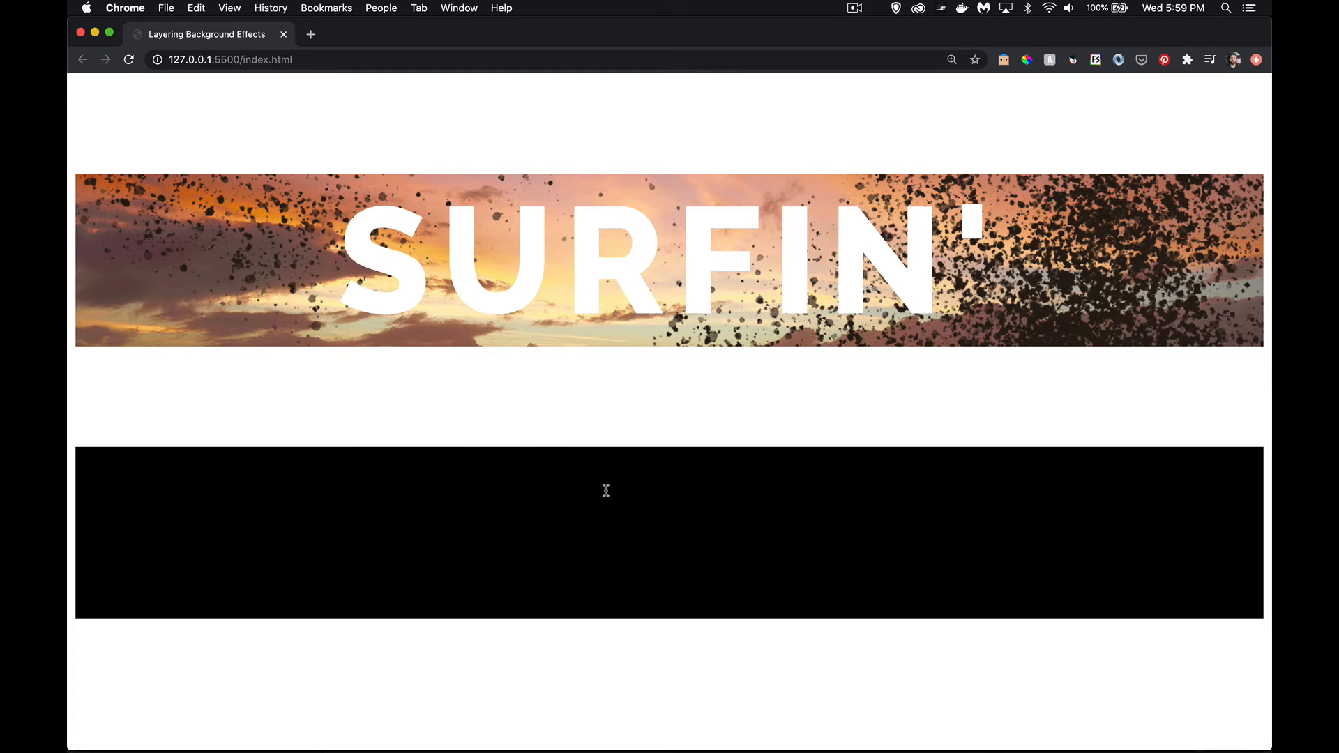
{"action": "mouse_move", "coordinate": [601, 548]}
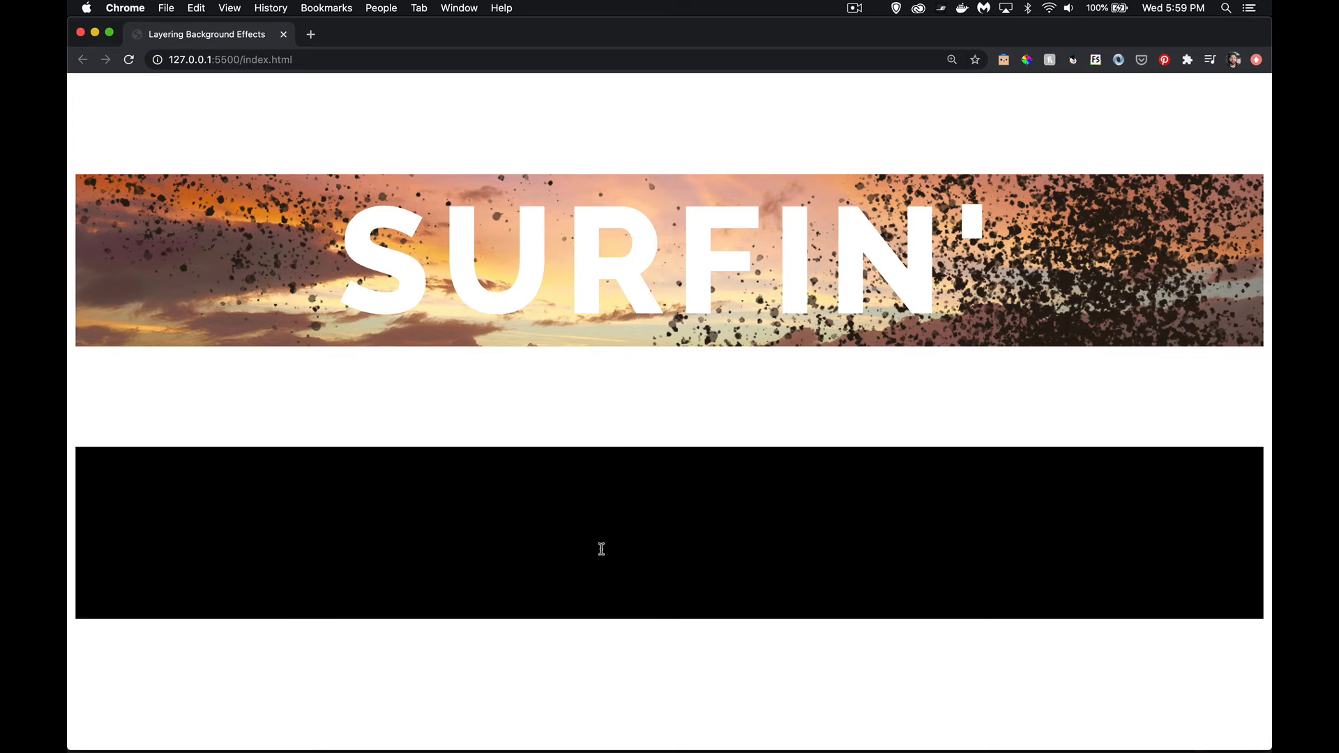
{"action": "mouse_move", "coordinate": [597, 453]}
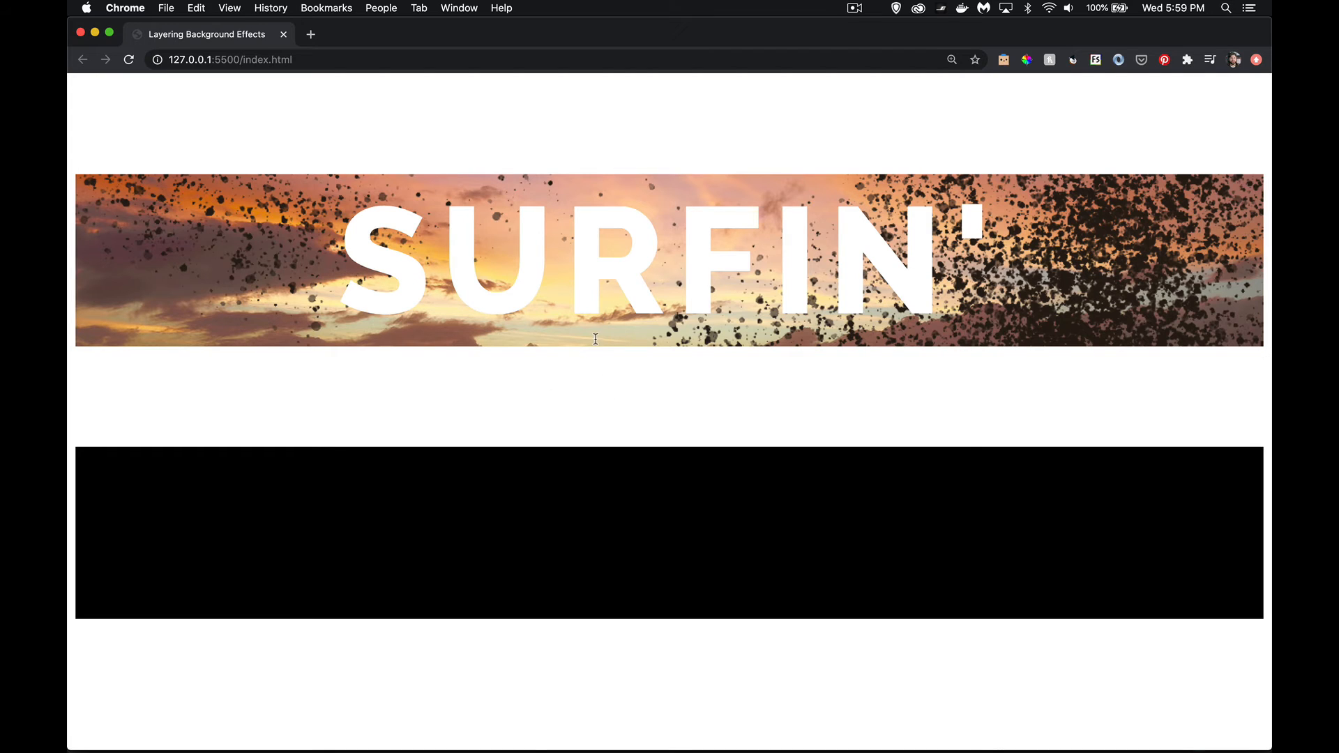
{"action": "mouse_move", "coordinate": [598, 419]}
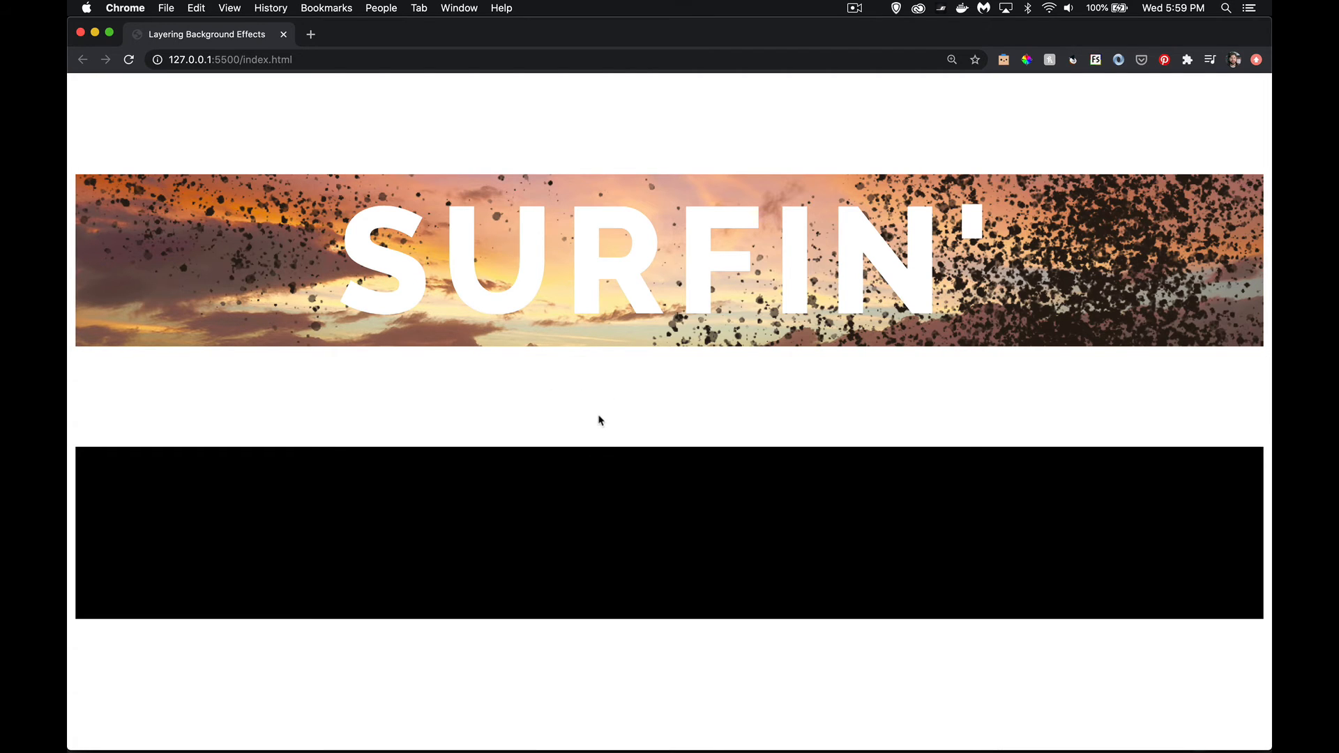
{"action": "mouse_move", "coordinate": [601, 414]}
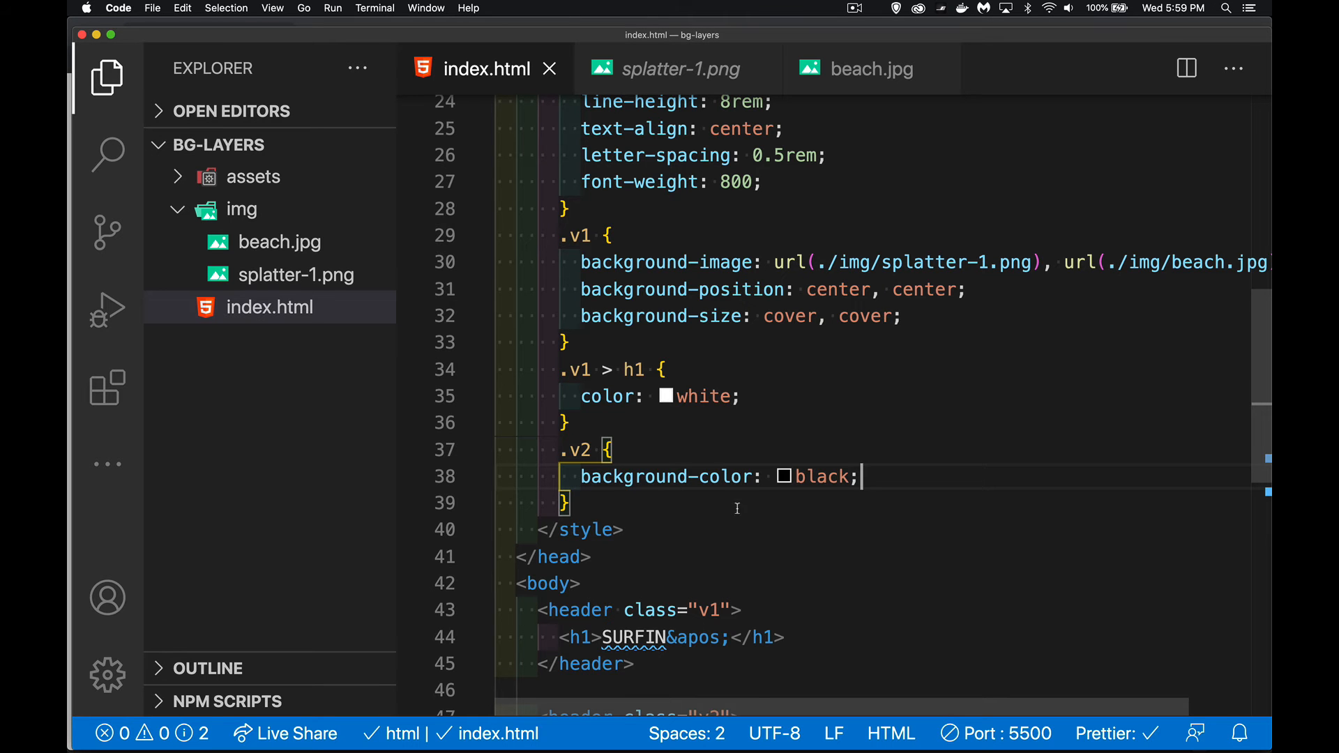
Start an empty .v2 > h1 rule below the .v2 rule
{"action": "key", "text": "Return"}
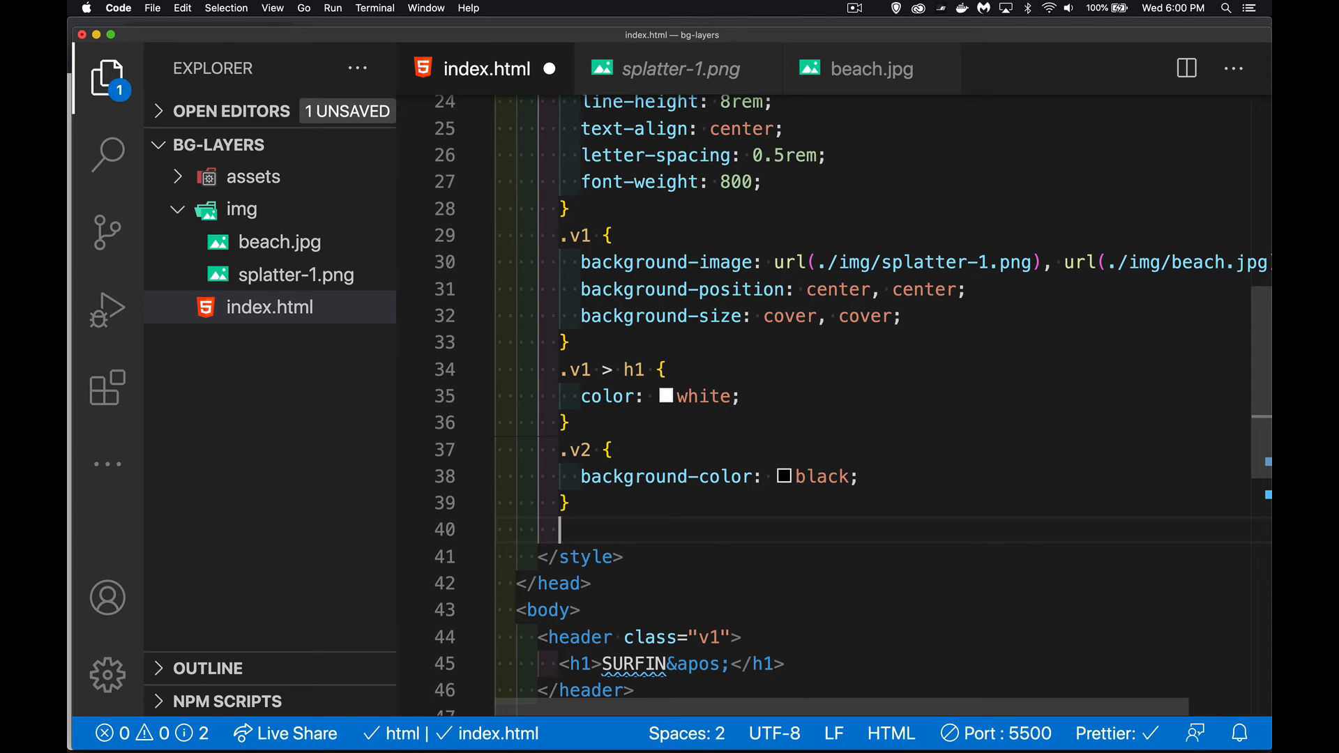
{"action": "type", "text": ".v2"}
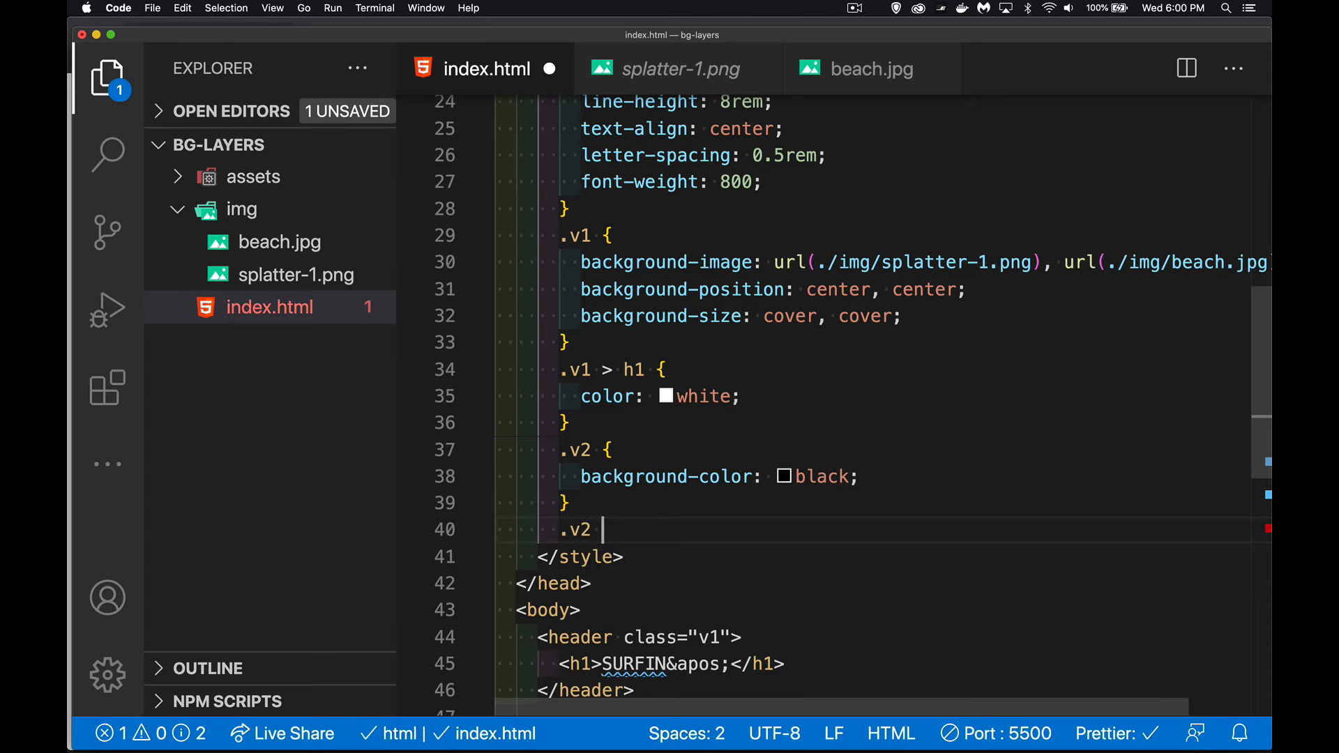
{"action": "type", "text": "> h1"}
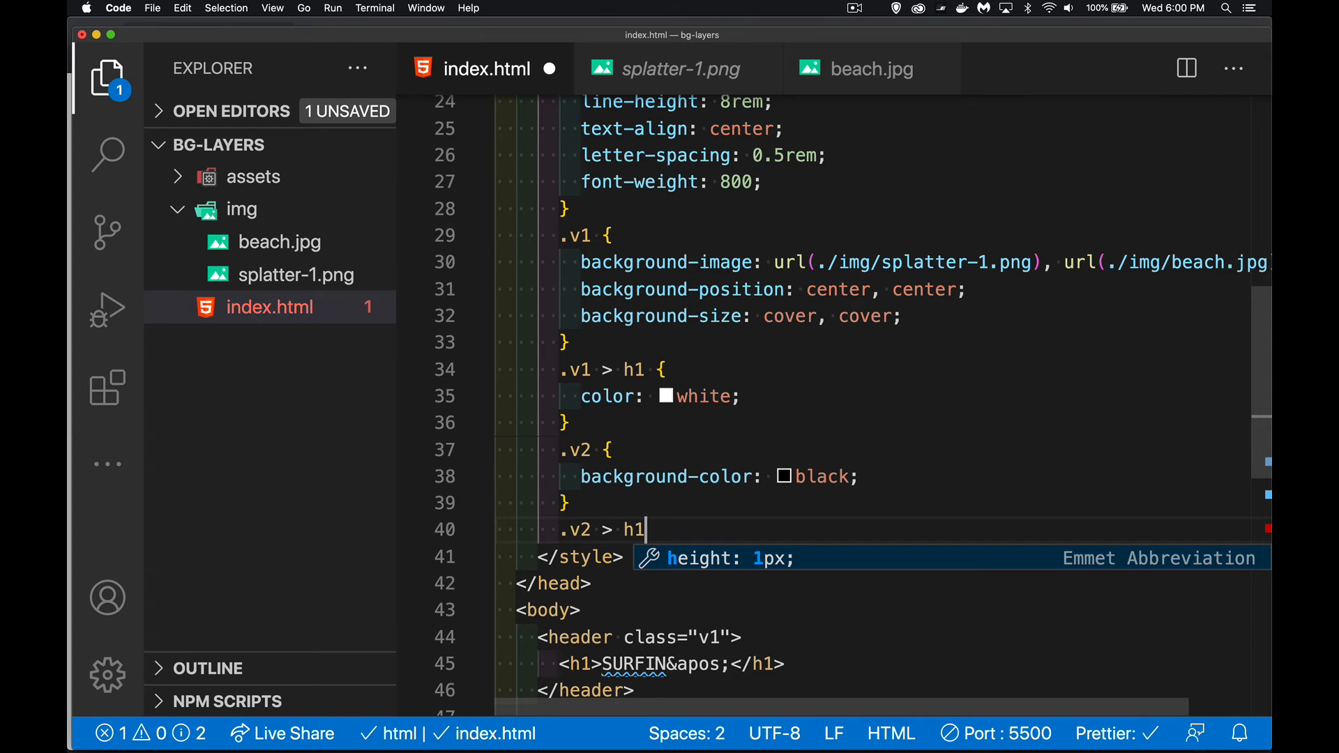
{"action": "type", "text": "{"}
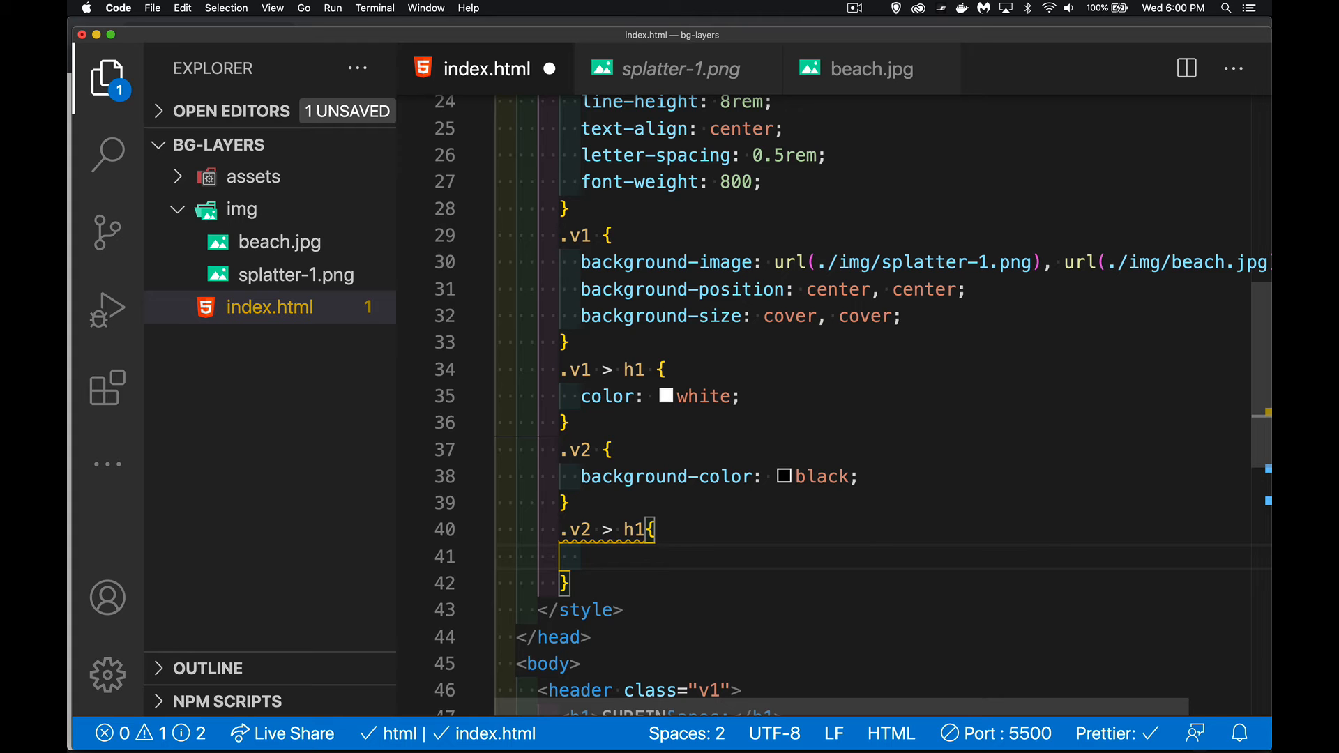
{"action": "scroll", "scroll_direction": "down", "scroll_amount": 3}
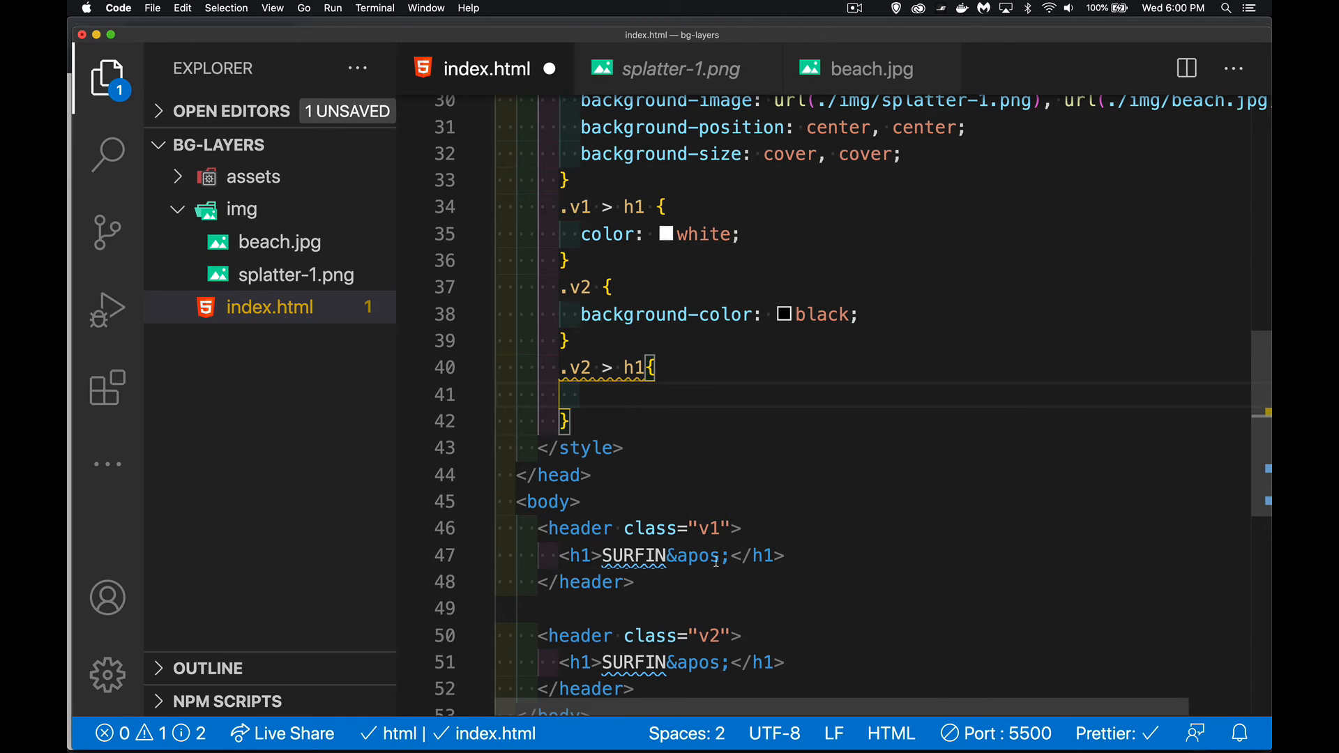
{"action": "mouse_move", "coordinate": [689, 672]}
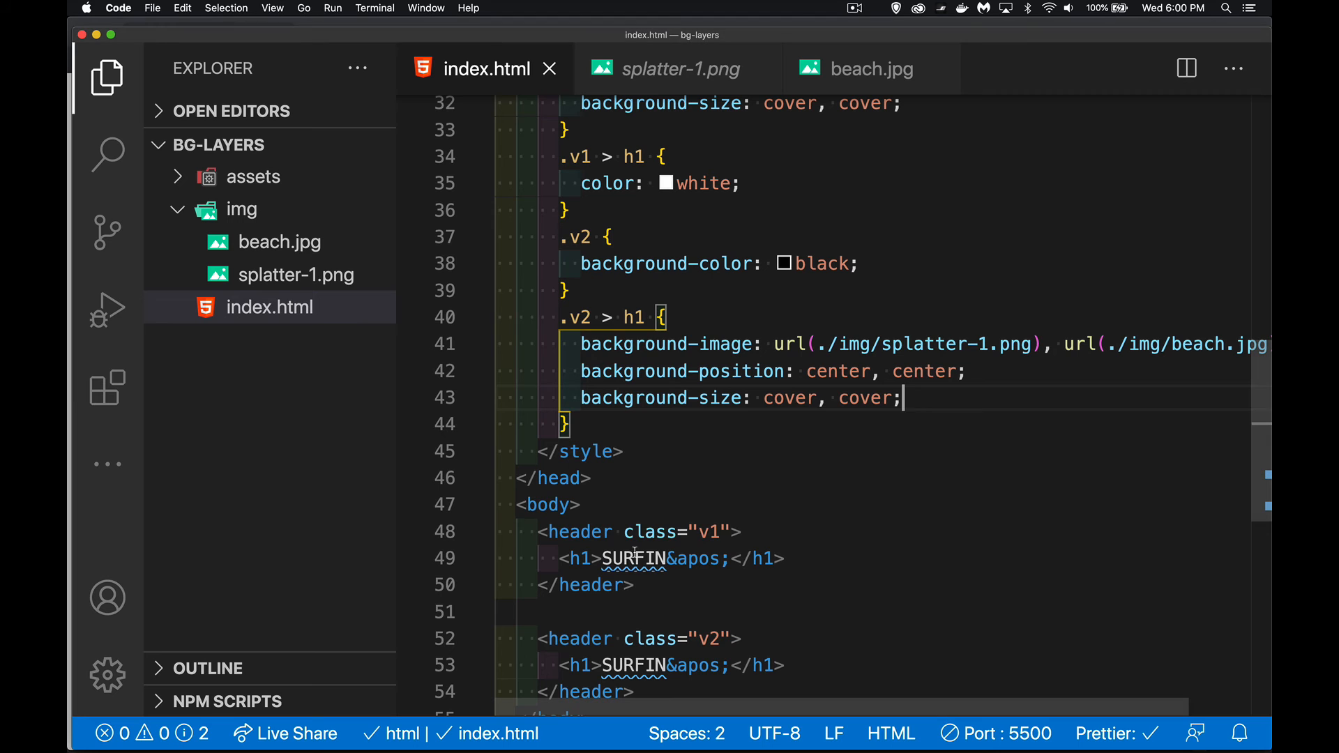
Add background-clip: text and -webkit-background-clip: text to the .v2 > h1 rule
{"action": "key", "text": "enter"}
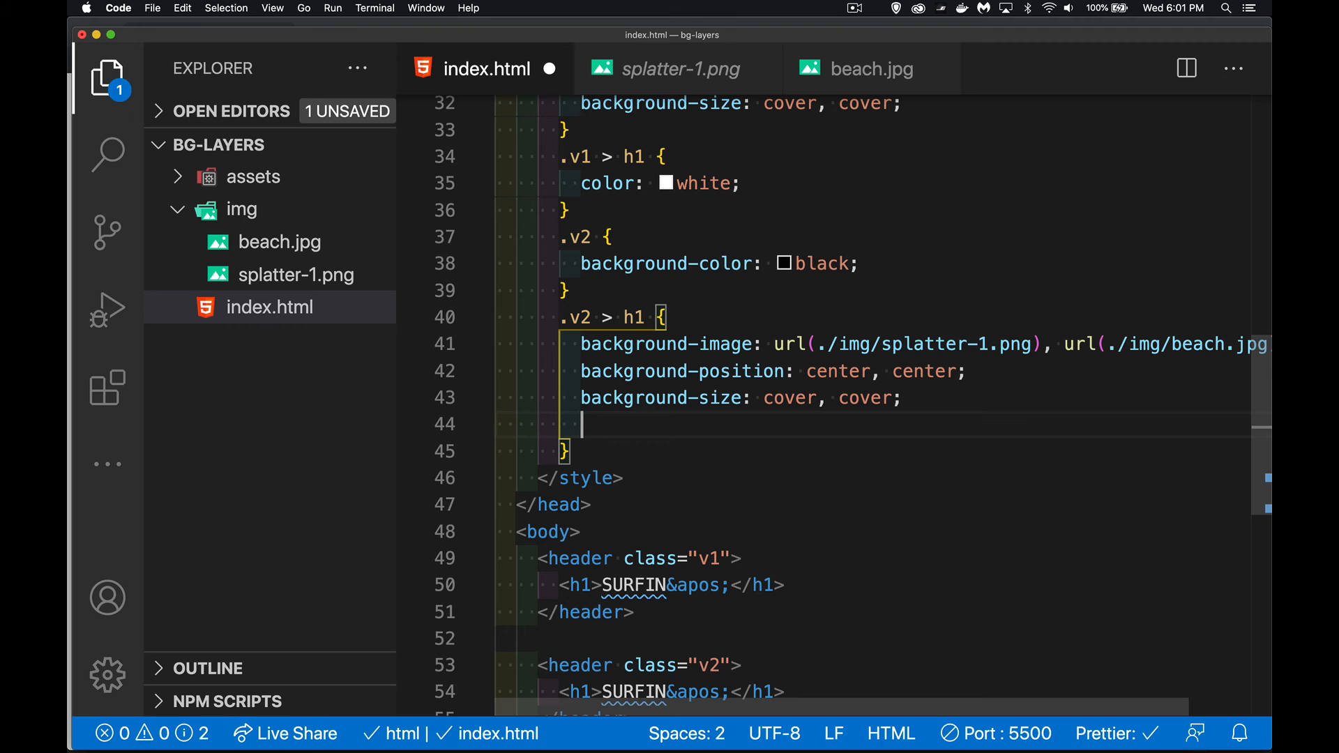
{"action": "type", "text": "background-c"}
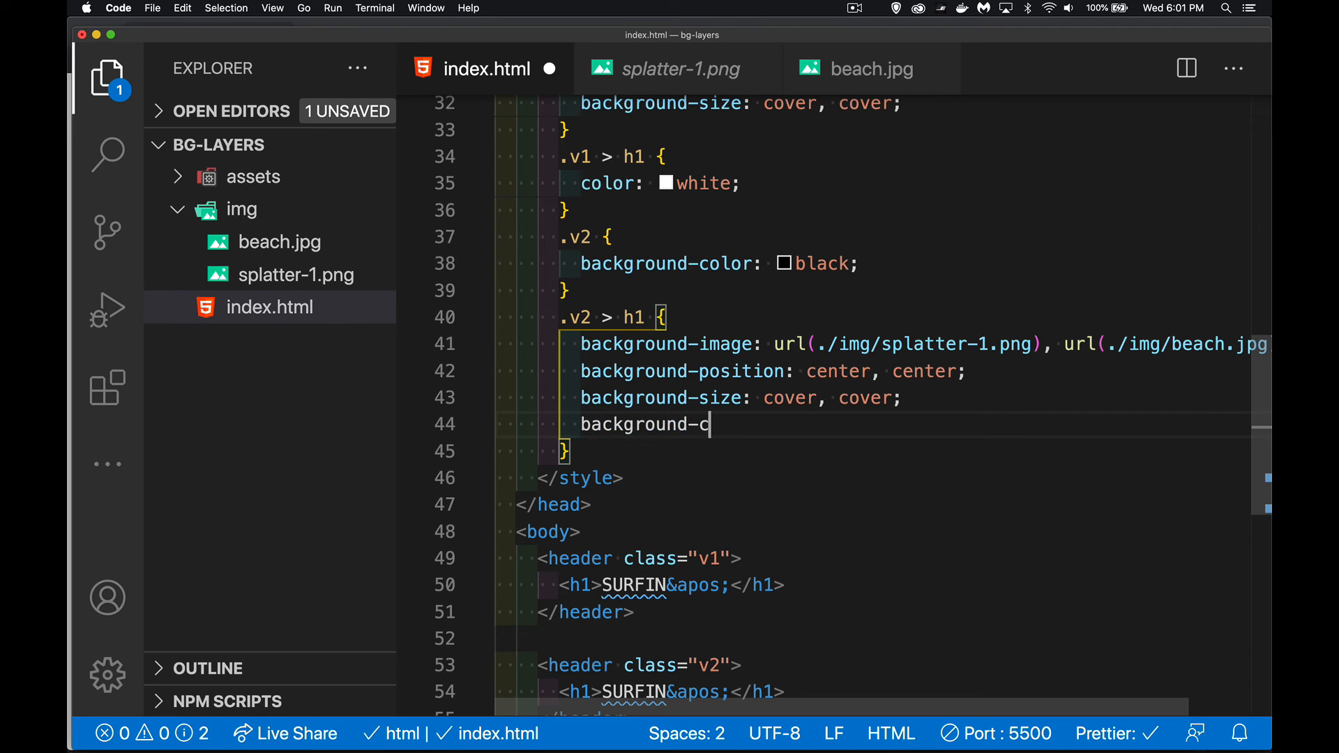
{"action": "type", "text": "lip:"}
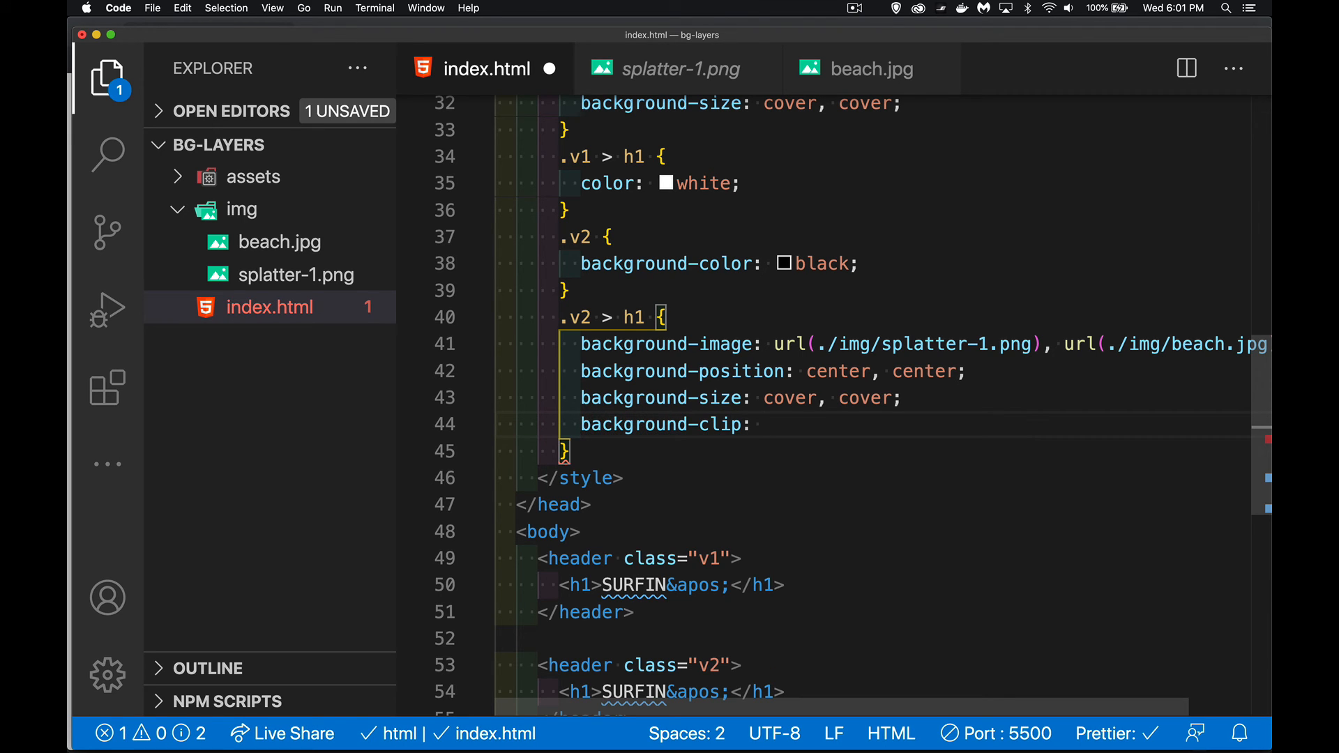
{"action": "type", "text": "text;"}
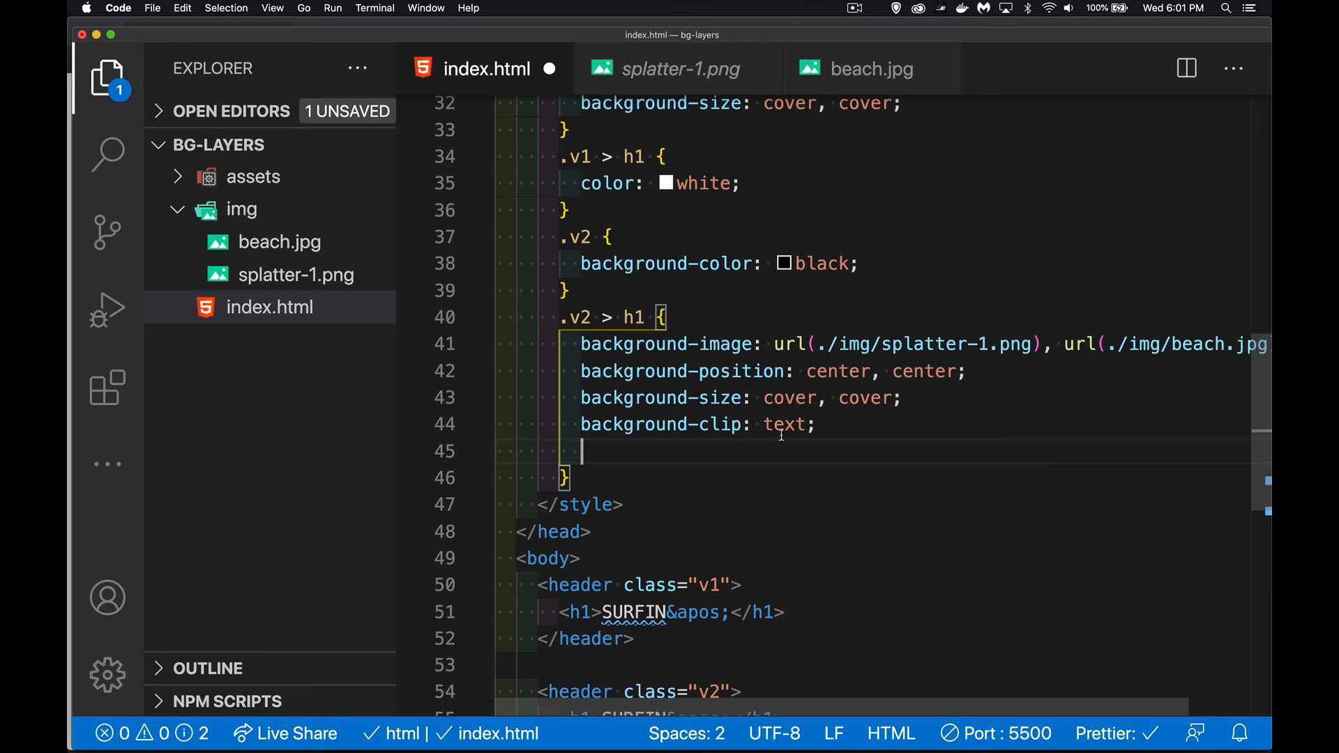
{"action": "type", "text": "-we"}
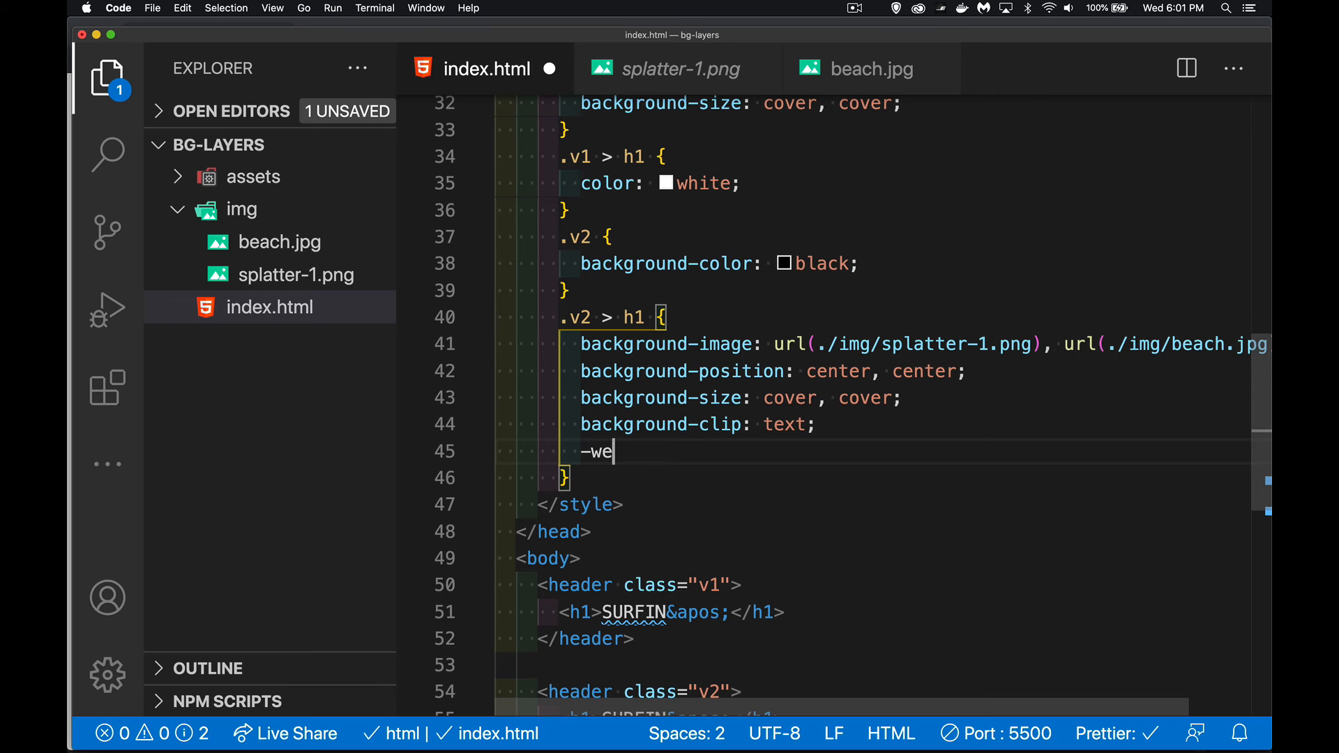
{"action": "type", "text": "bkit"}
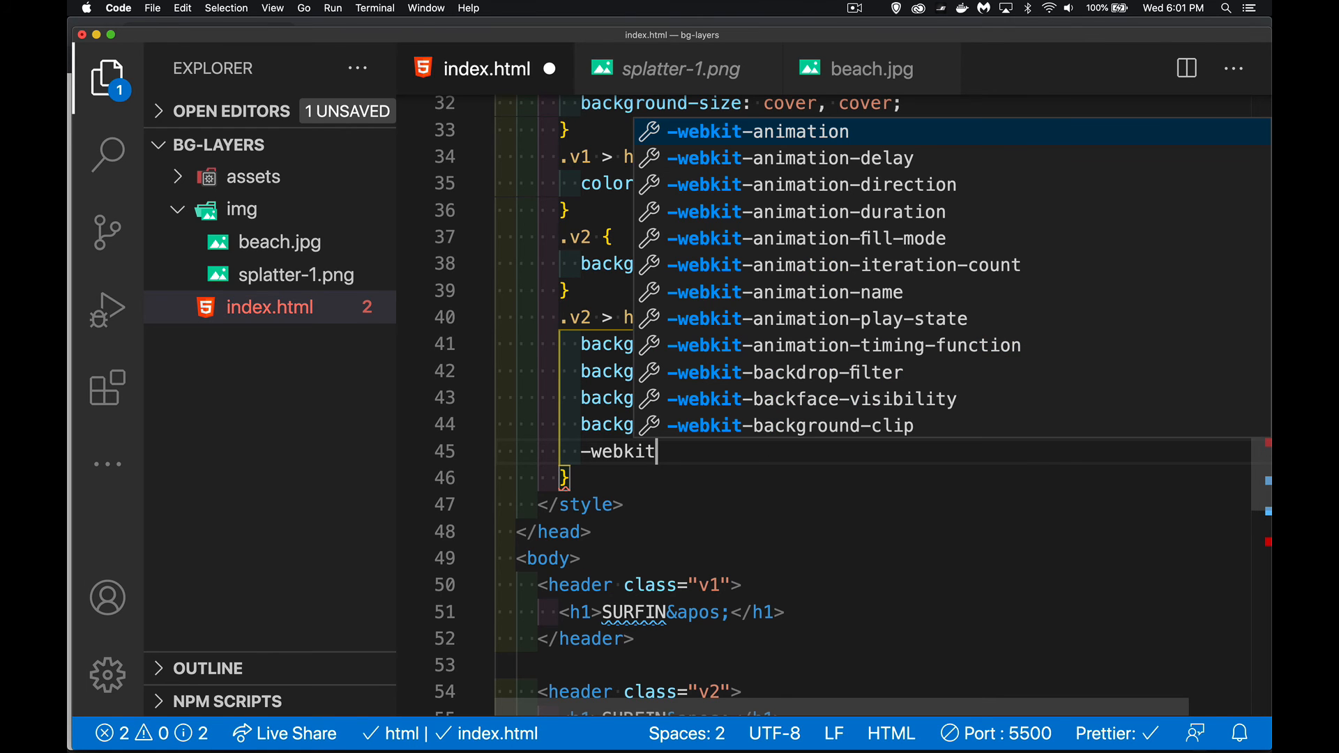
{"action": "type", "text": "-background-clip: ;"}
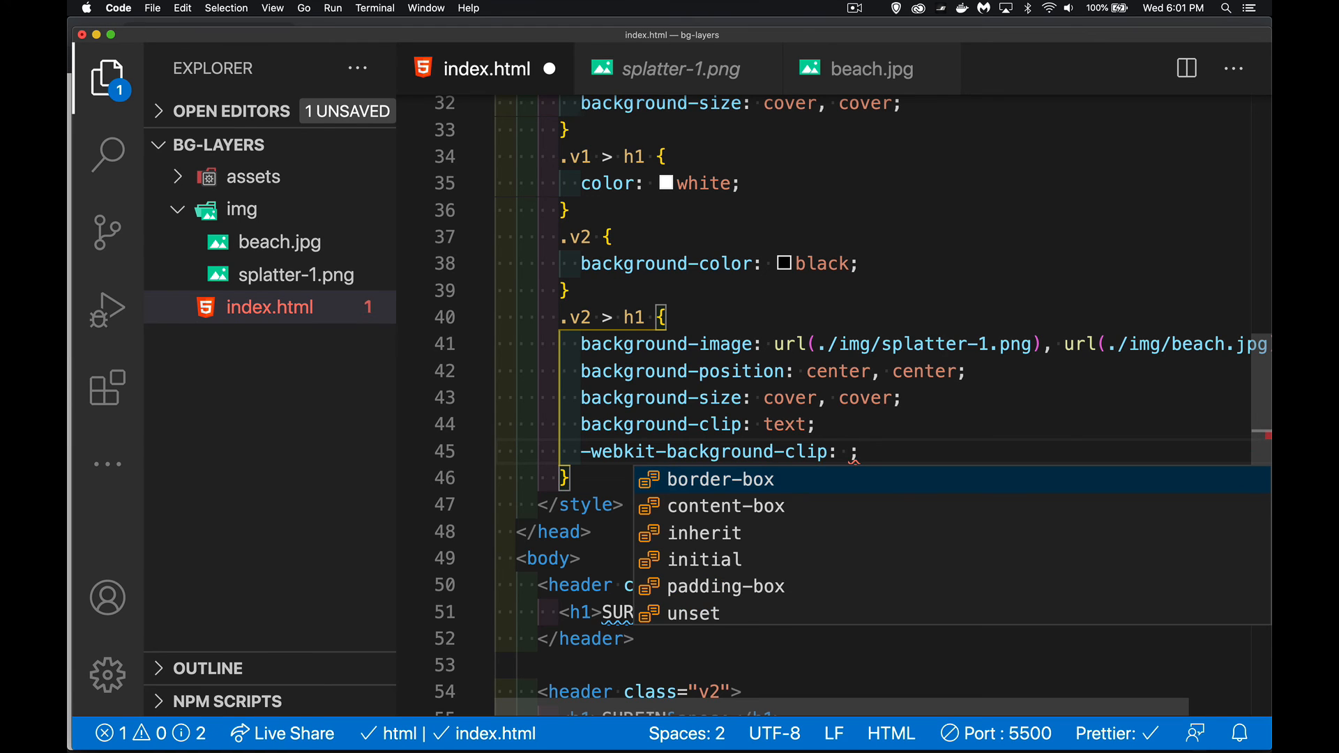
{"action": "type", "text": "text"}
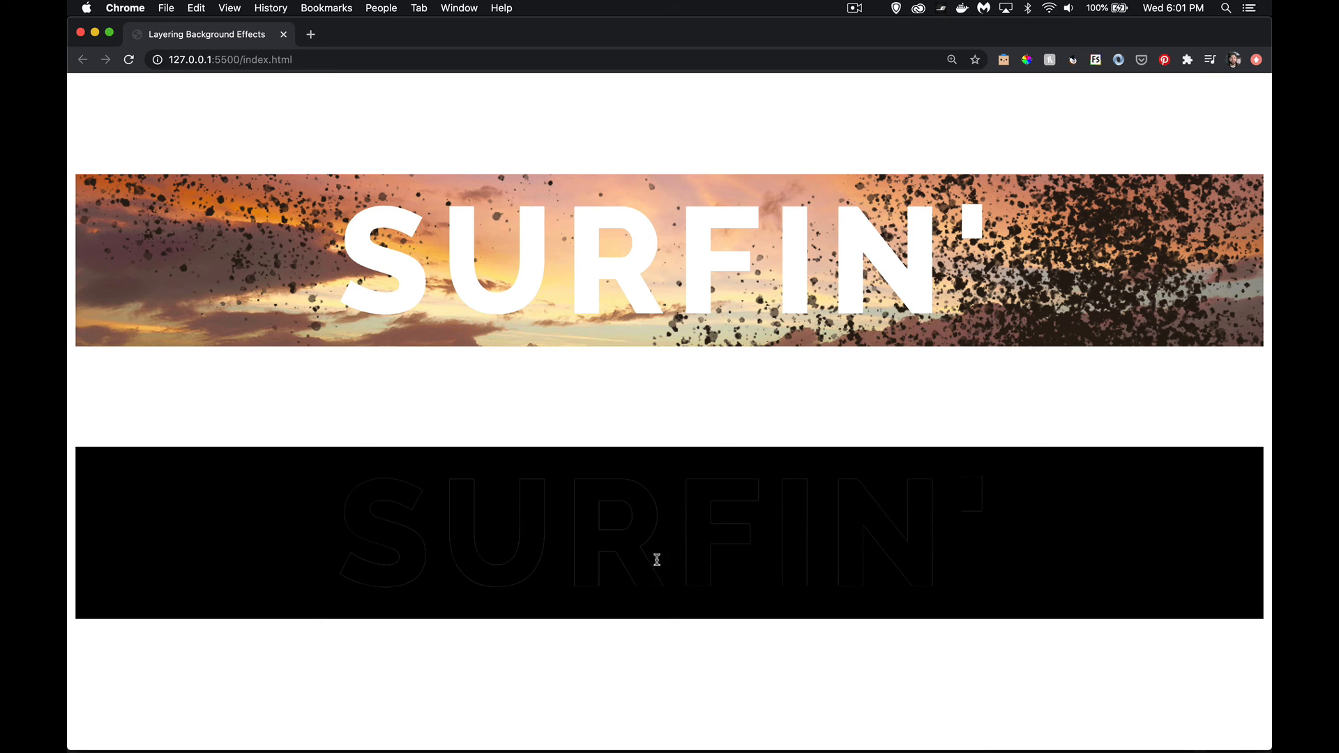
{"action": "mouse_move", "coordinate": [355, 554]}
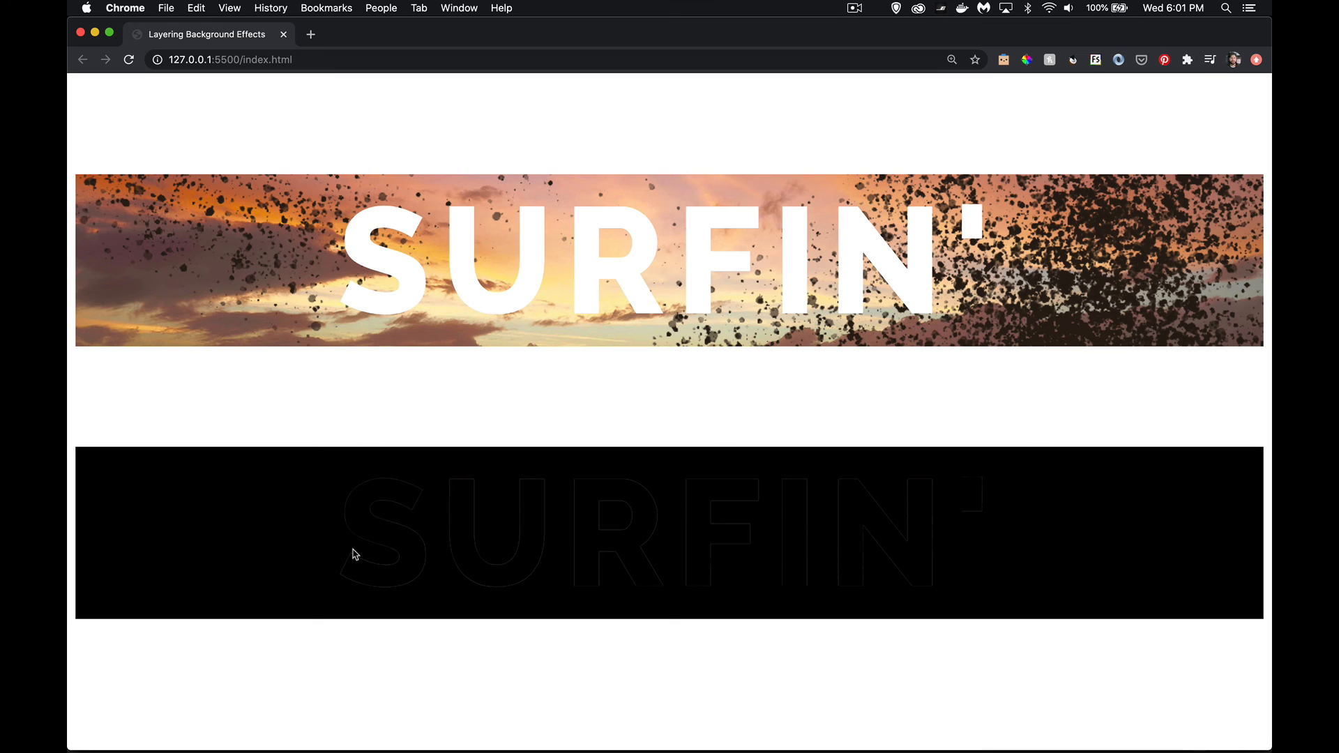
{"action": "mouse_move", "coordinate": [1016, 507]}
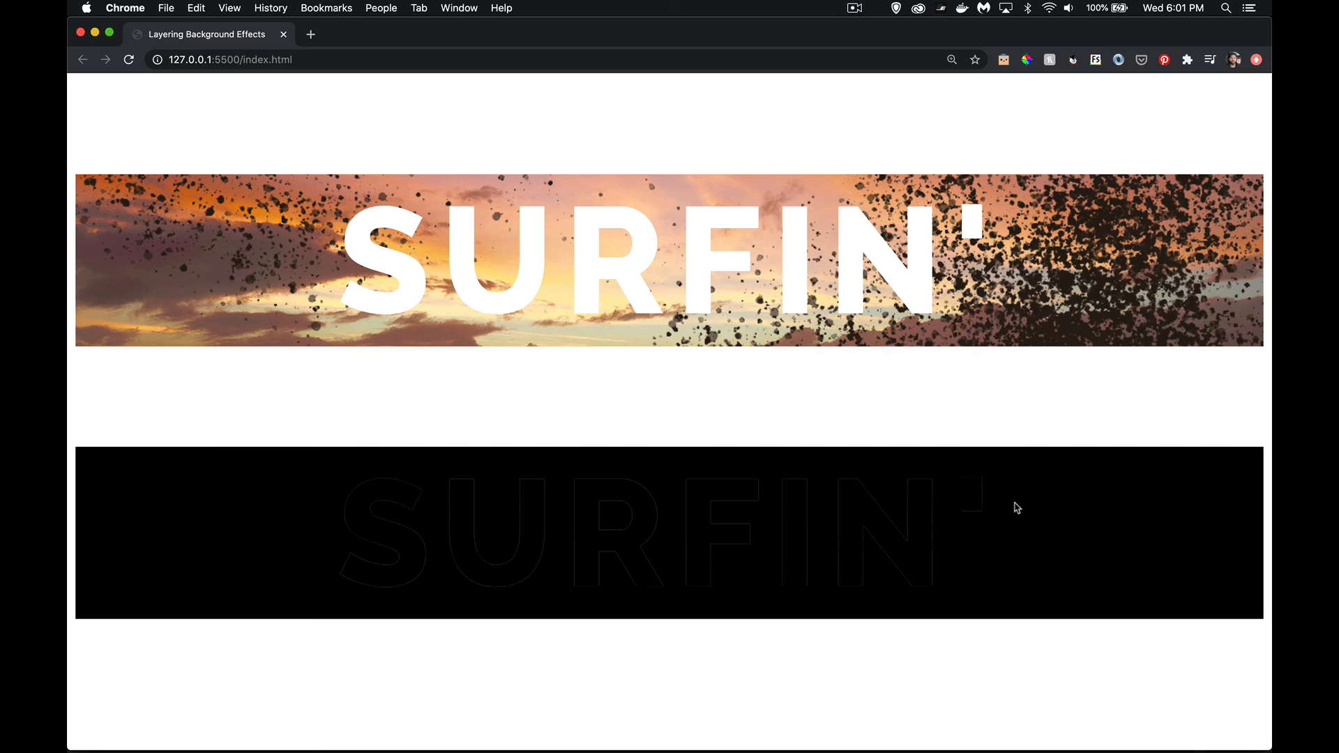
{"action": "mouse_move", "coordinate": [573, 539]}
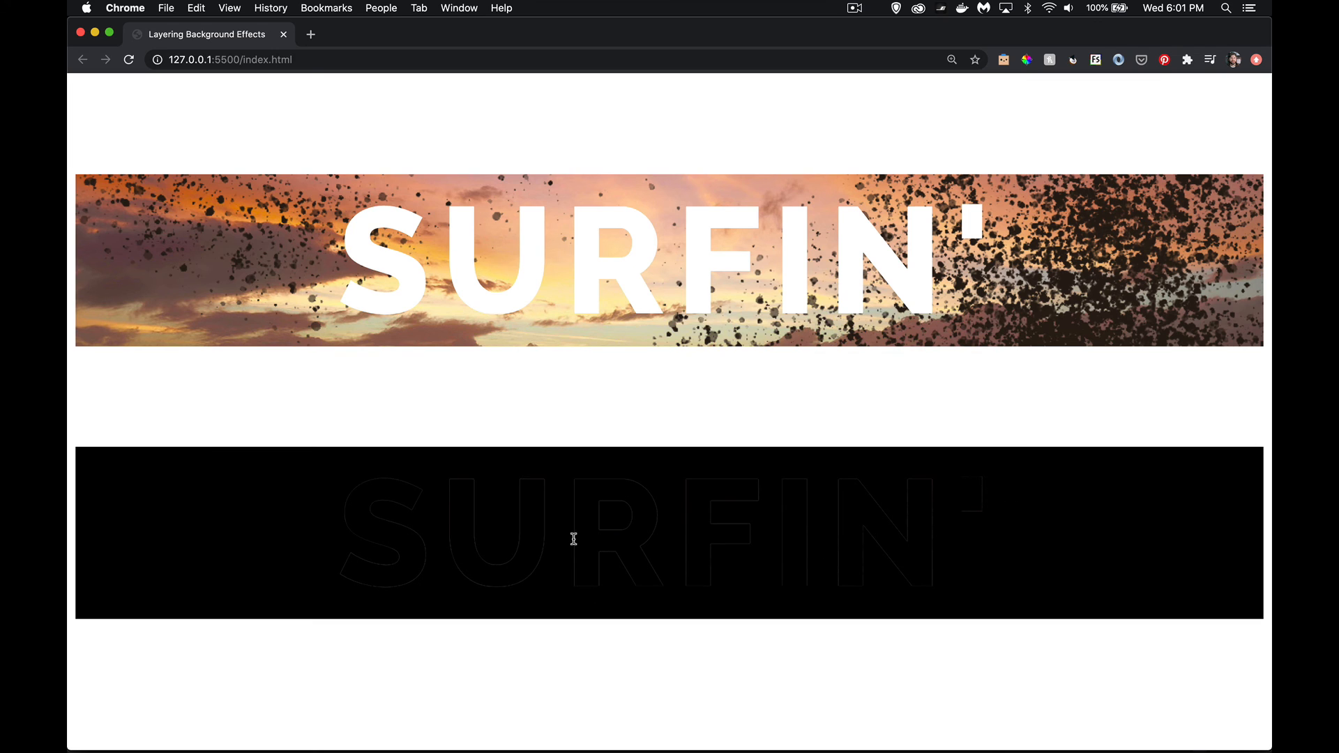
{"action": "mouse_move", "coordinate": [605, 513]}
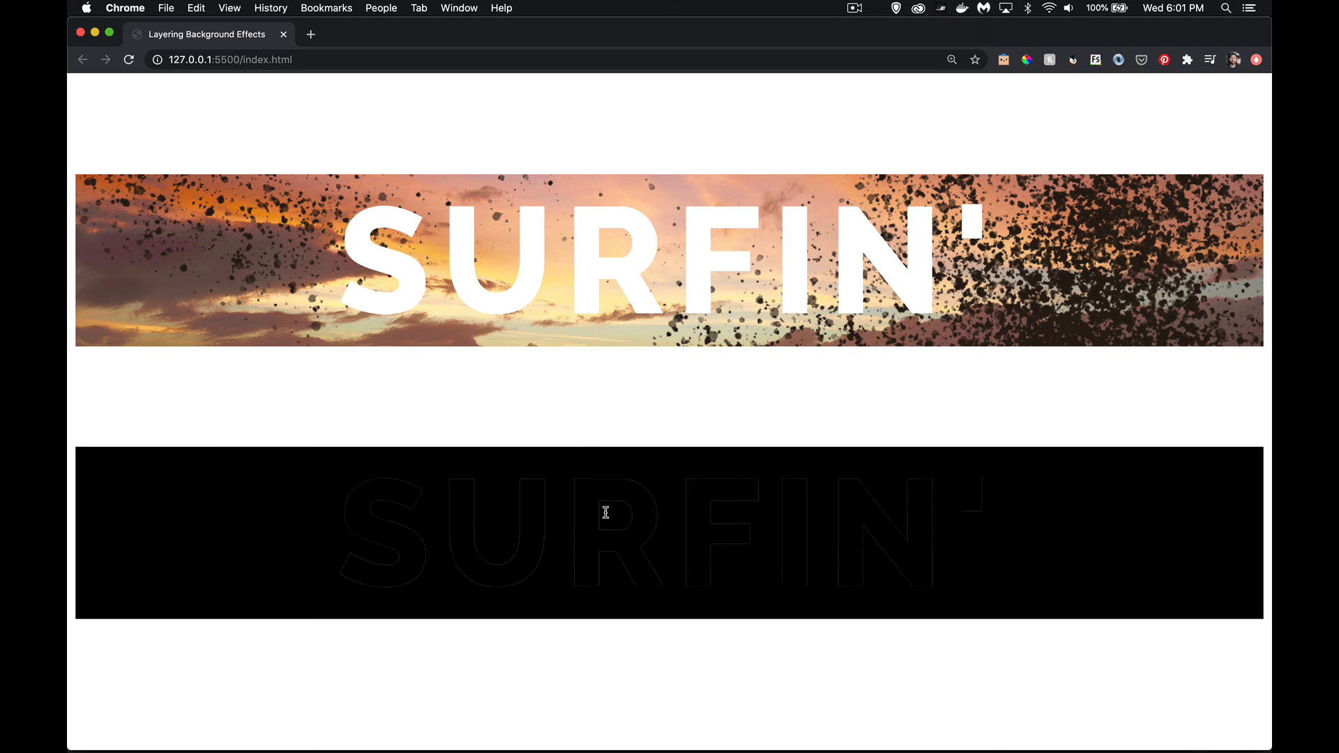
{"action": "mouse_move", "coordinate": [604, 450]}
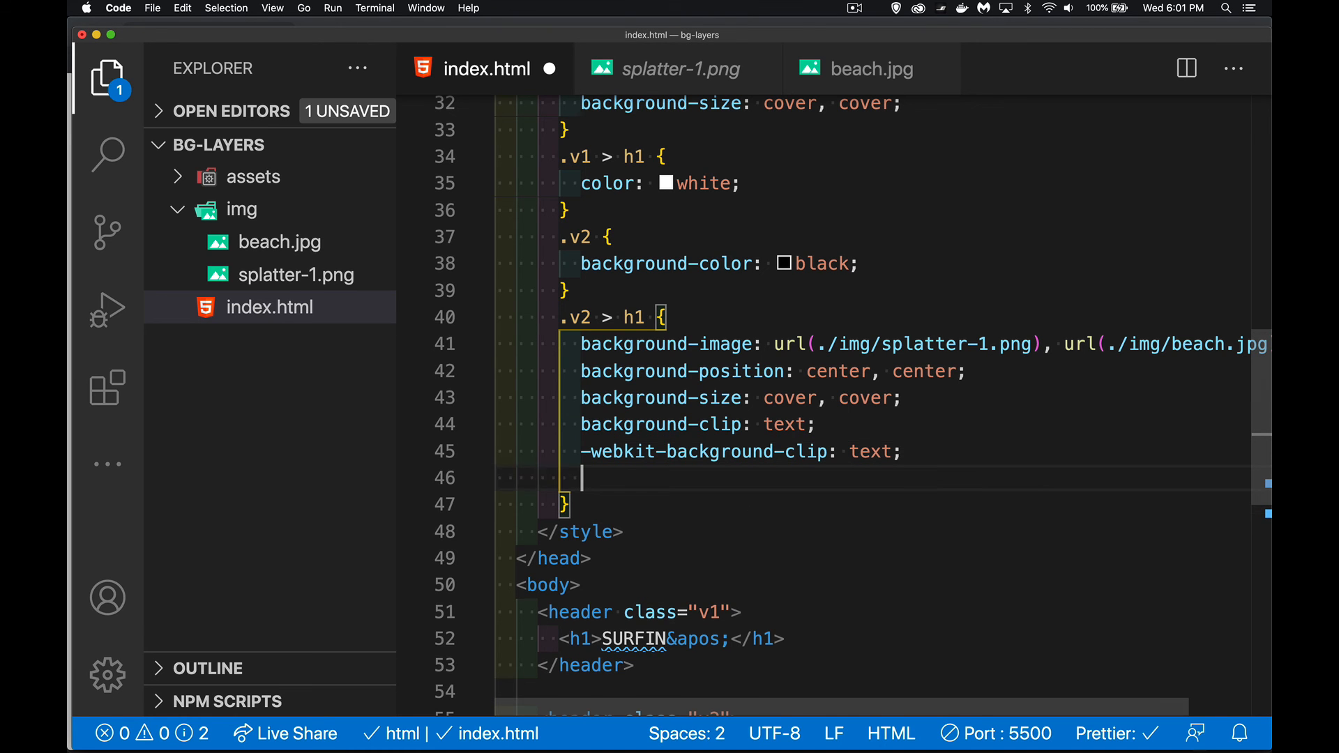
Set color and -webkit-text-fill-color to transparent in the .v2 > h1 rule
{"action": "type", "text": "color:"}
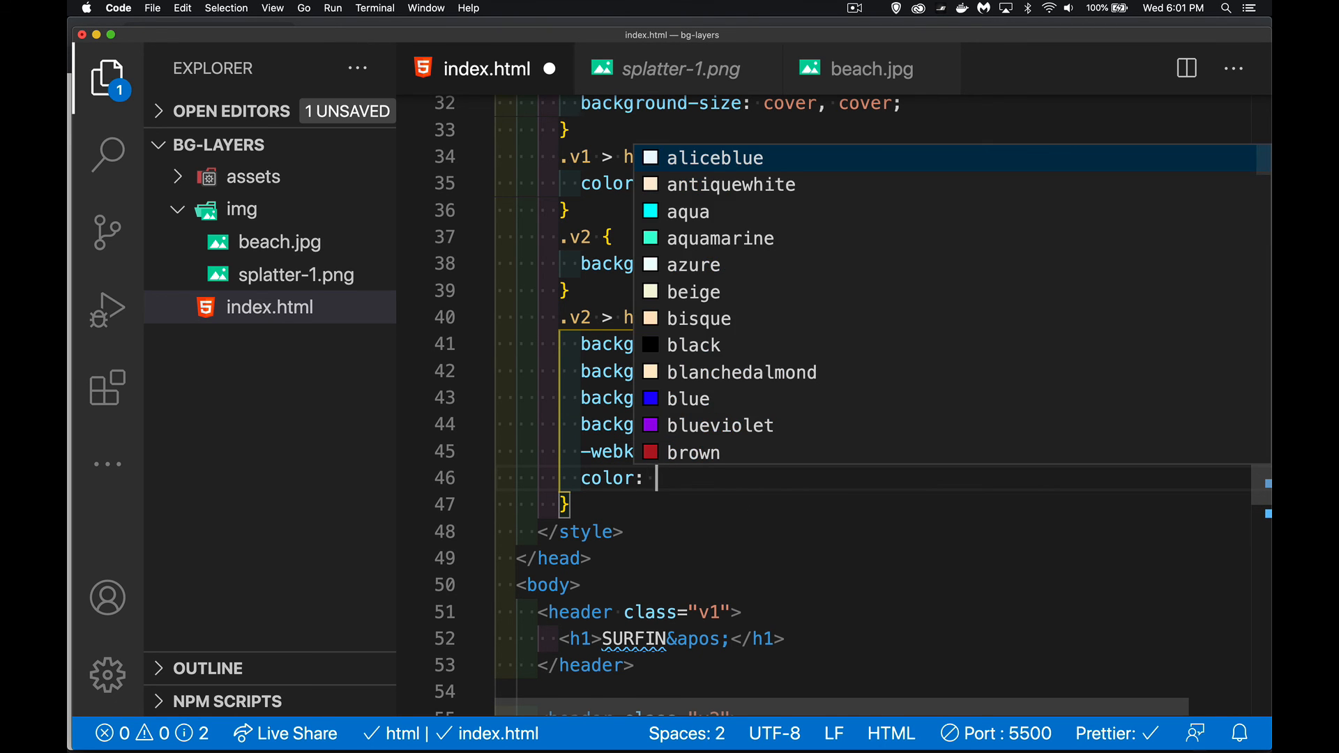
{"action": "type", "text": "transp"}
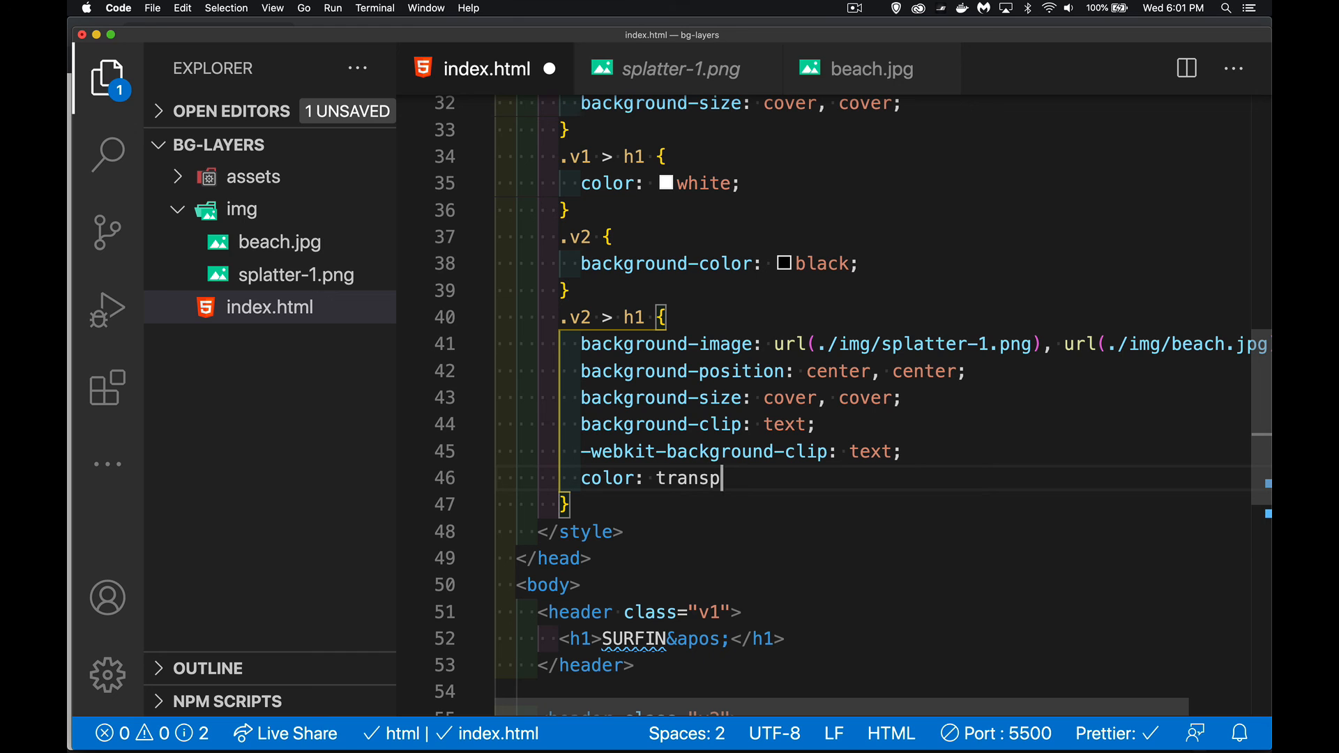
{"action": "type", "text": "arent;"}
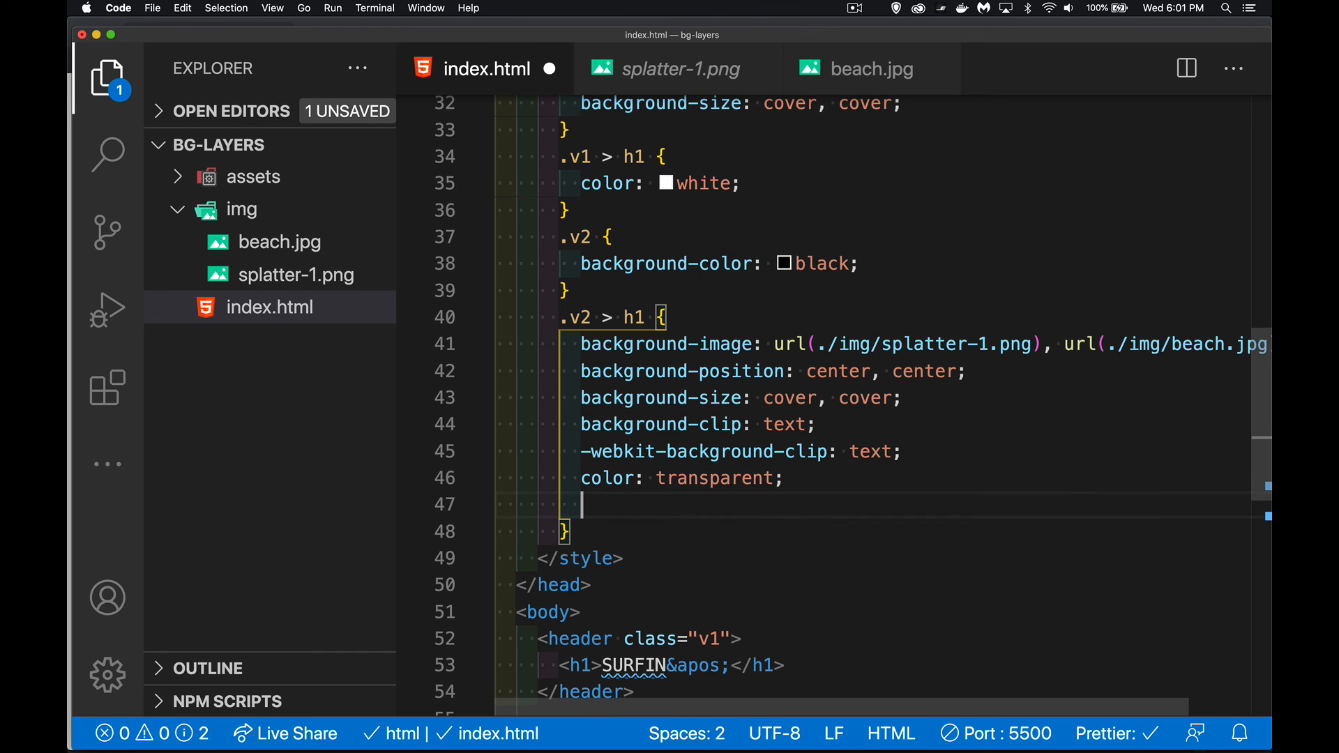
{"action": "type", "text": "-webkit-text-fill-color: ;"}
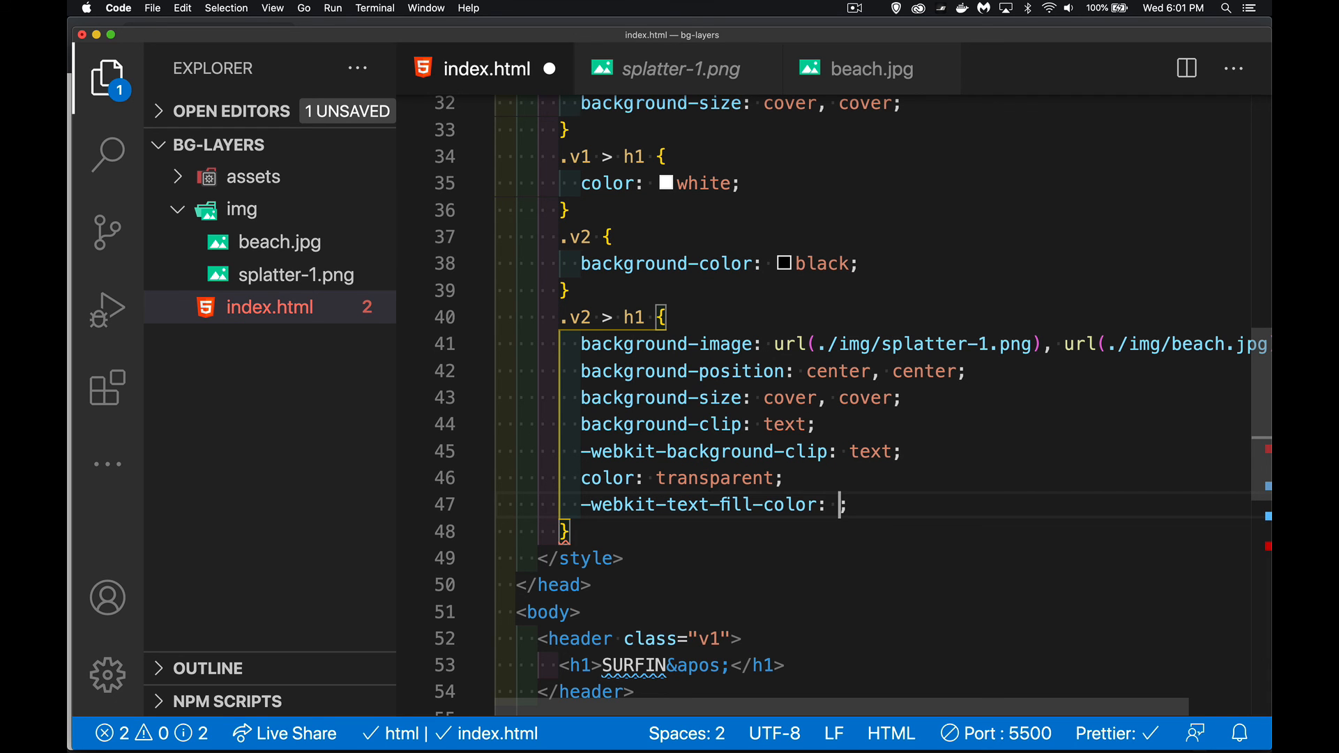
{"action": "type", "text": "transparent"}
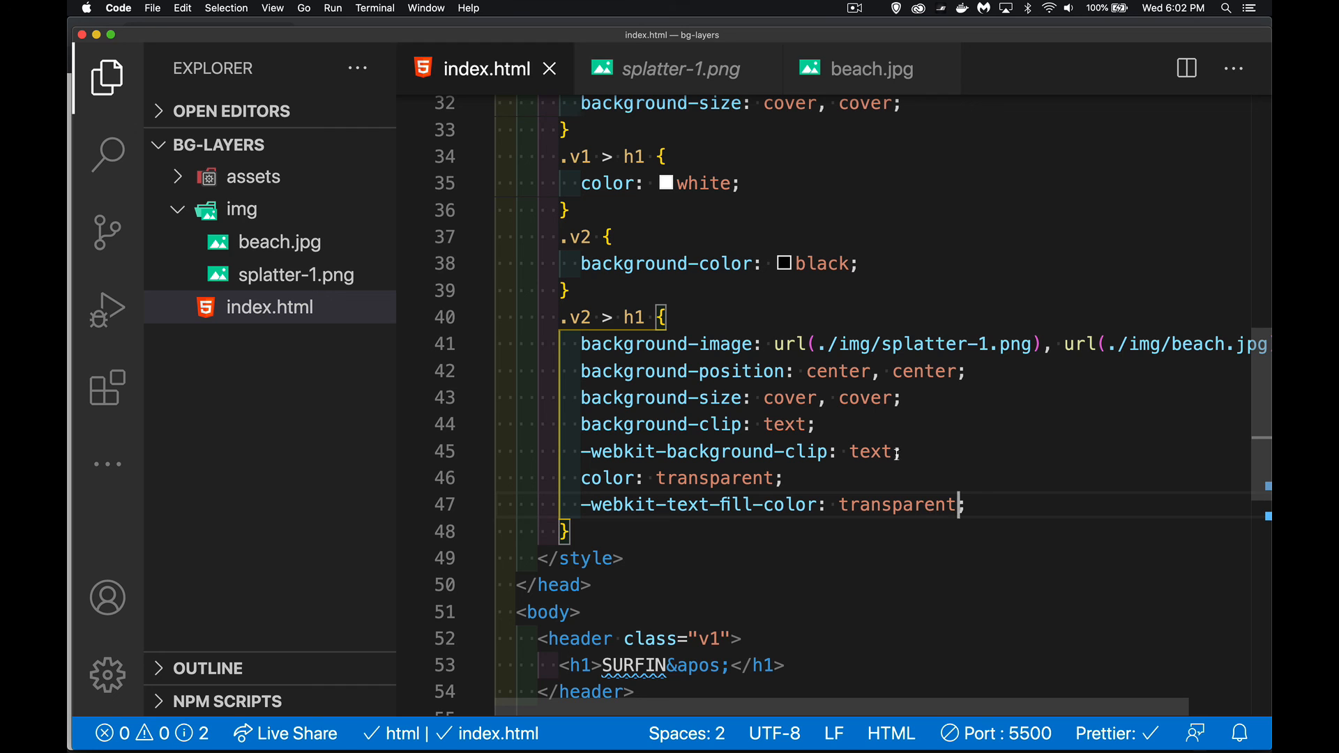
{"action": "mouse_move", "coordinate": [946, 456]}
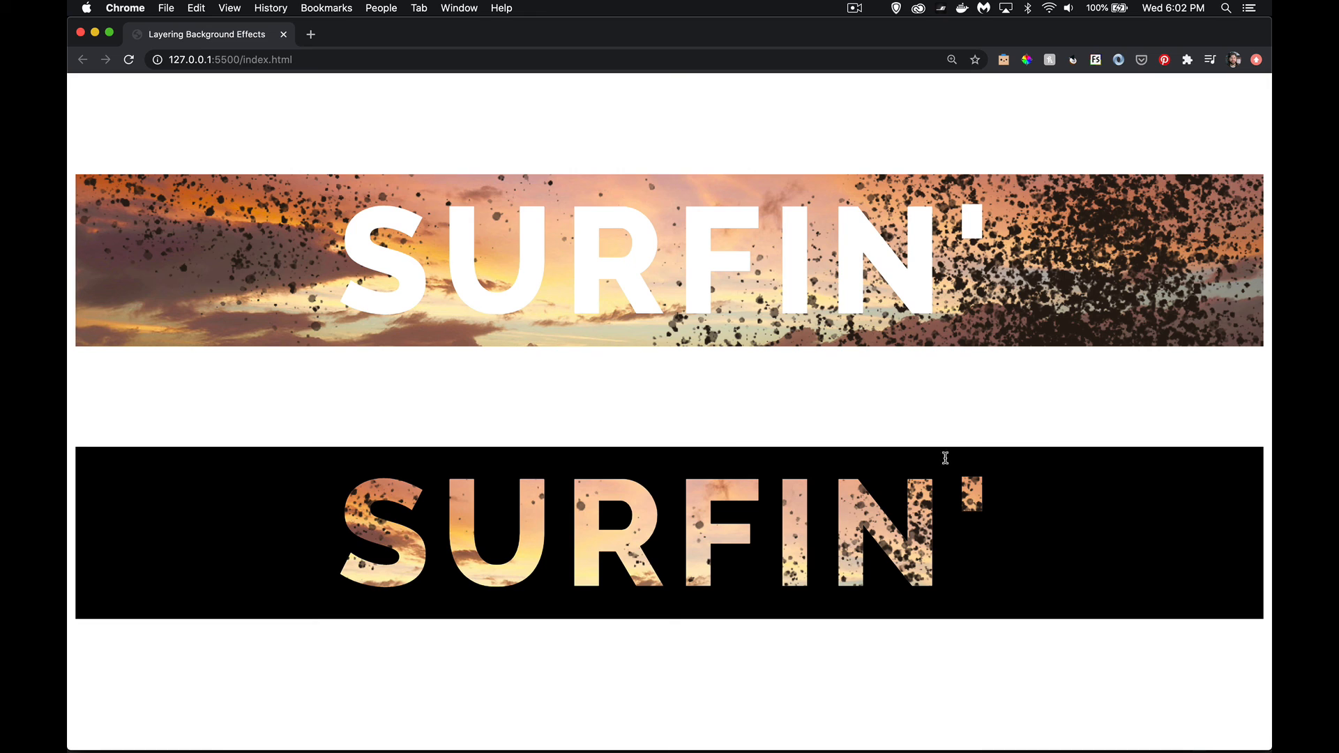
{"action": "mouse_move", "coordinate": [1022, 406]}
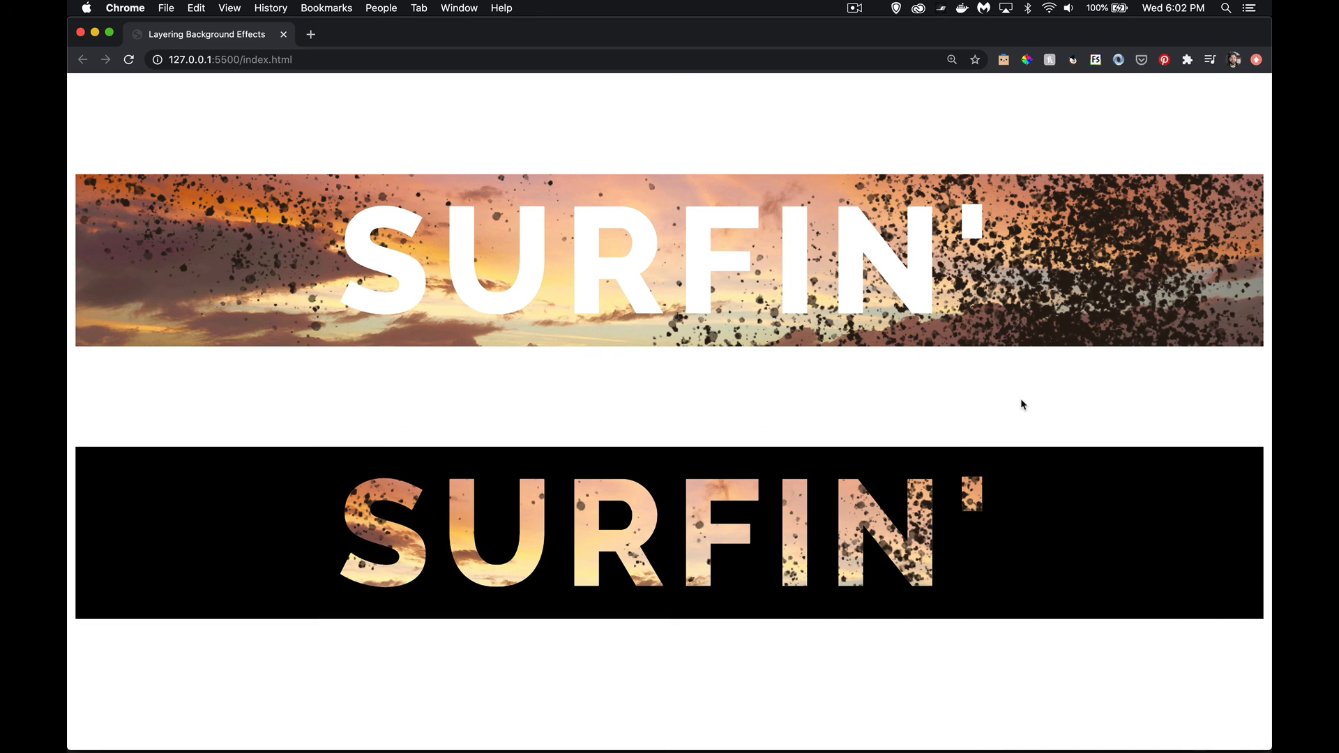